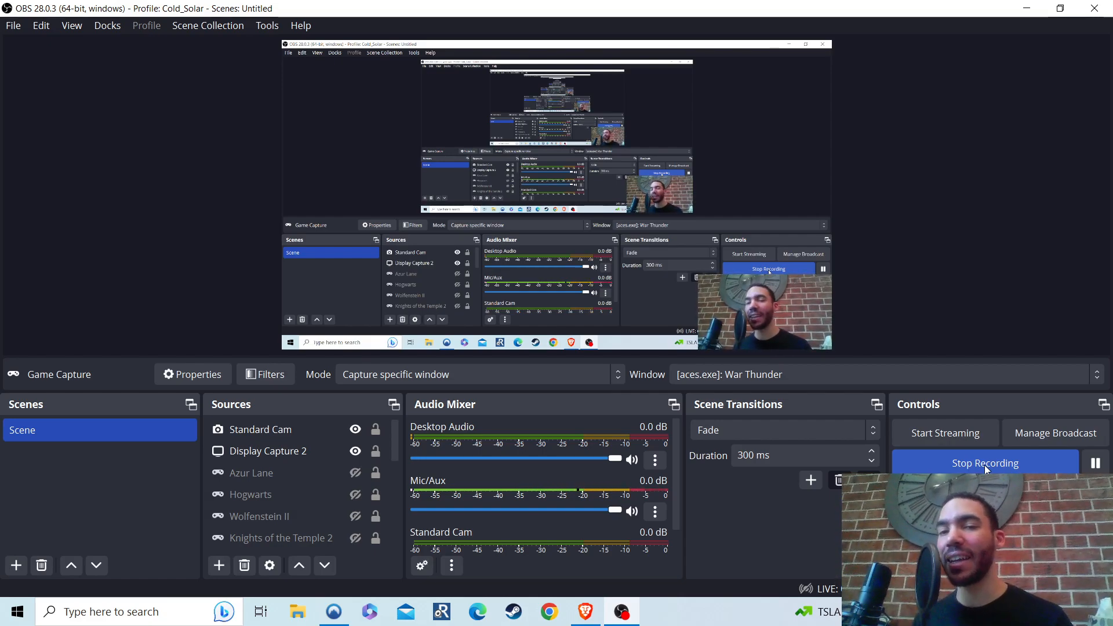
{"action": "mouse_move", "coordinate": [635, 600]}
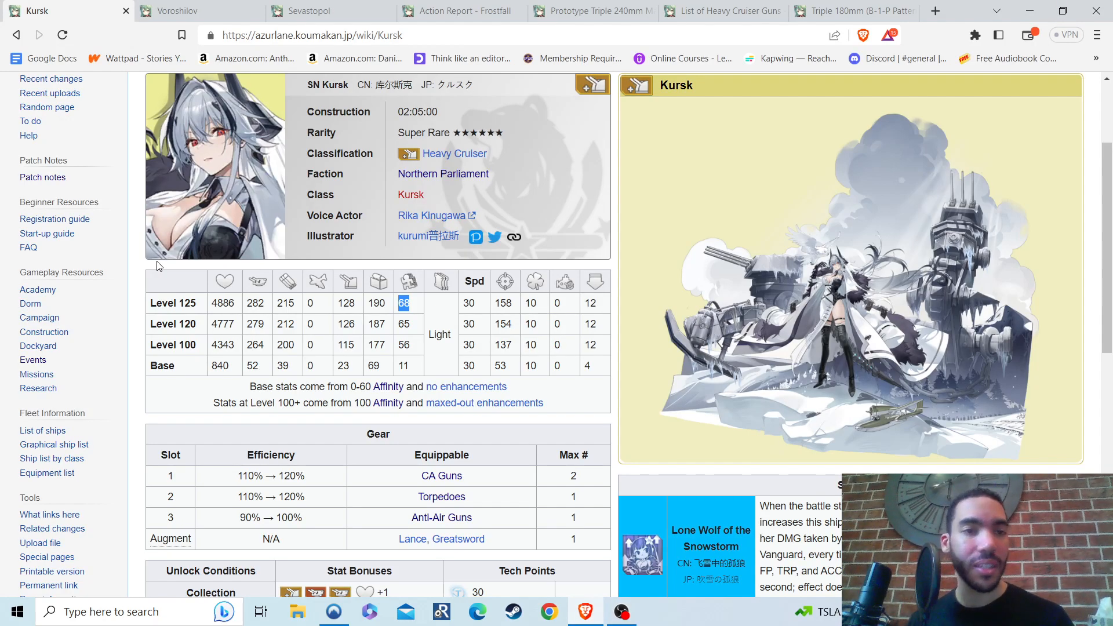
{"action": "mouse_move", "coordinate": [1101, 224]}
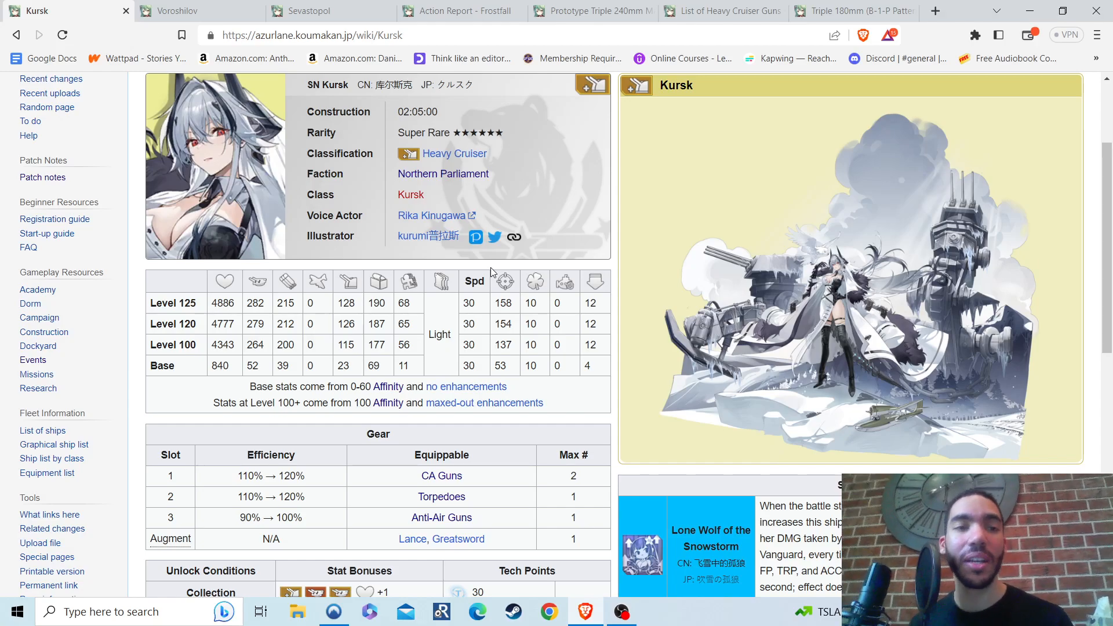
{"action": "mouse_move", "coordinate": [518, 152]}
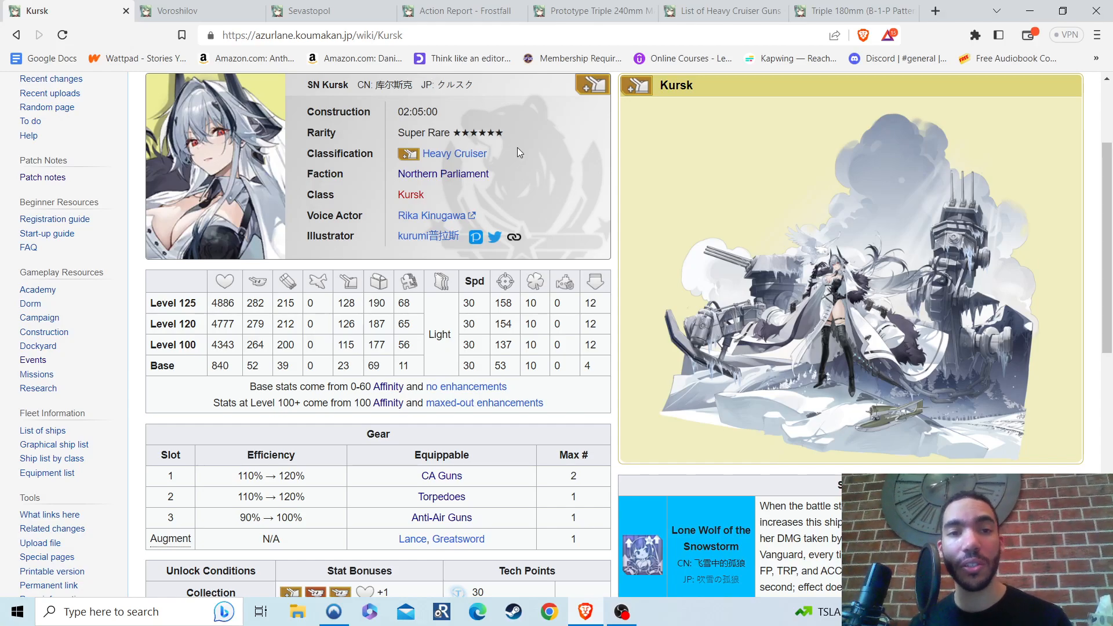
{"action": "mouse_move", "coordinate": [269, 306]}
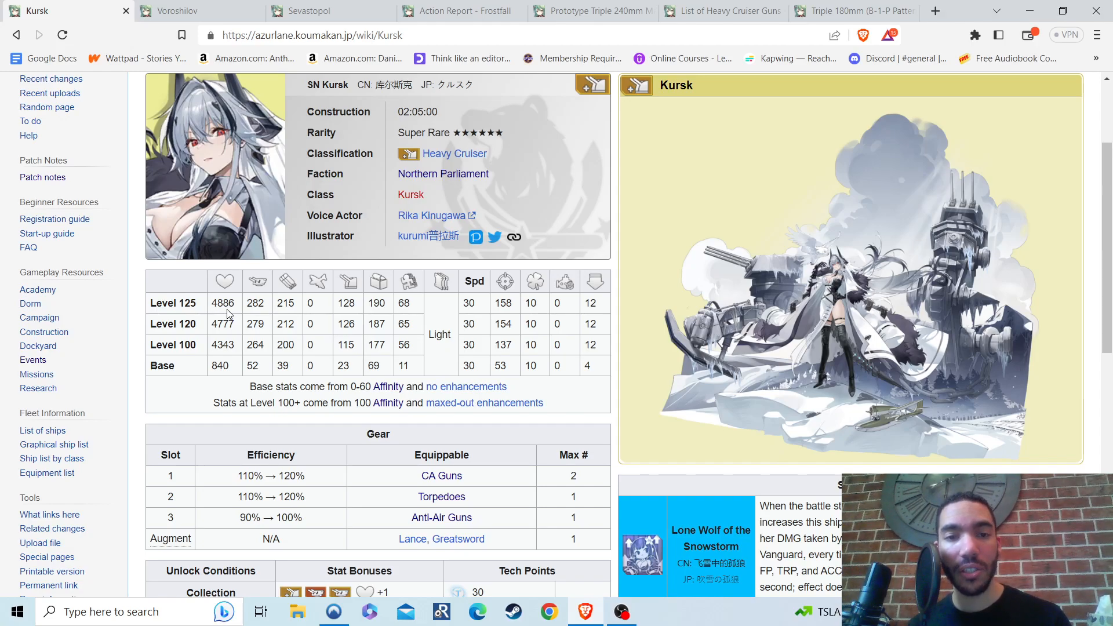
{"action": "mouse_move", "coordinate": [250, 381]}
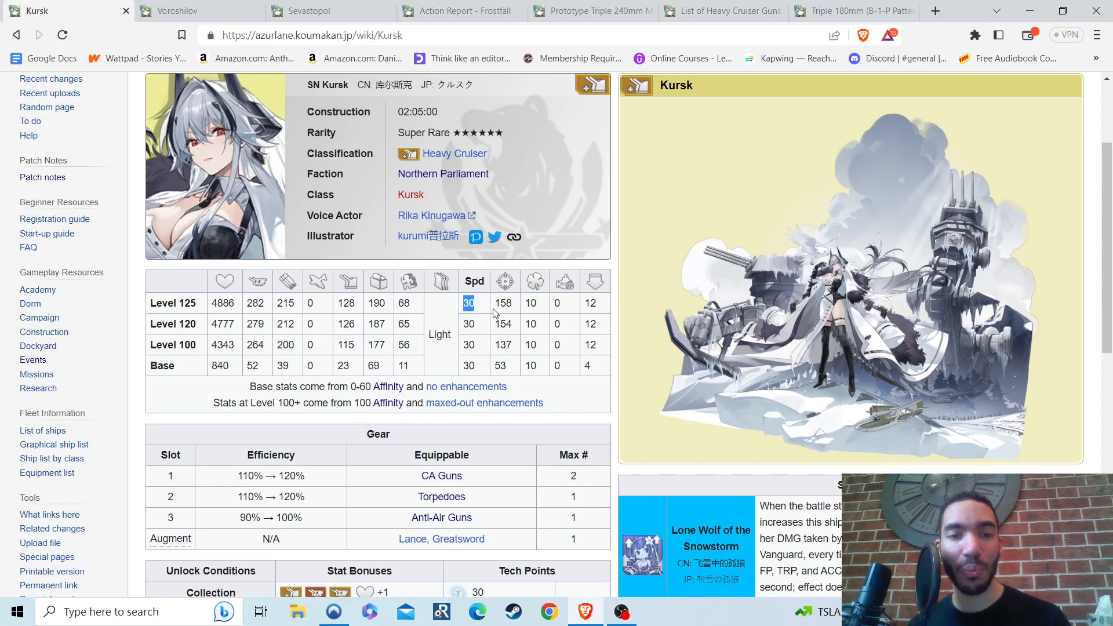
{"action": "left_click", "coordinate": [404, 304]}
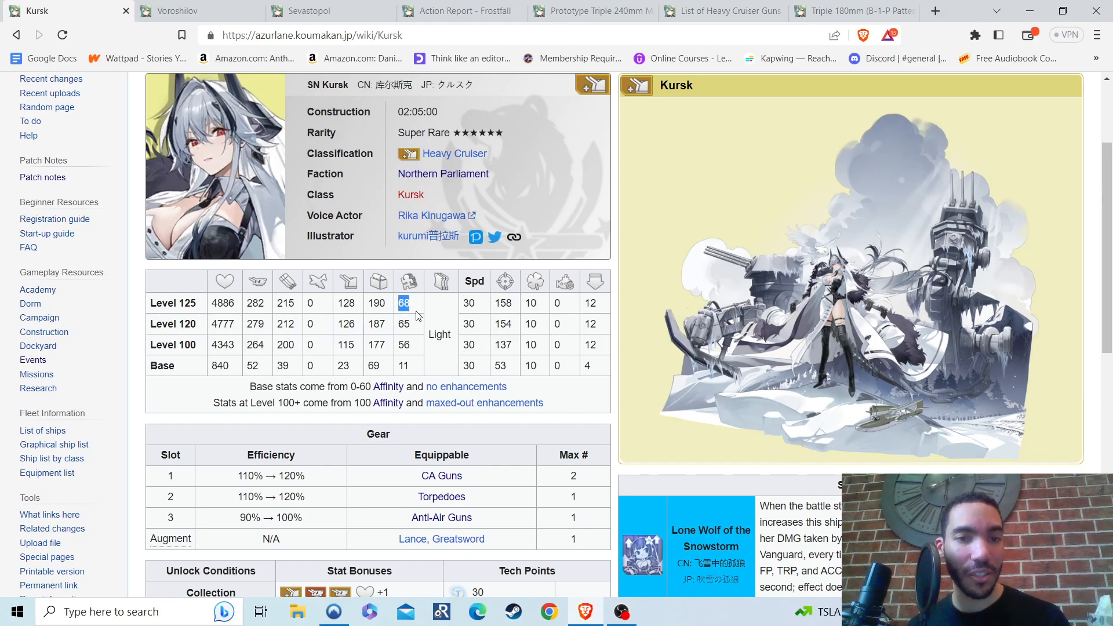
{"action": "mouse_move", "coordinate": [348, 317]}
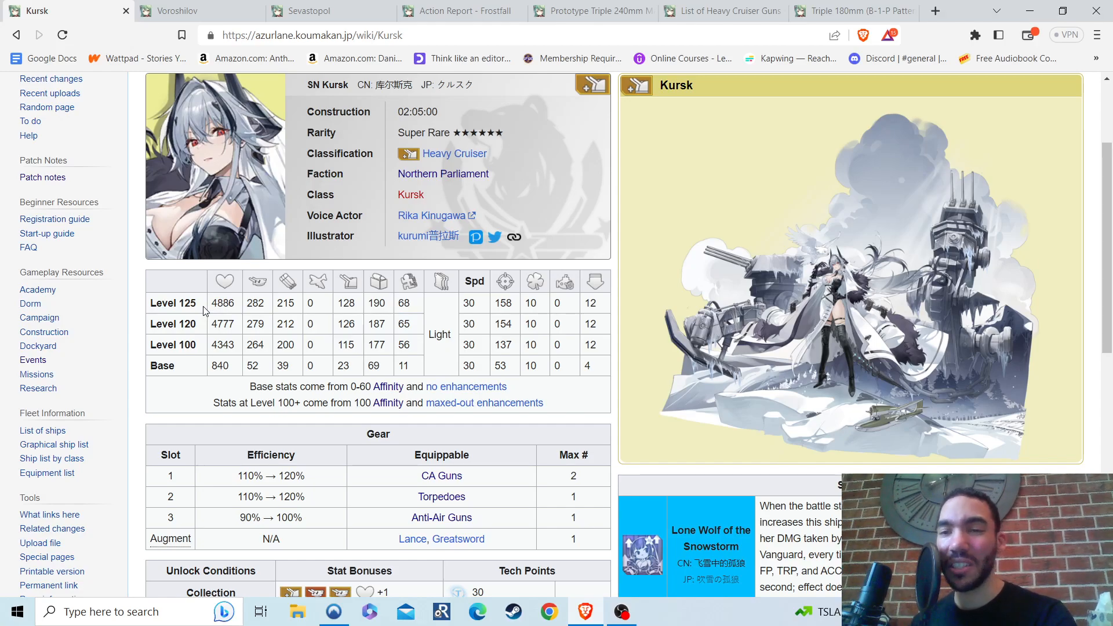
{"action": "mouse_move", "coordinate": [493, 326]}
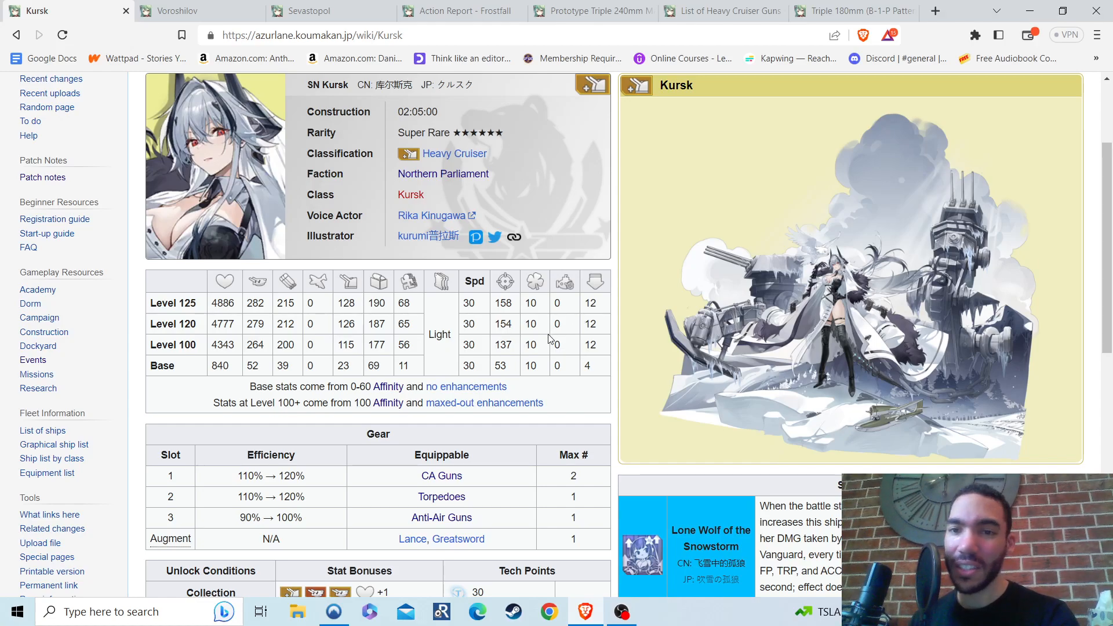
{"action": "mouse_move", "coordinate": [699, 349]}
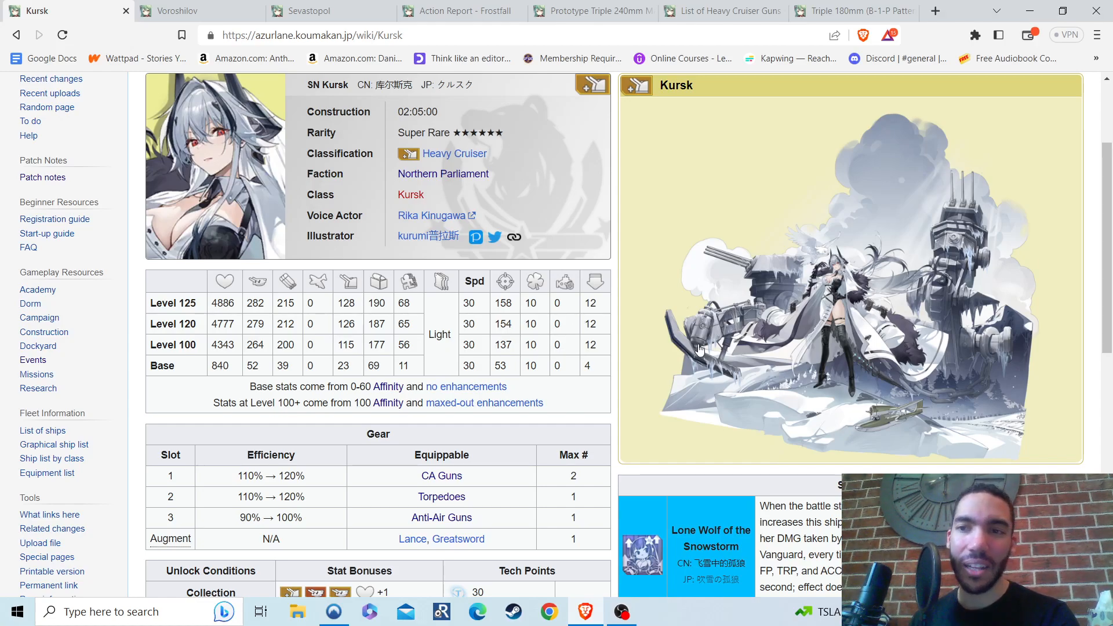
Scroll through Kursk's gear slots, unlock bonuses, limit break ranks and skills
{"action": "scroll", "scroll_direction": "down", "scroll_amount": 3}
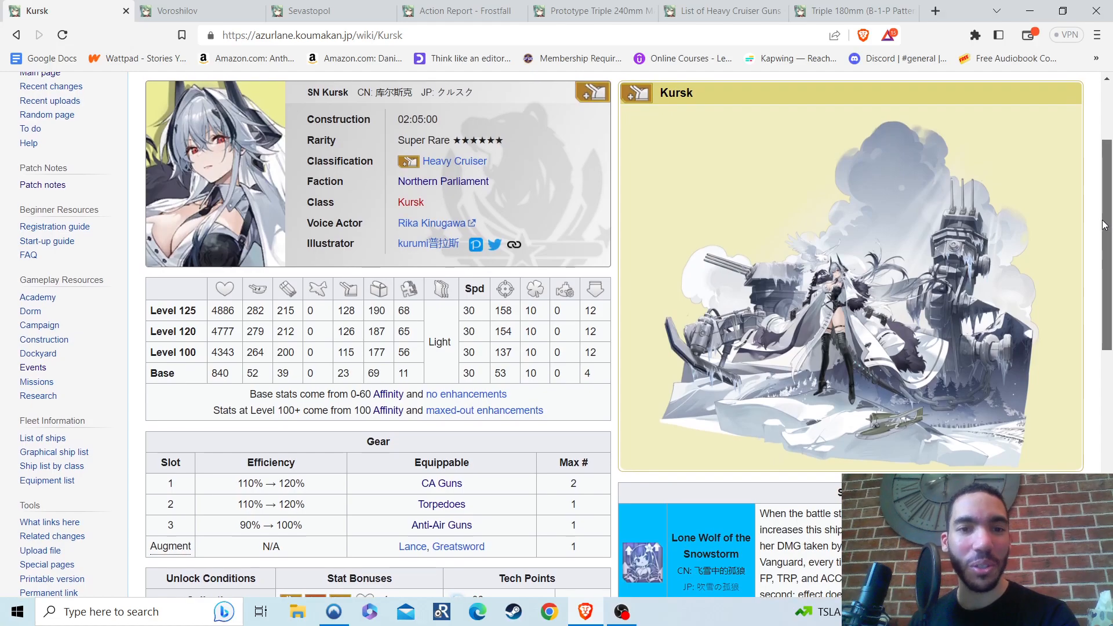
{"action": "scroll", "scroll_direction": "down", "scroll_amount": 3}
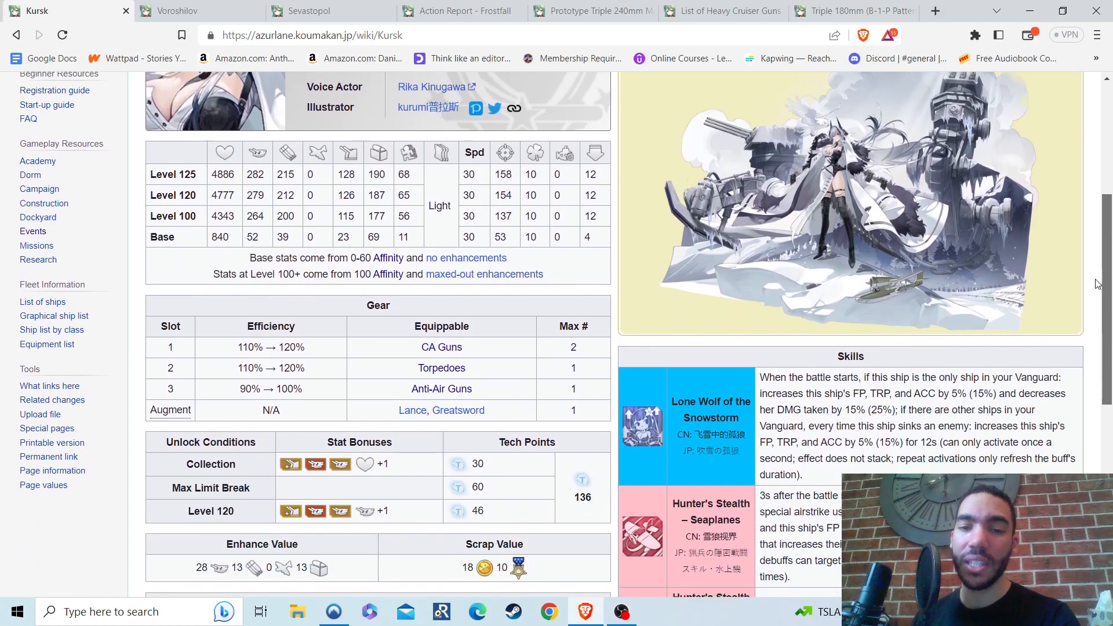
{"action": "scroll", "scroll_direction": "down", "scroll_amount": 3}
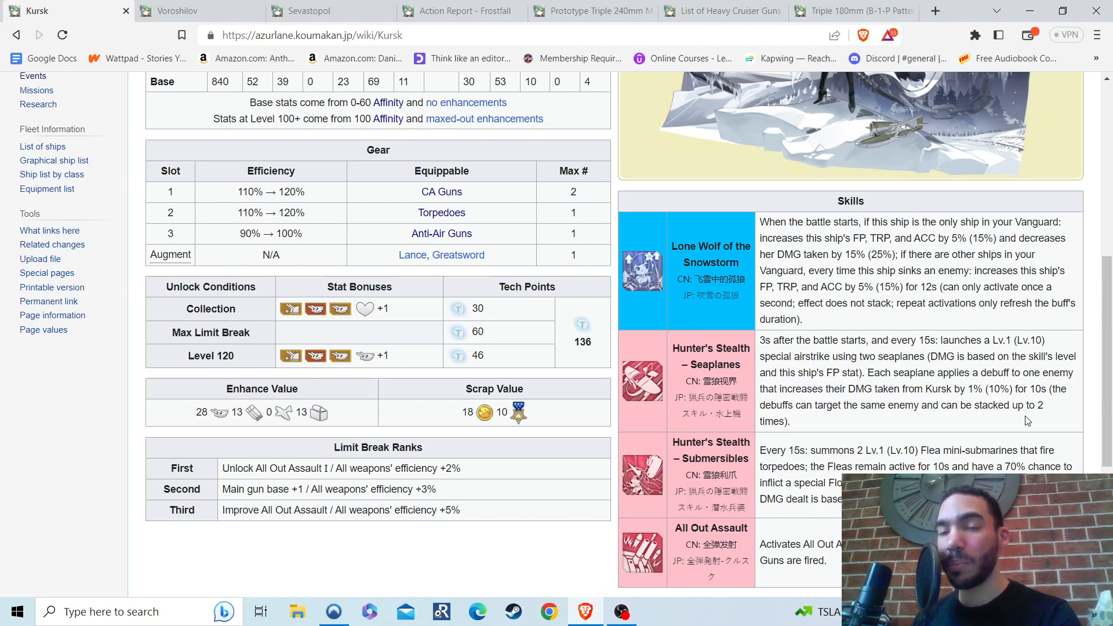
{"action": "mouse_move", "coordinate": [1017, 417]}
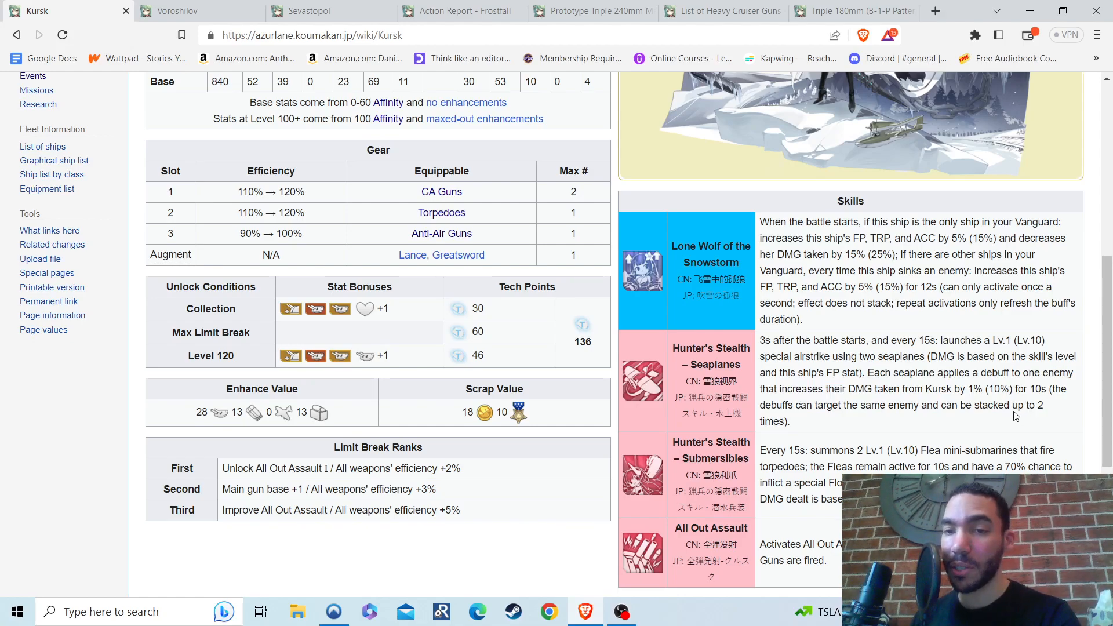
{"action": "mouse_move", "coordinate": [987, 389]}
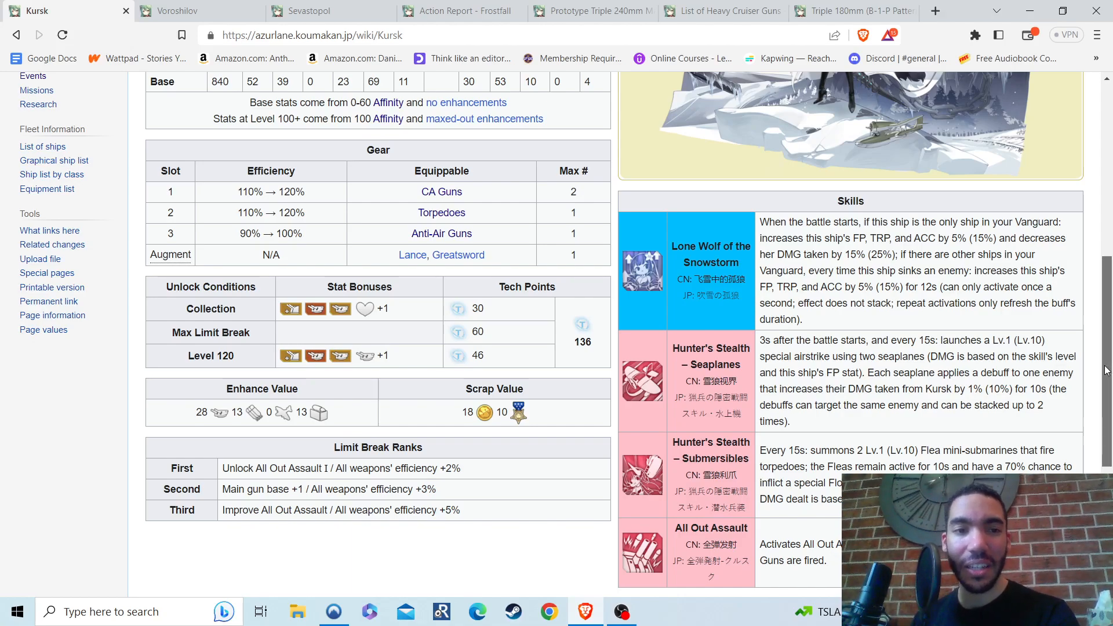
{"action": "scroll", "scroll_direction": "up", "scroll_amount": 3}
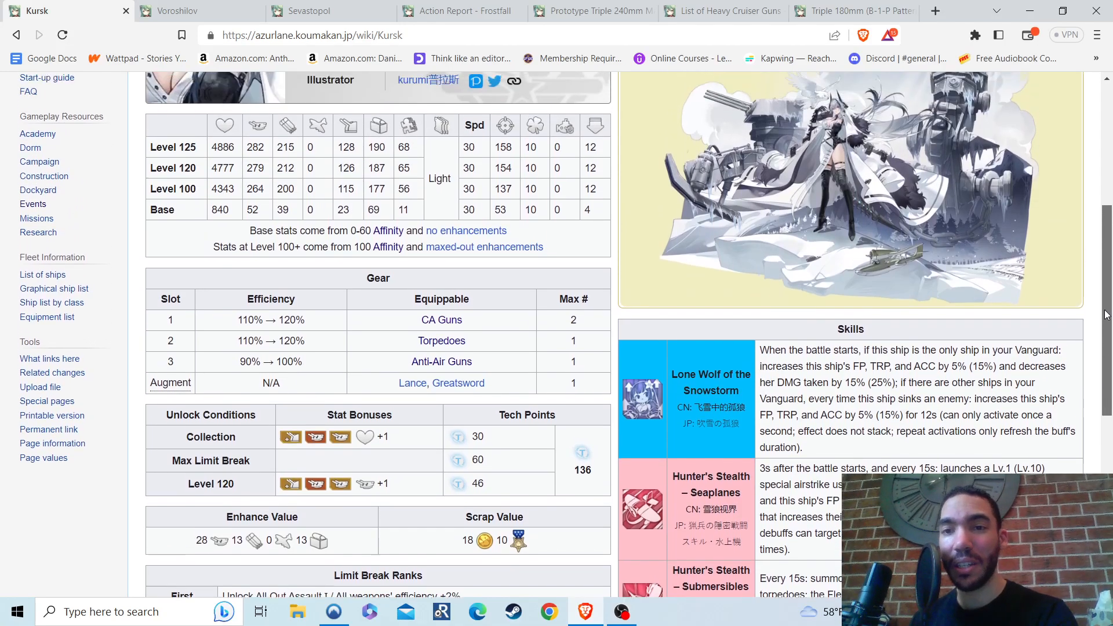
{"action": "scroll", "scroll_direction": "up", "scroll_amount": 3}
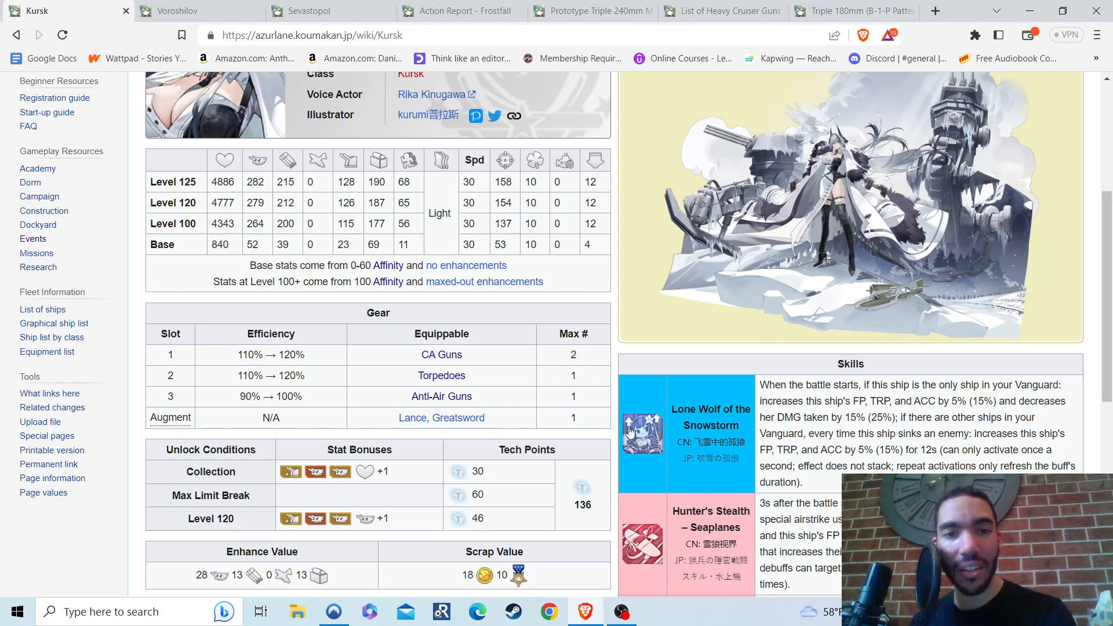
{"action": "mouse_move", "coordinate": [660, 405]}
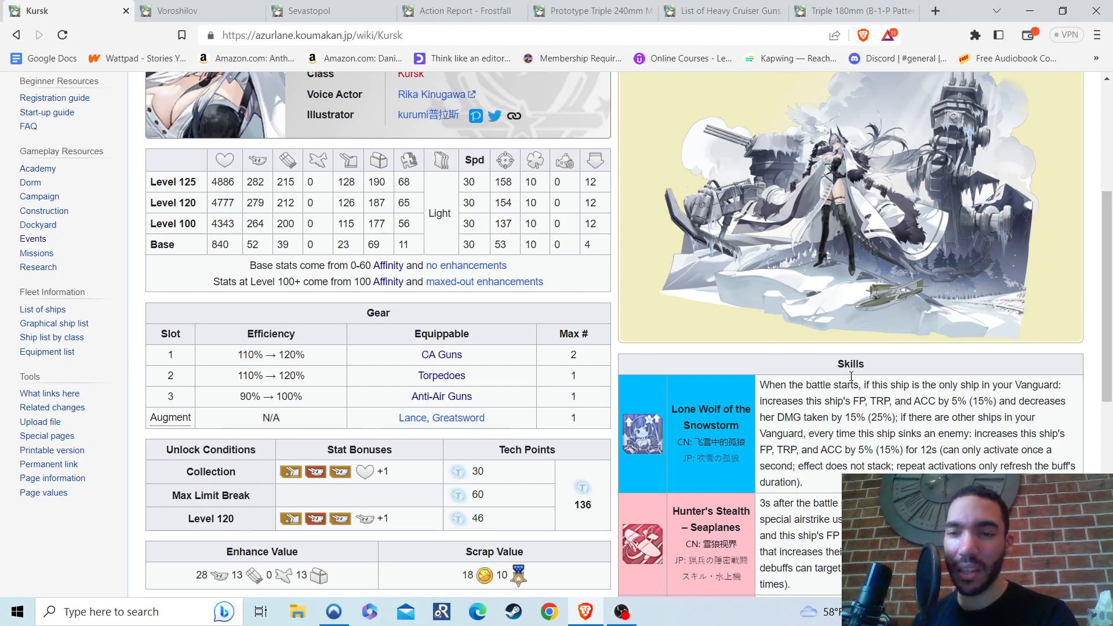
Read Kursk's Submersibles skill, deselect its text, and scroll back to her profile
{"action": "scroll", "scroll_direction": "down", "scroll_amount": 3}
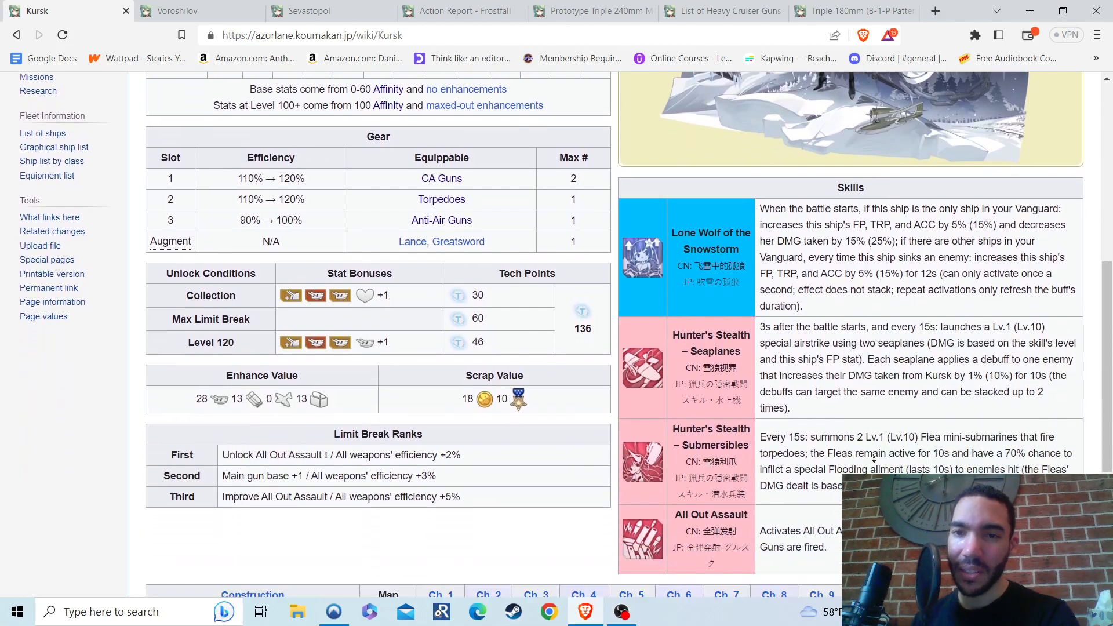
{"action": "scroll", "scroll_direction": "down", "scroll_amount": 3}
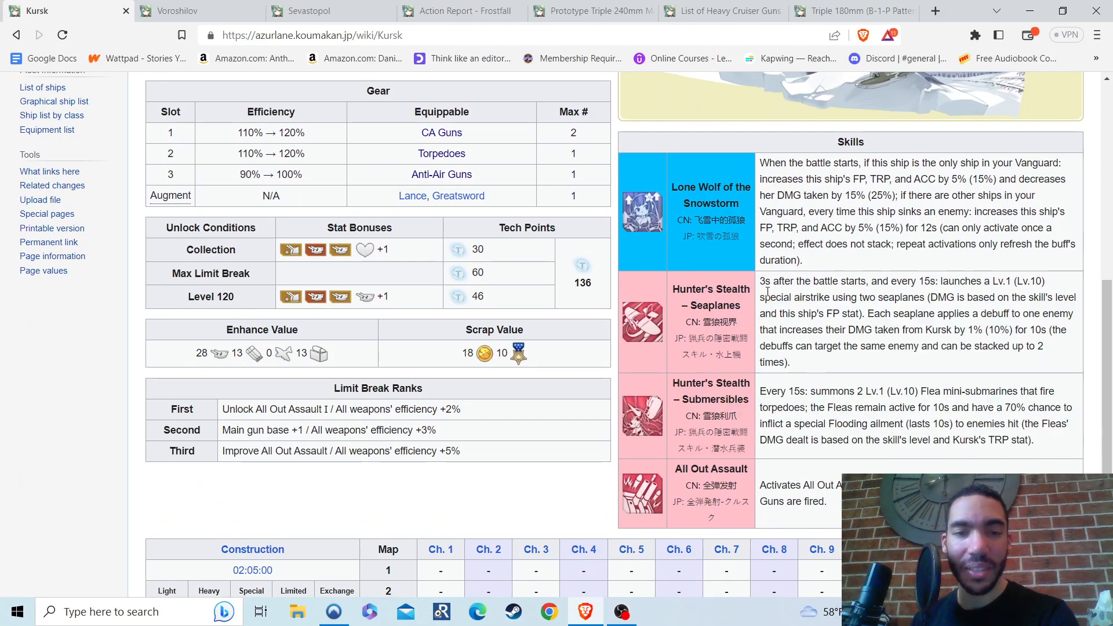
{"action": "scroll", "scroll_direction": "up", "scroll_amount": 3}
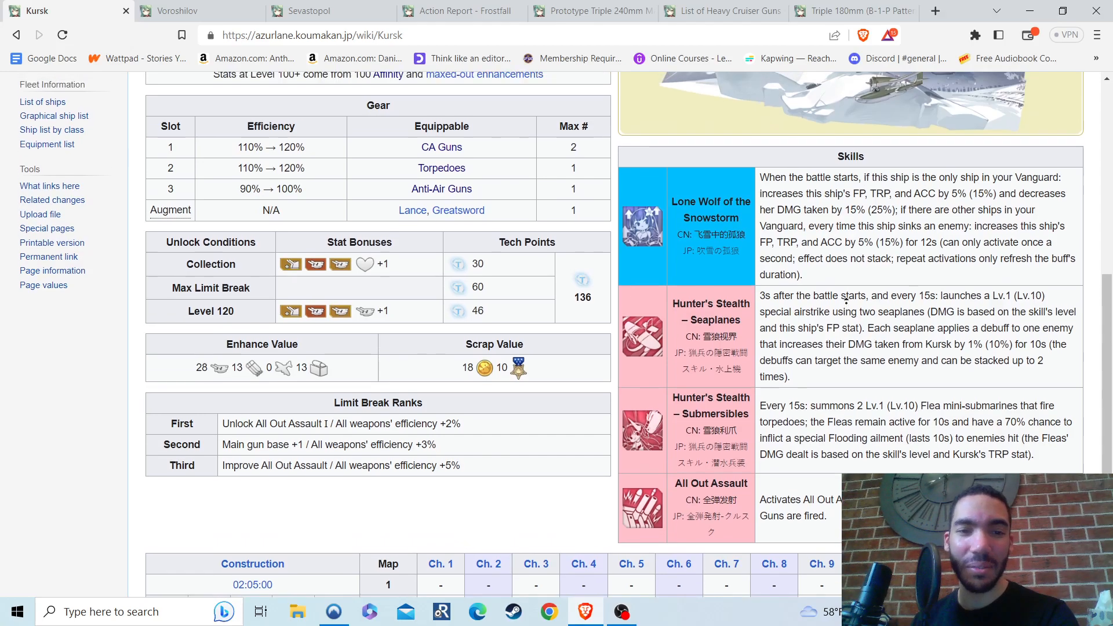
{"action": "scroll", "scroll_direction": "up", "scroll_amount": 3}
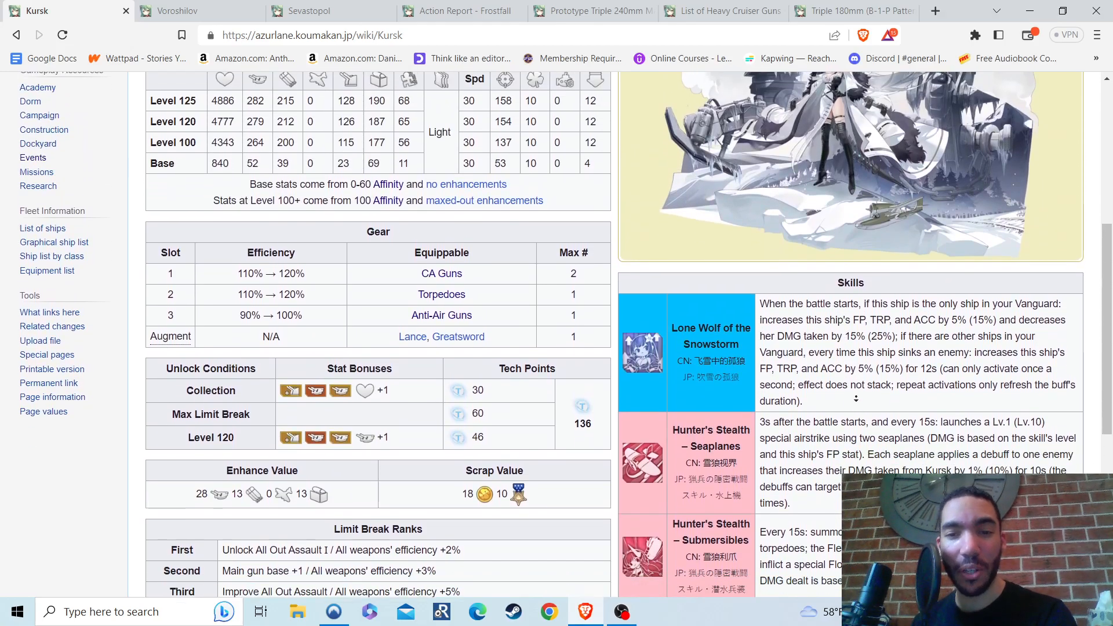
{"action": "scroll", "scroll_direction": "down", "scroll_amount": 3}
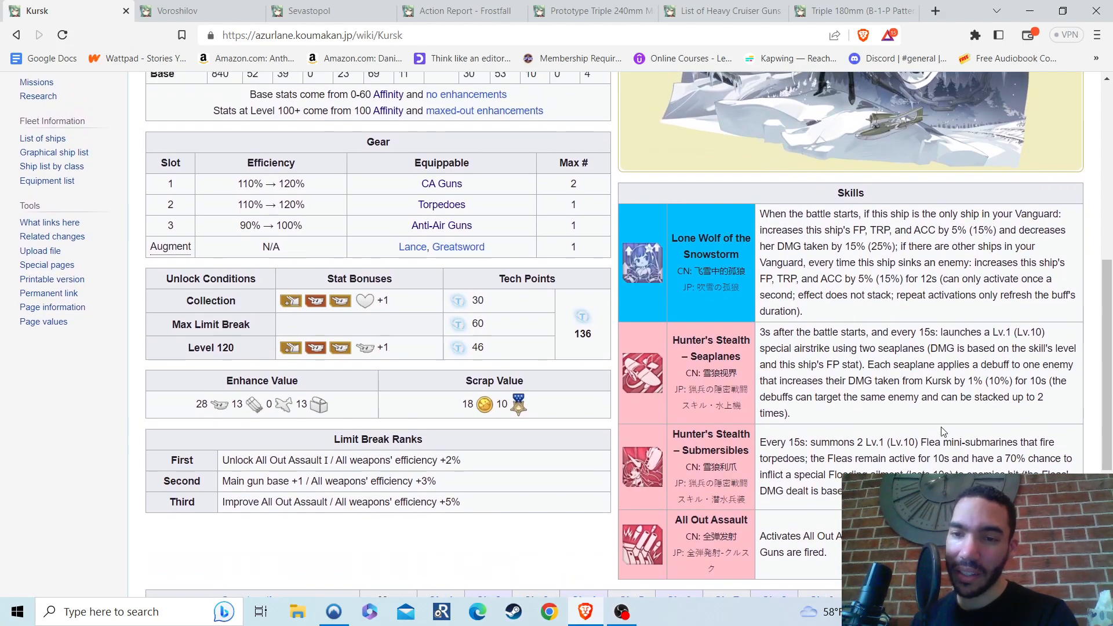
{"action": "mouse_move", "coordinate": [930, 438]}
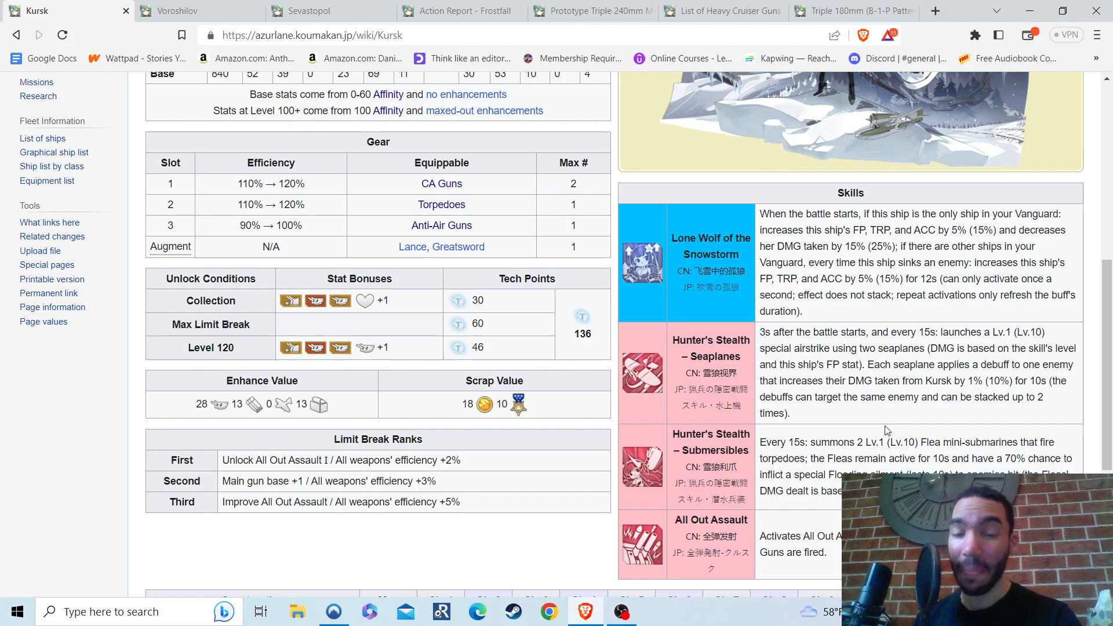
{"action": "scroll", "scroll_direction": "up", "scroll_amount": 3}
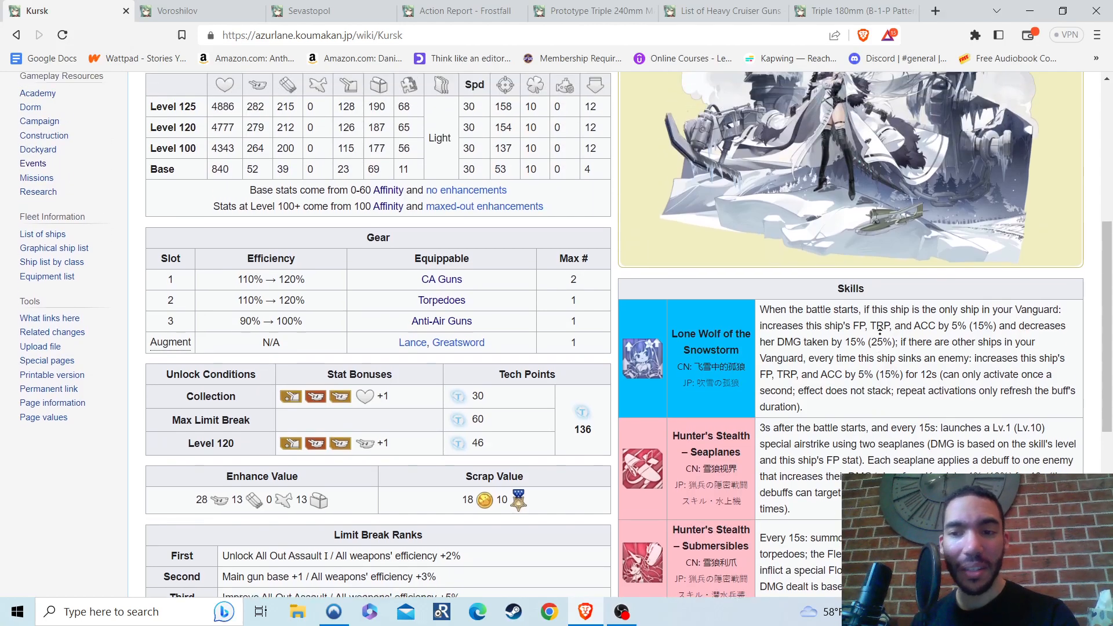
{"action": "scroll", "scroll_direction": "up", "scroll_amount": 3}
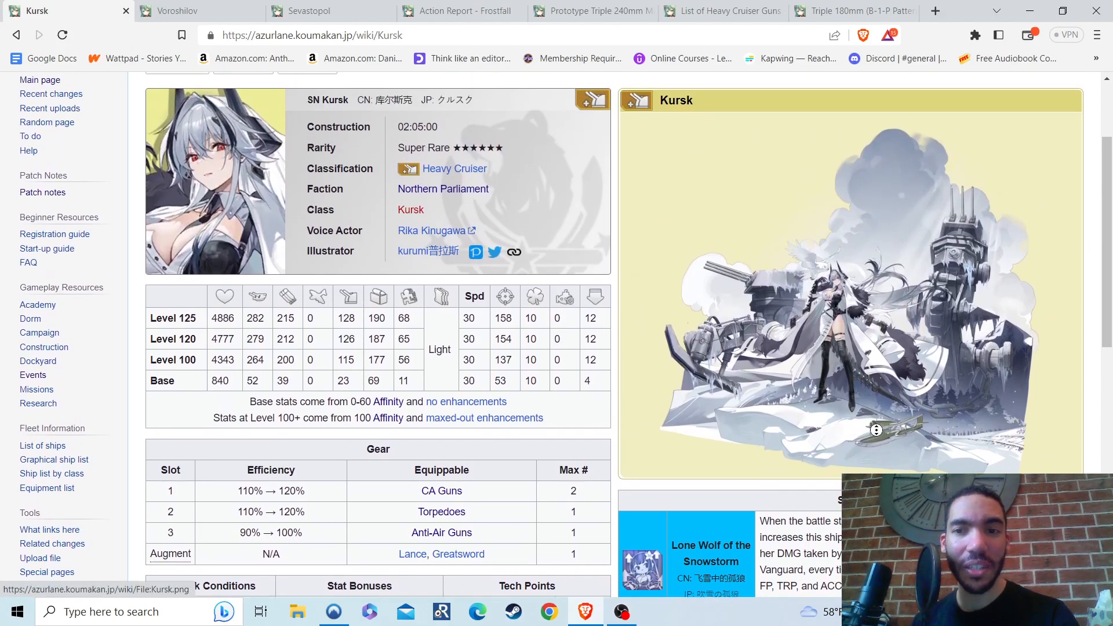
{"action": "mouse_move", "coordinate": [746, 395]}
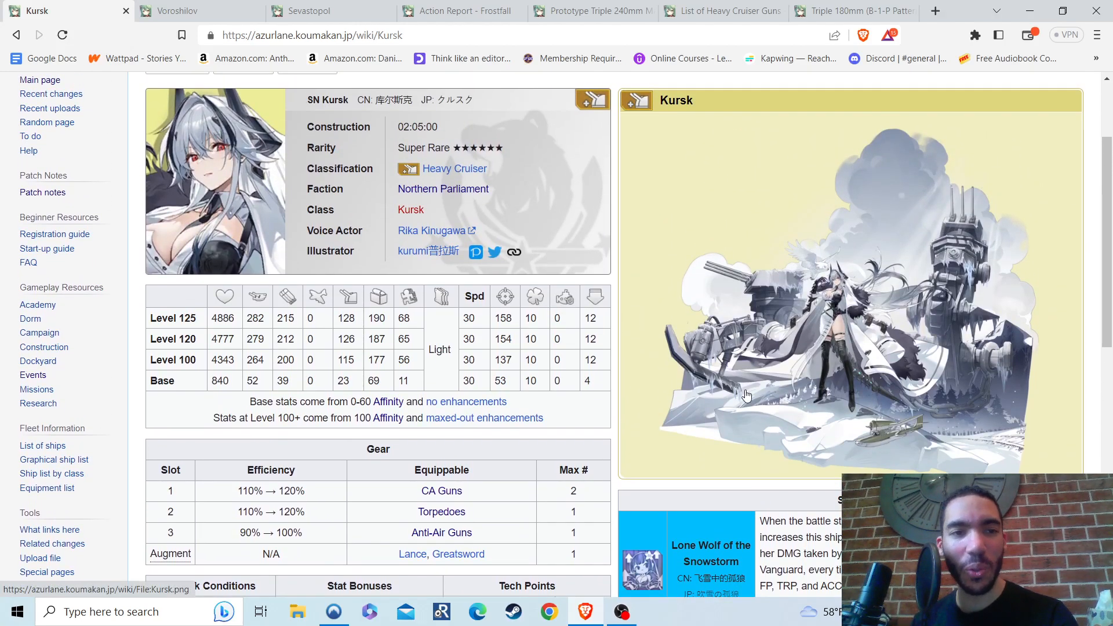
{"action": "scroll", "scroll_direction": "down", "scroll_amount": 3}
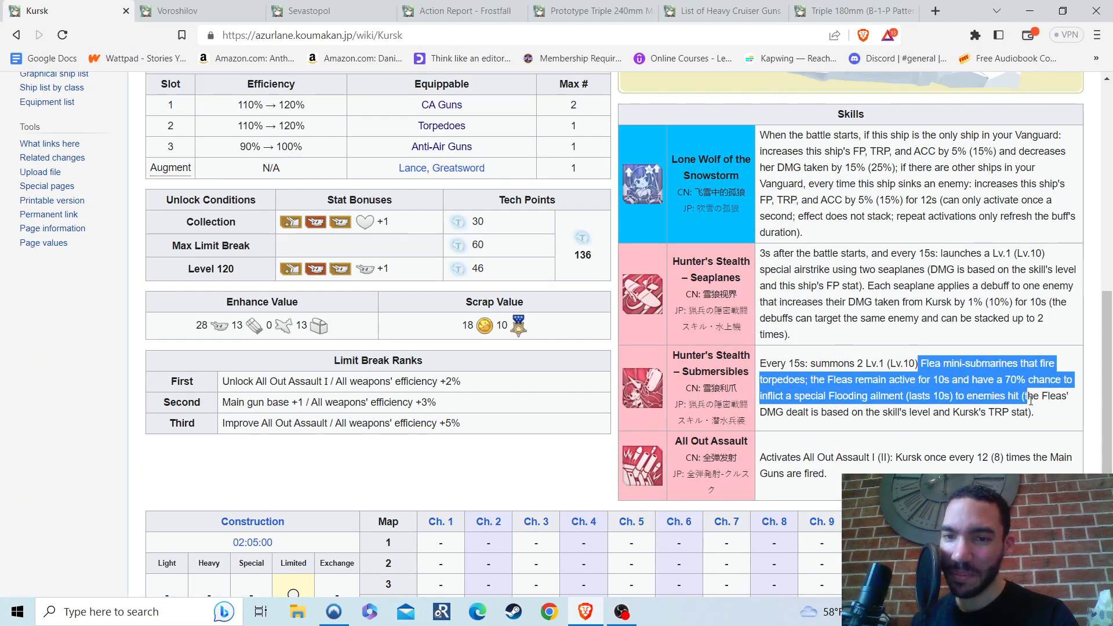
{"action": "left_click", "coordinate": [1043, 434]}
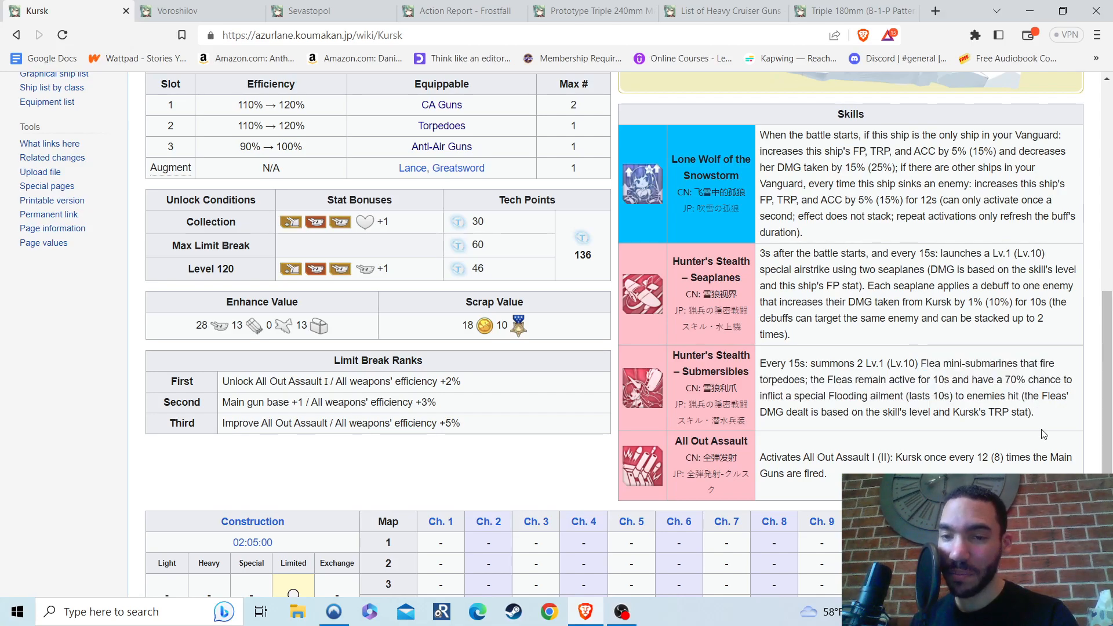
{"action": "scroll", "scroll_direction": "up", "scroll_amount": 3}
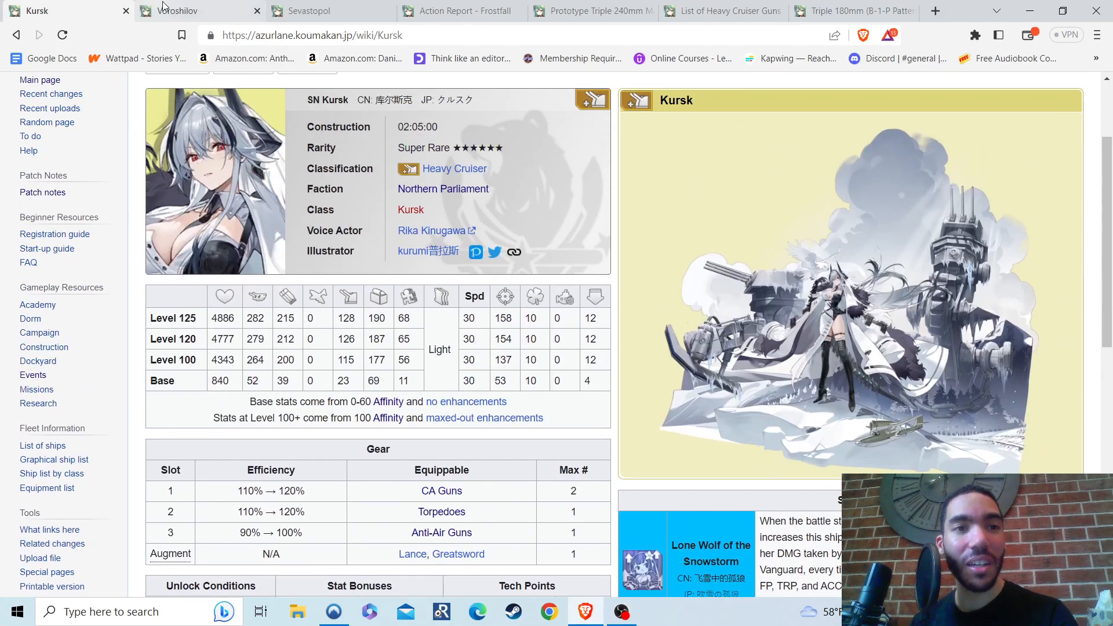
{"action": "mouse_move", "coordinate": [190, 10]}
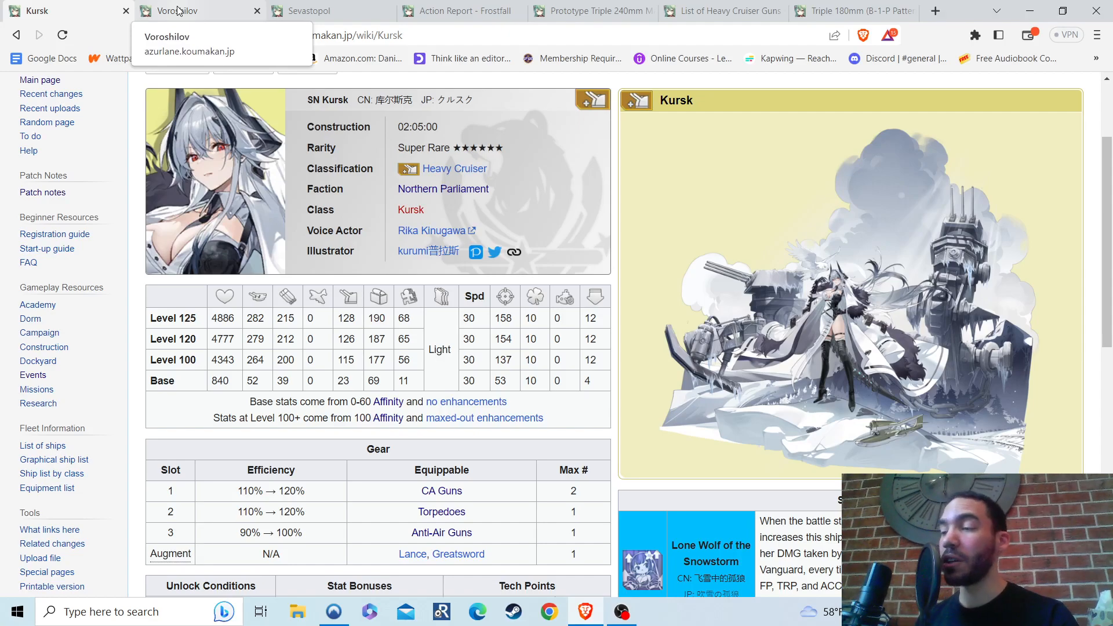
Switch to the Voroshilov page and scroll past her stats toward gear and skills
{"action": "left_click", "coordinate": [178, 11]}
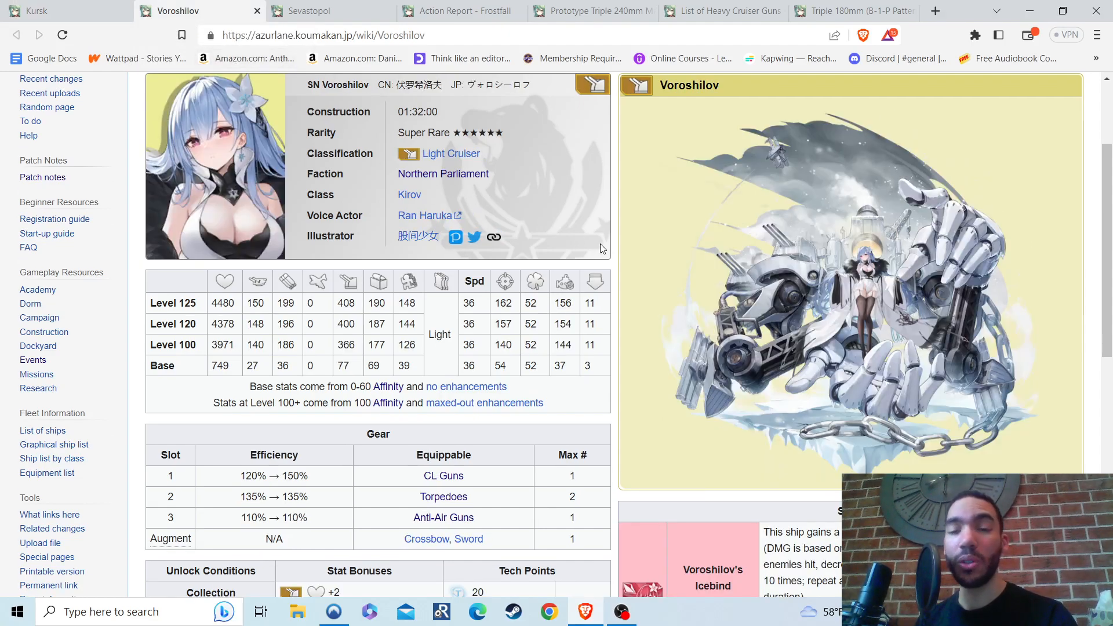
{"action": "mouse_move", "coordinate": [549, 269]}
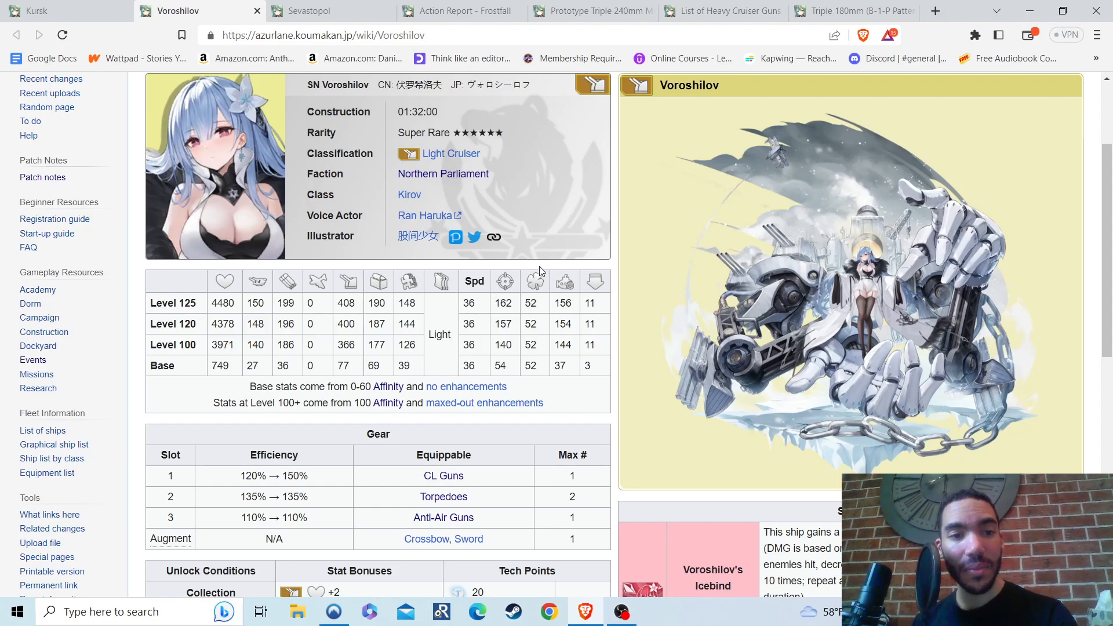
{"action": "mouse_move", "coordinate": [541, 259]}
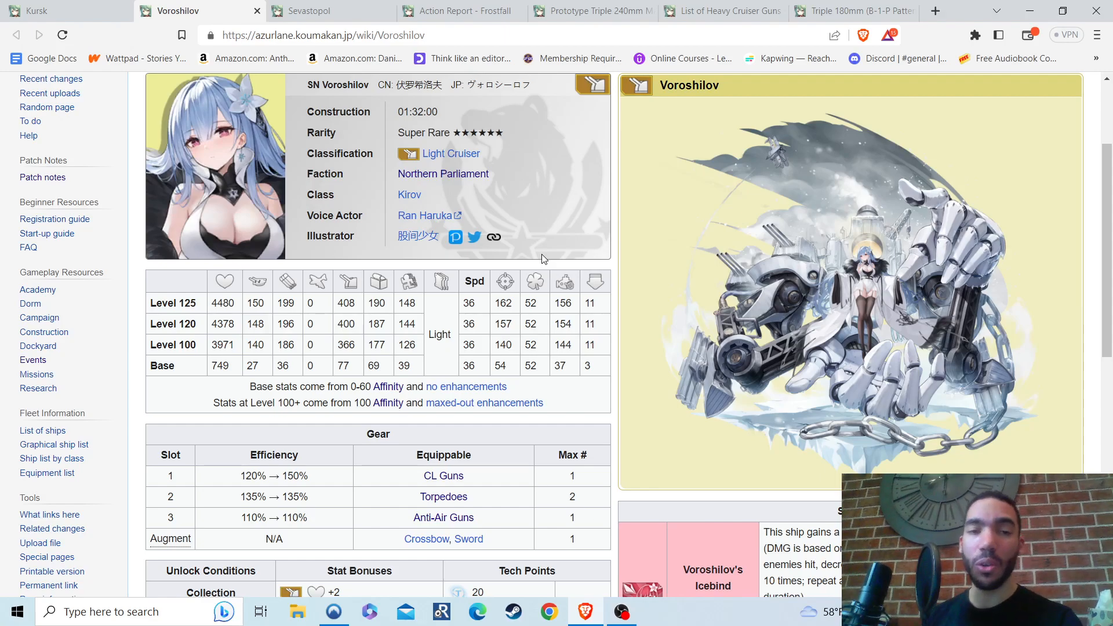
{"action": "mouse_move", "coordinate": [553, 326]}
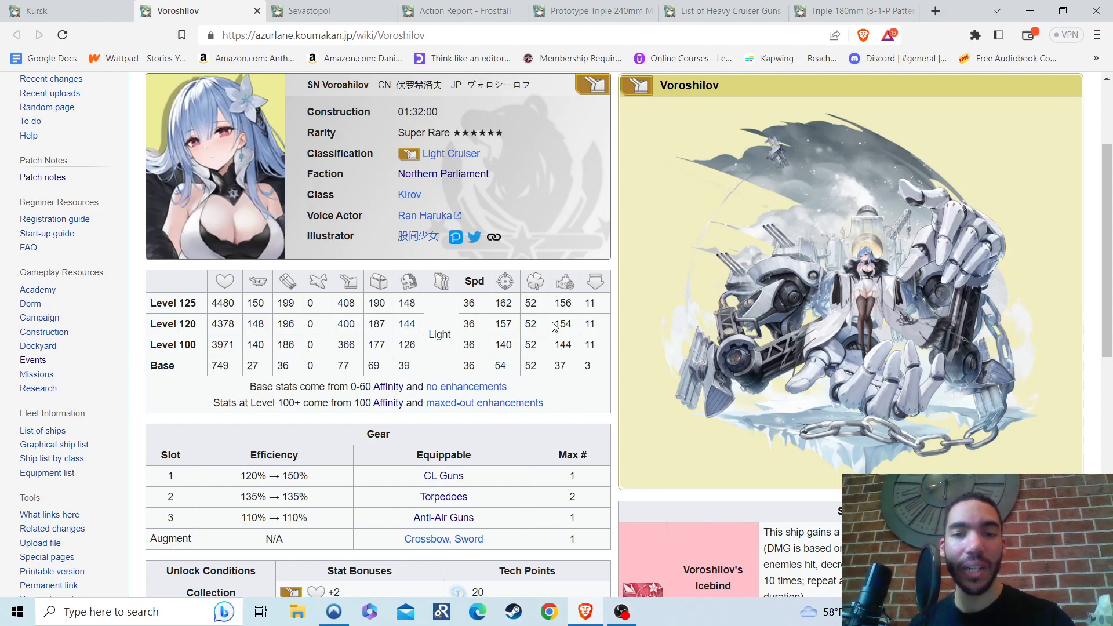
{"action": "mouse_move", "coordinate": [584, 327]}
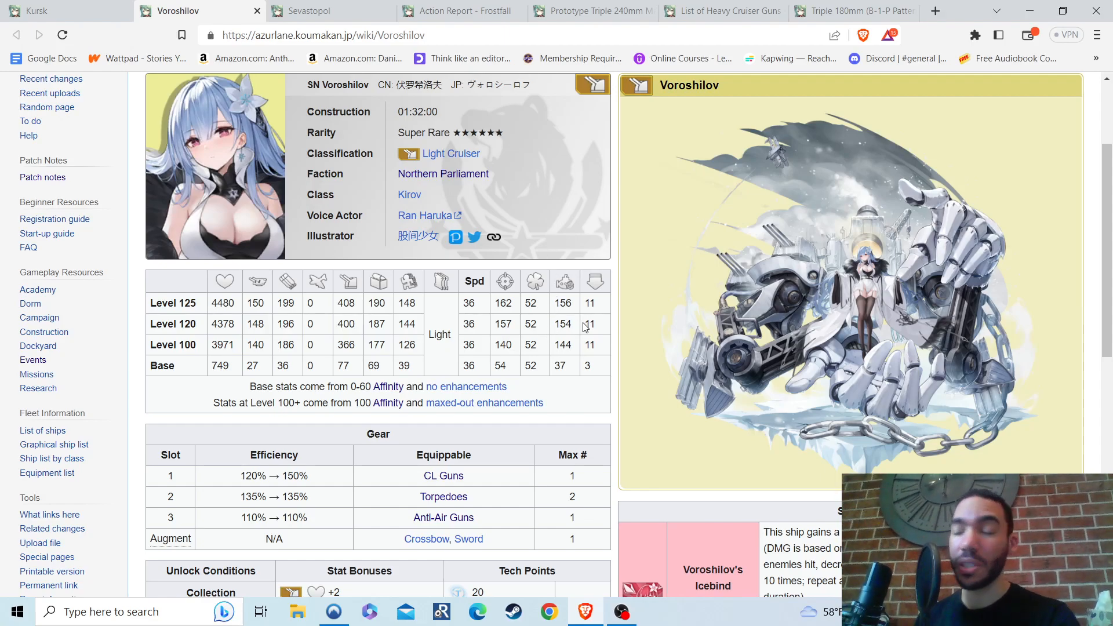
{"action": "mouse_move", "coordinate": [547, 355]}
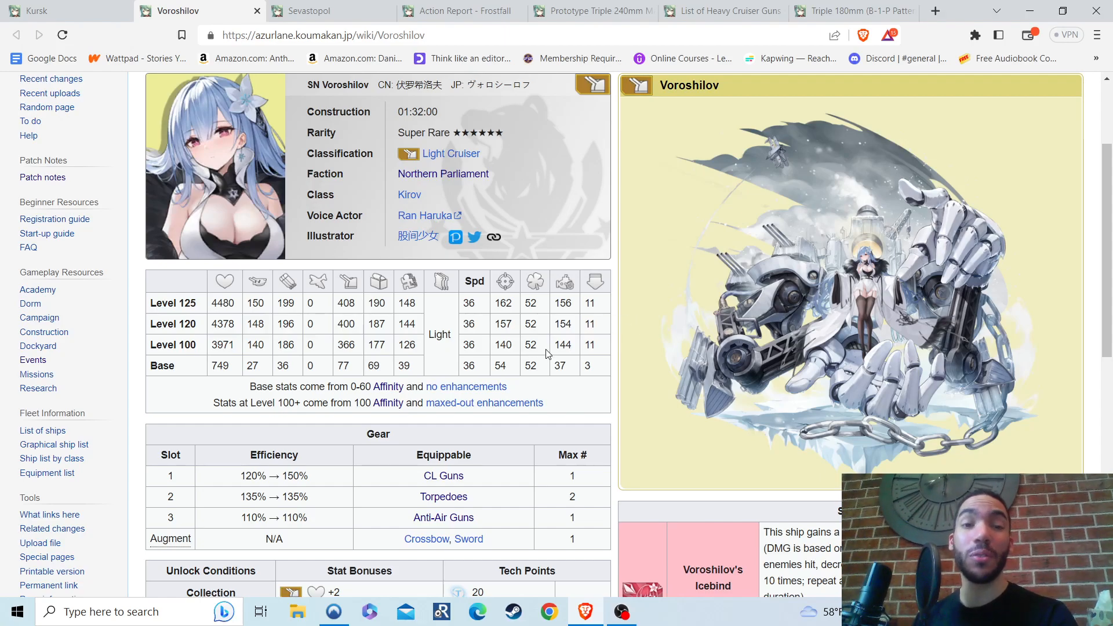
{"action": "mouse_move", "coordinate": [290, 326]}
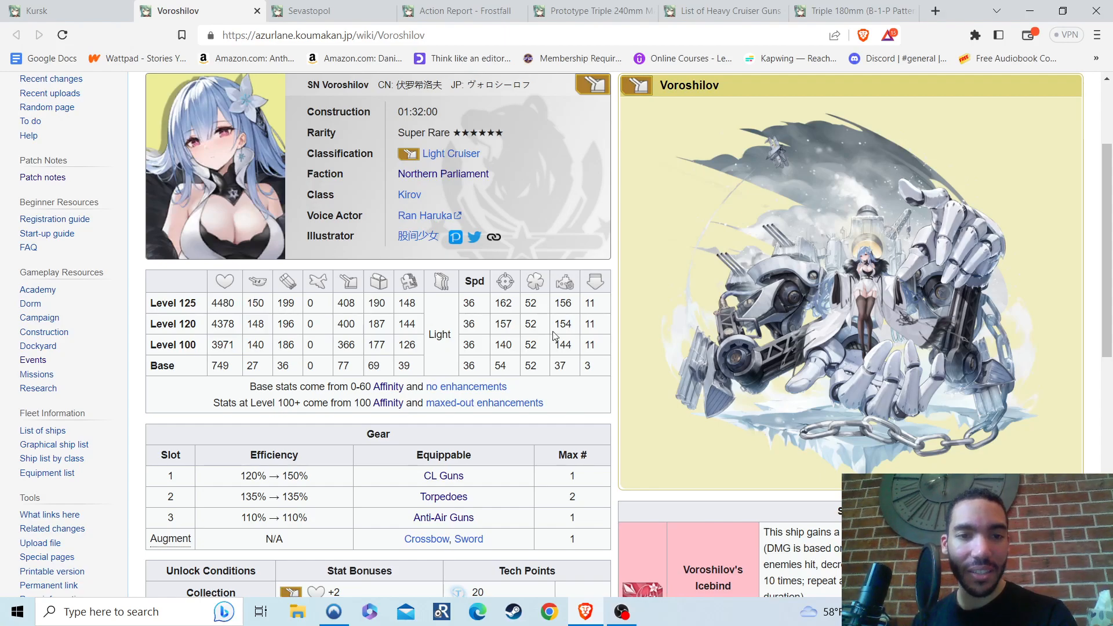
{"action": "scroll", "scroll_direction": "down", "scroll_amount": 3}
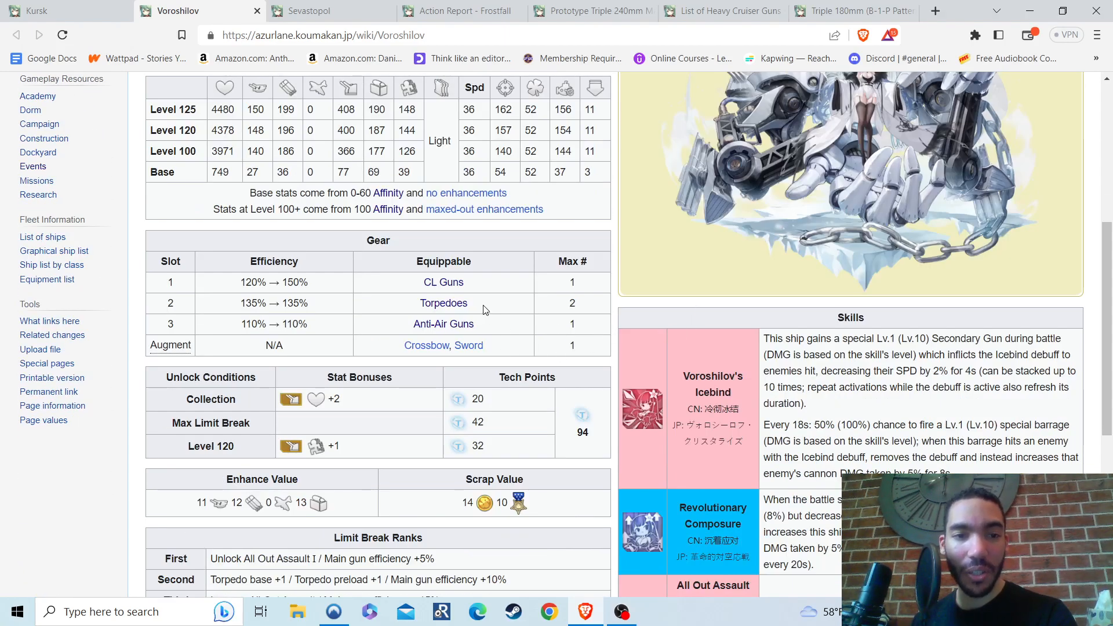
{"action": "mouse_move", "coordinate": [328, 289]}
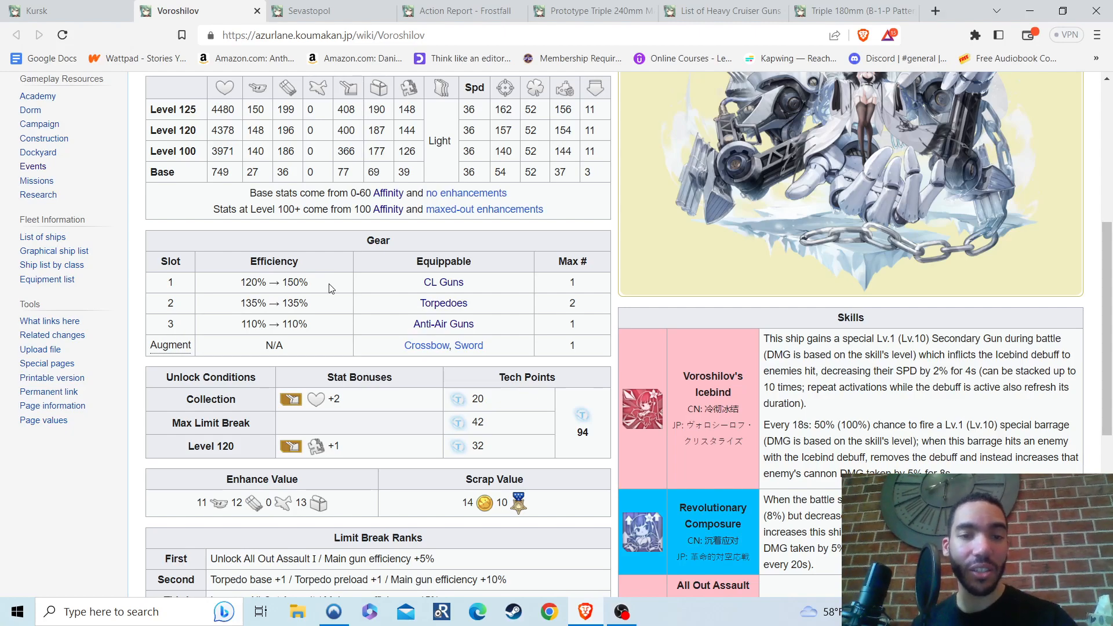
{"action": "mouse_move", "coordinate": [572, 286]}
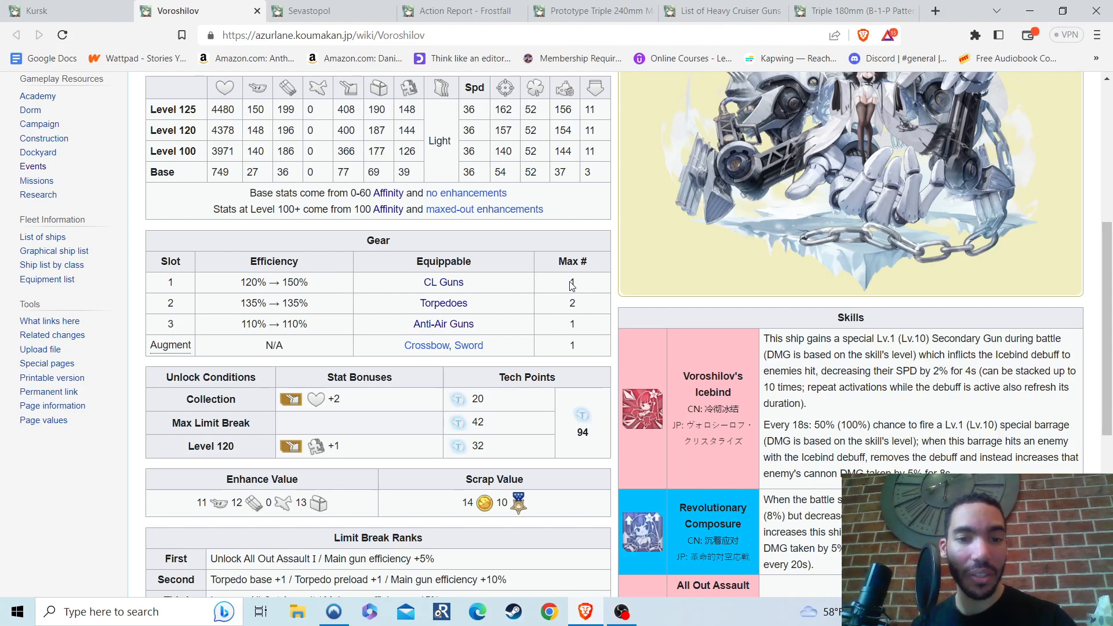
{"action": "mouse_move", "coordinate": [632, 348]}
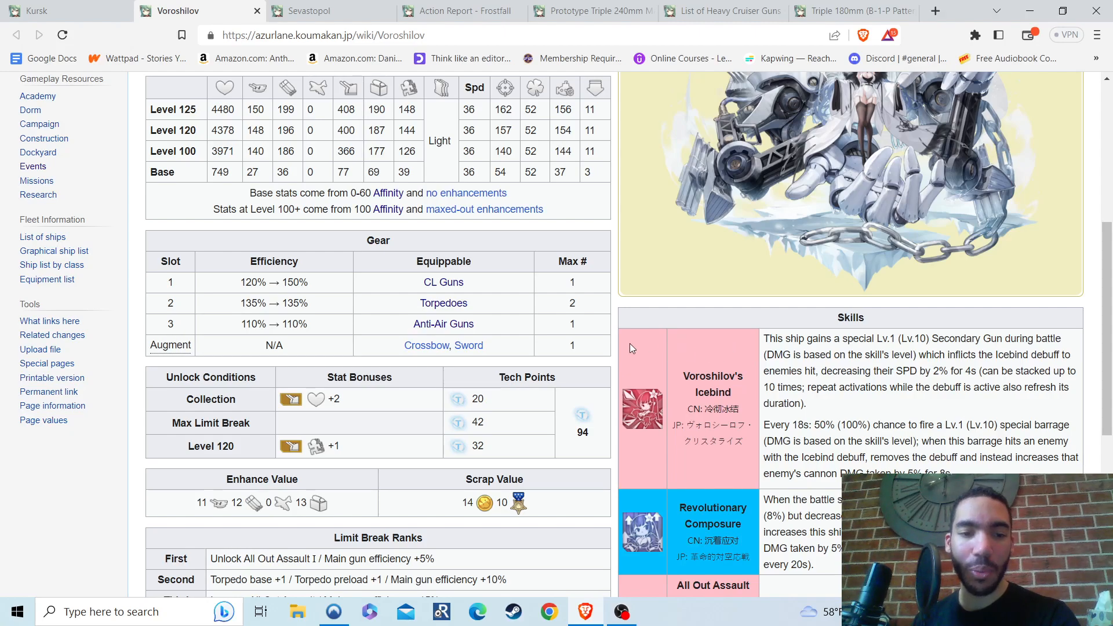
{"action": "mouse_move", "coordinate": [927, 404]}
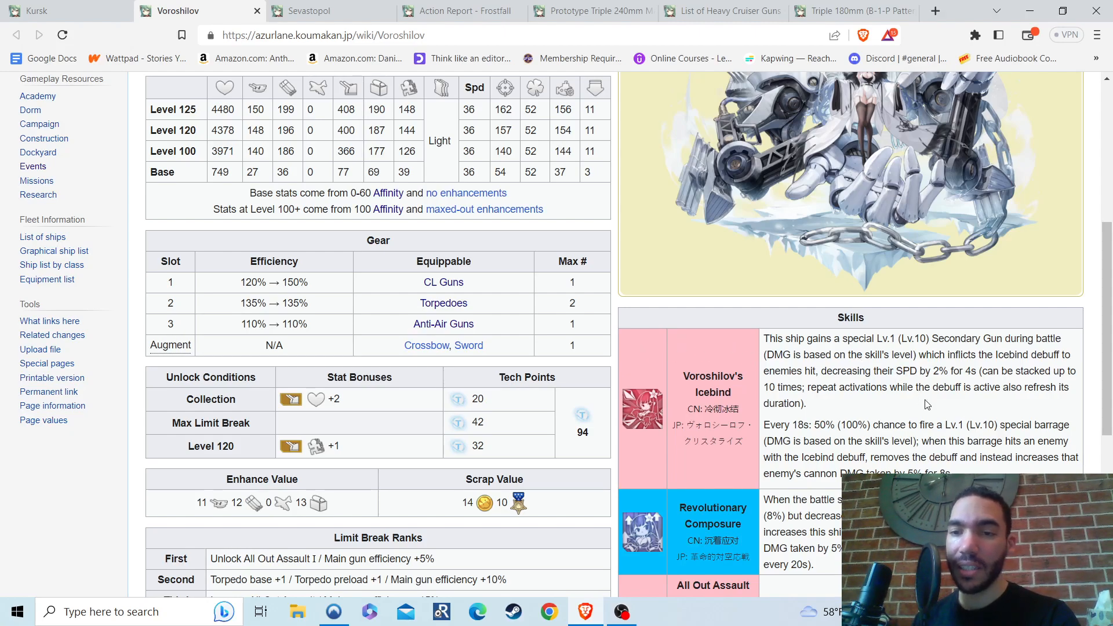
Scroll Voroshilov's page down through the Icebind skill to her limit break ranks
{"action": "scroll", "scroll_direction": "down", "scroll_amount": 3}
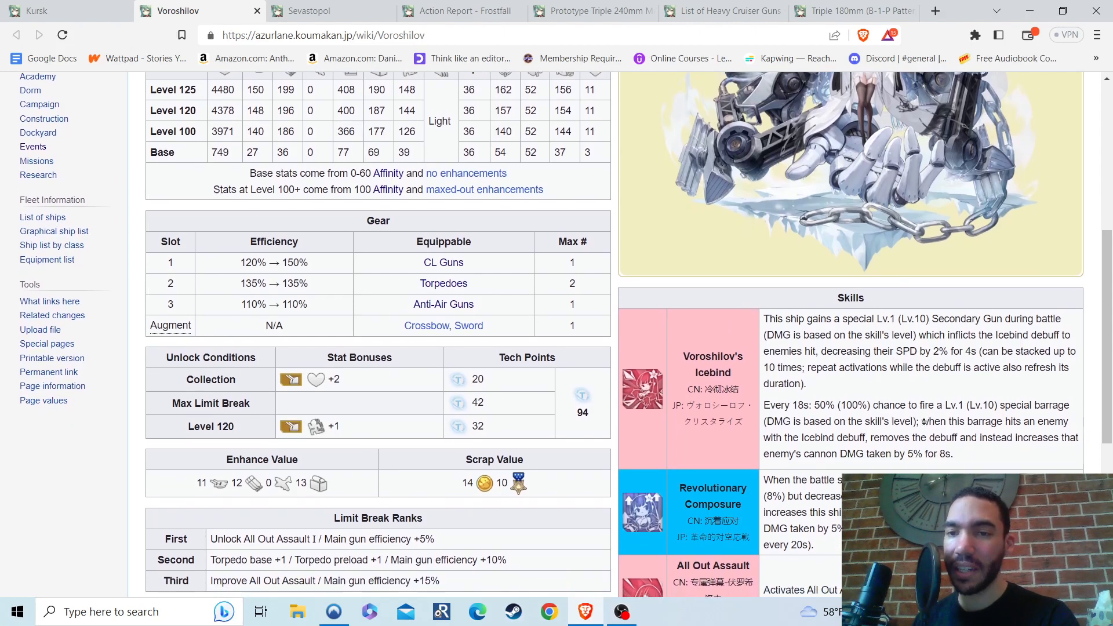
{"action": "scroll", "scroll_direction": "down", "scroll_amount": 3}
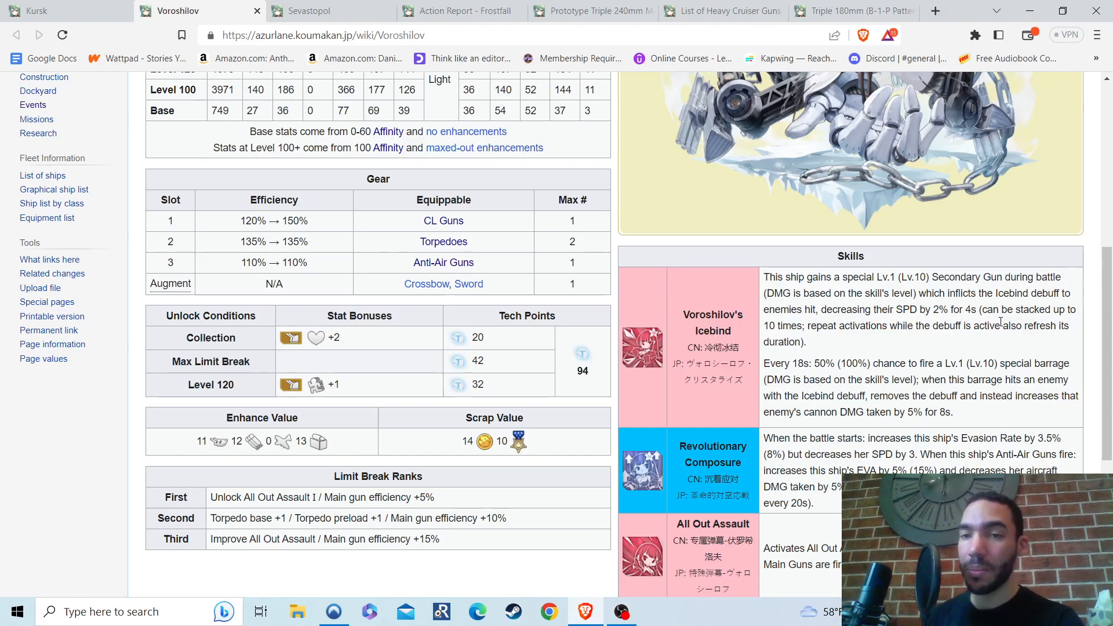
{"action": "mouse_move", "coordinate": [976, 240]}
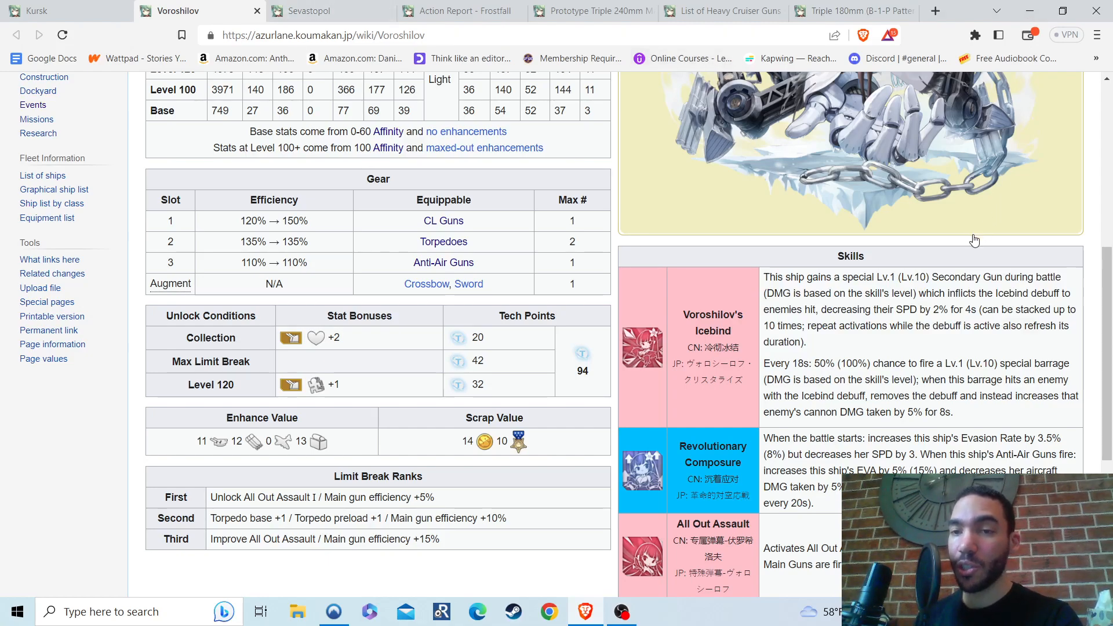
{"action": "mouse_move", "coordinate": [1015, 337]}
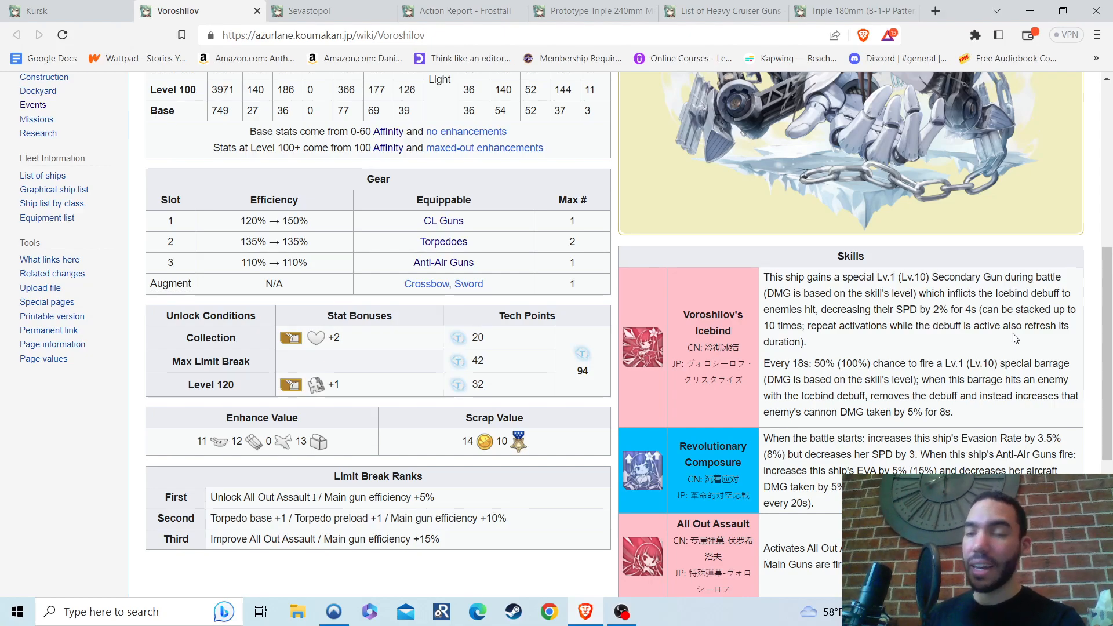
{"action": "mouse_move", "coordinate": [720, 282]}
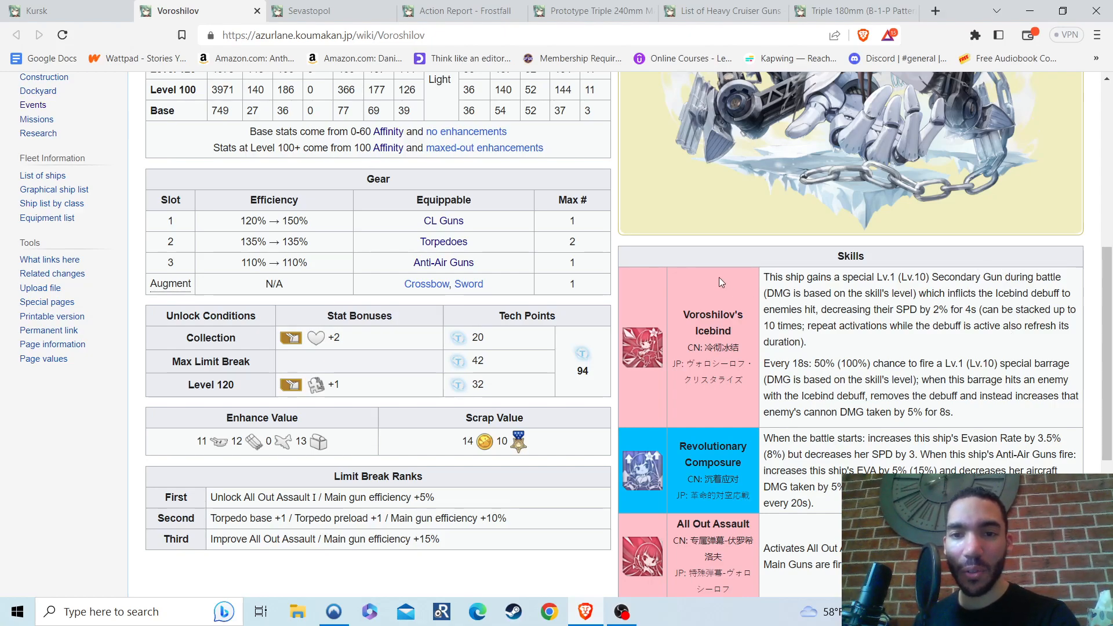
{"action": "mouse_move", "coordinate": [705, 313]}
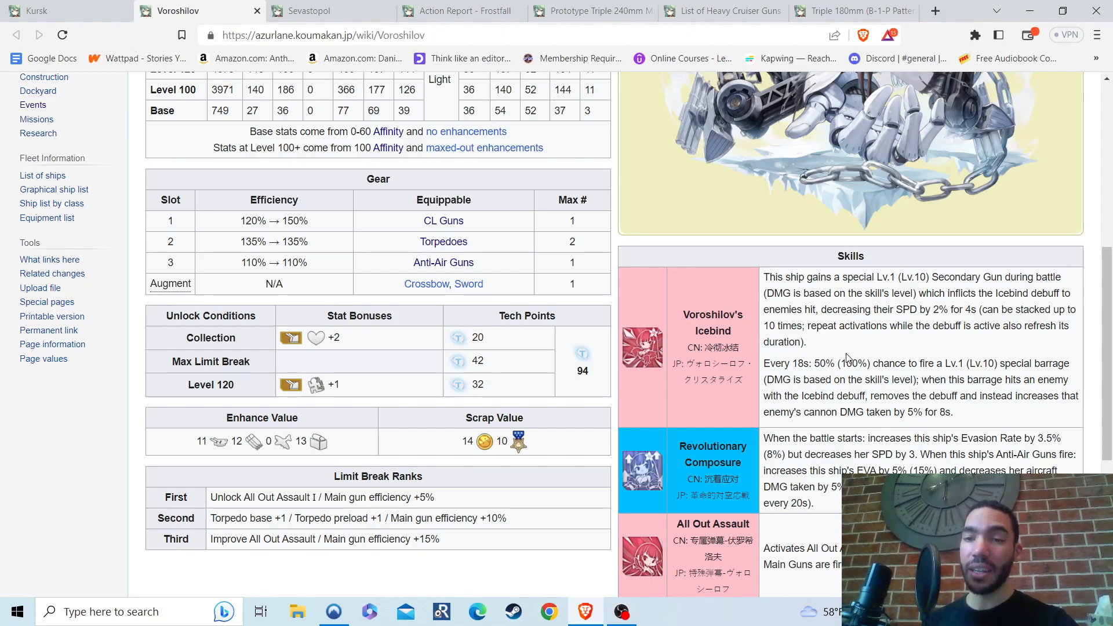
{"action": "mouse_move", "coordinate": [978, 408]}
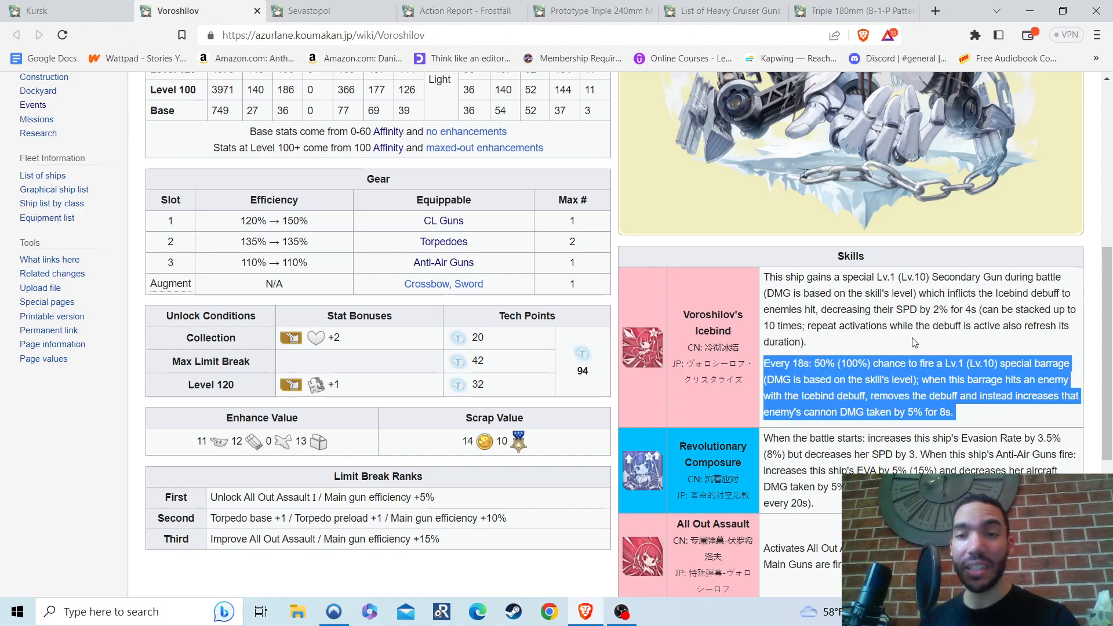
{"action": "left_click", "coordinate": [953, 366]}
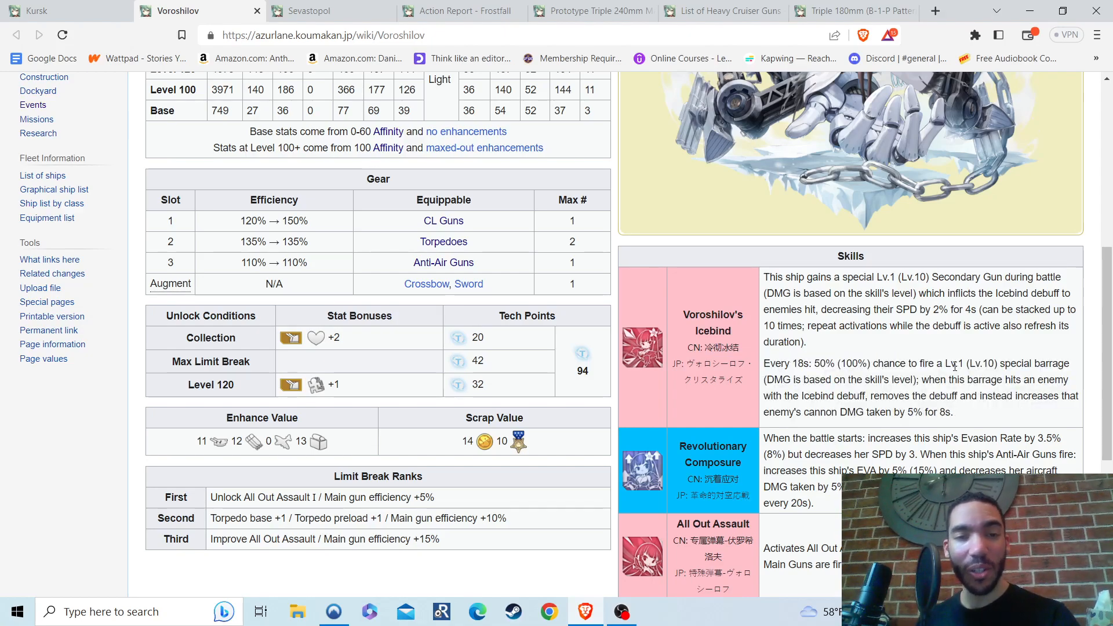
{"action": "double_click", "coordinate": [290, 221]}
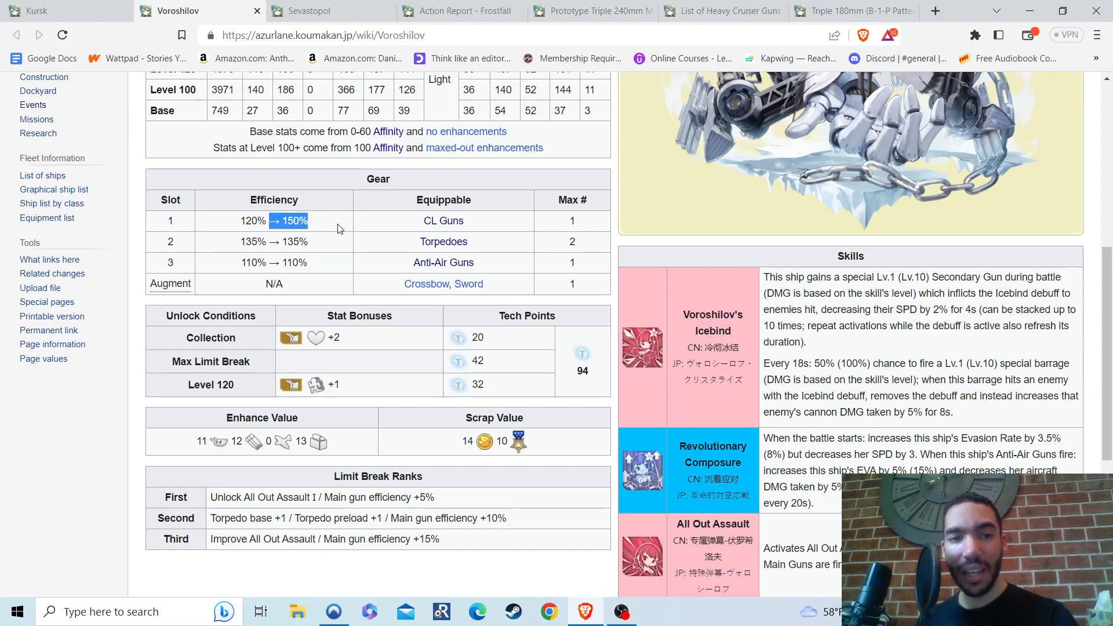
{"action": "mouse_move", "coordinate": [311, 235]}
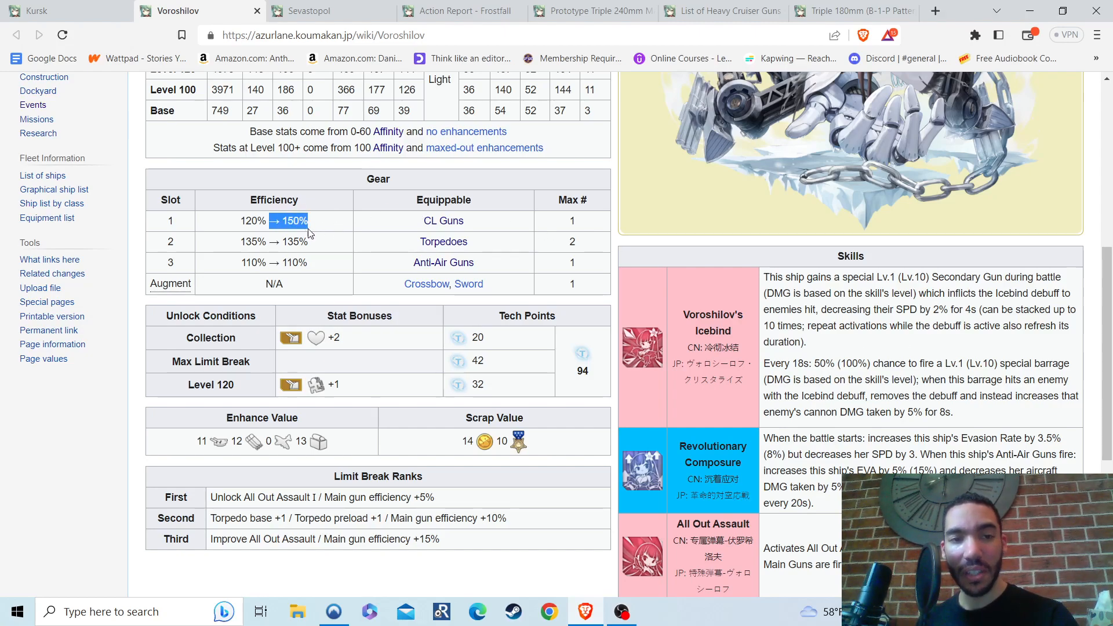
{"action": "mouse_move", "coordinate": [363, 229]}
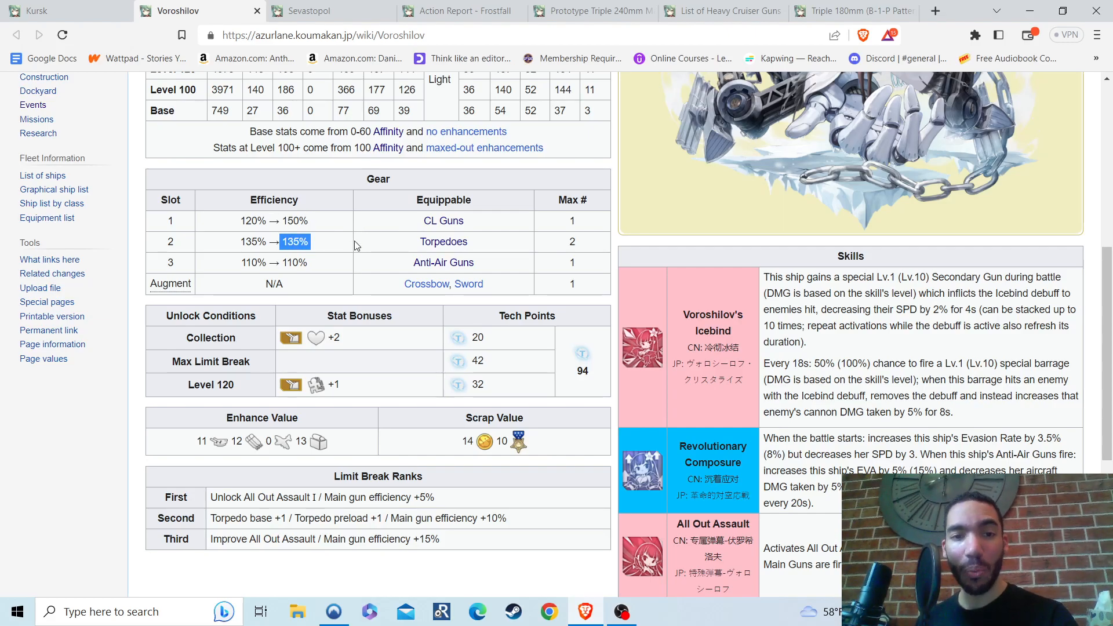
{"action": "scroll", "scroll_direction": "up", "scroll_amount": 3}
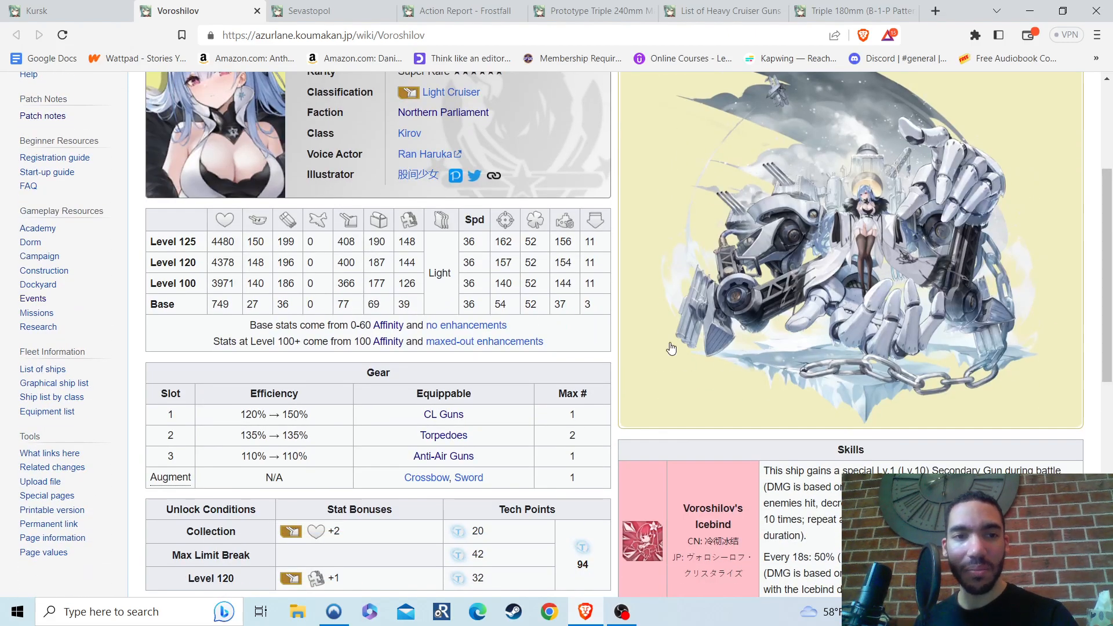
{"action": "scroll", "scroll_direction": "up", "scroll_amount": 3}
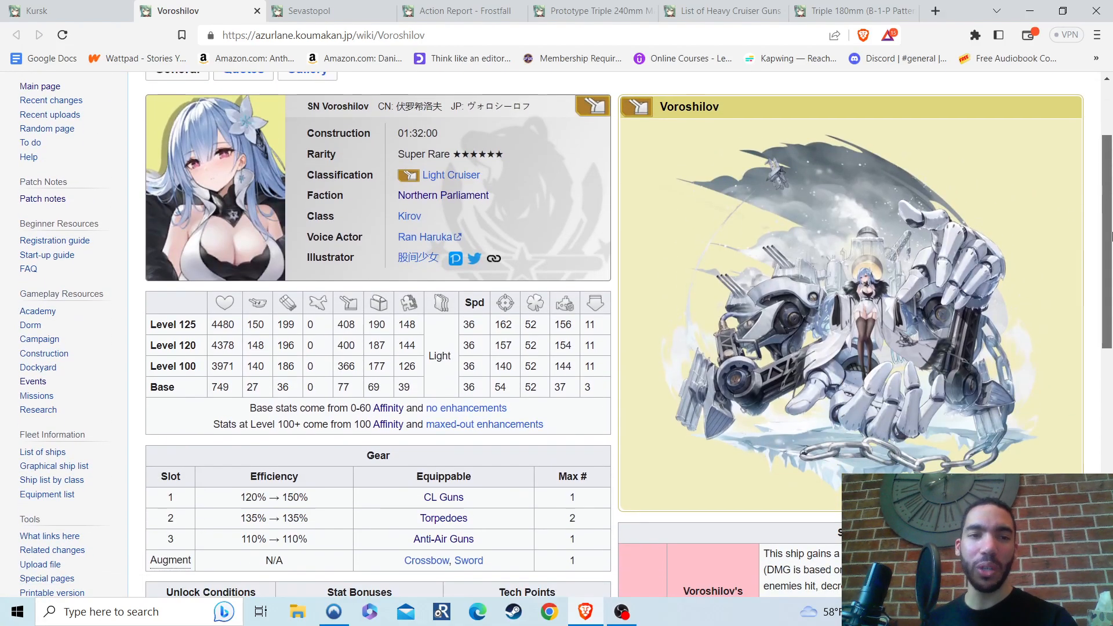
{"action": "scroll", "scroll_direction": "down", "scroll_amount": 3}
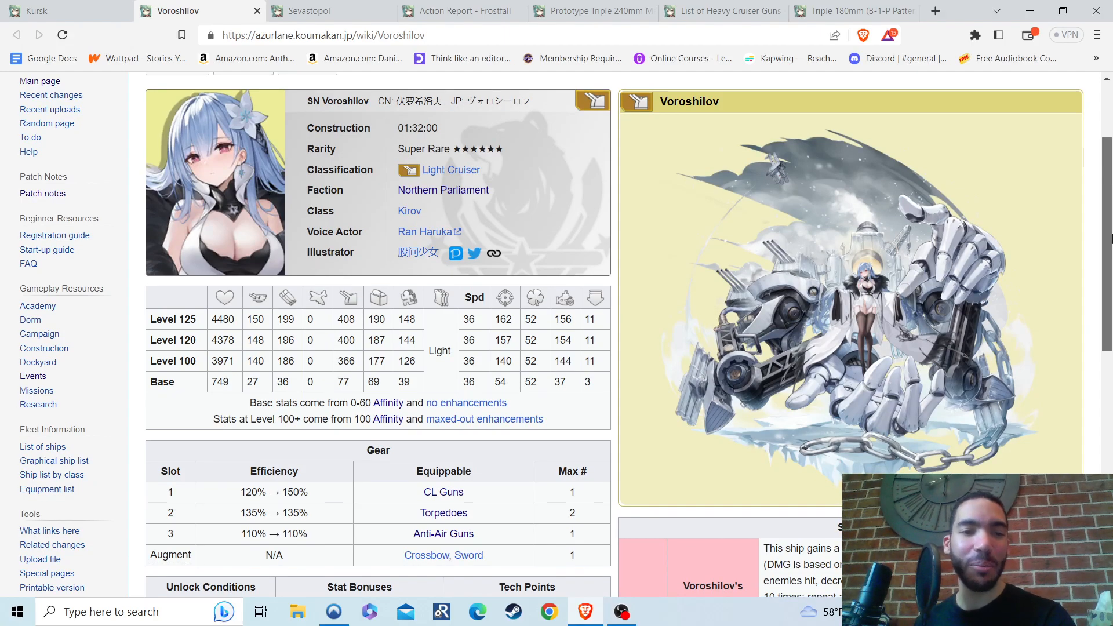
{"action": "scroll", "scroll_direction": "down", "scroll_amount": 3}
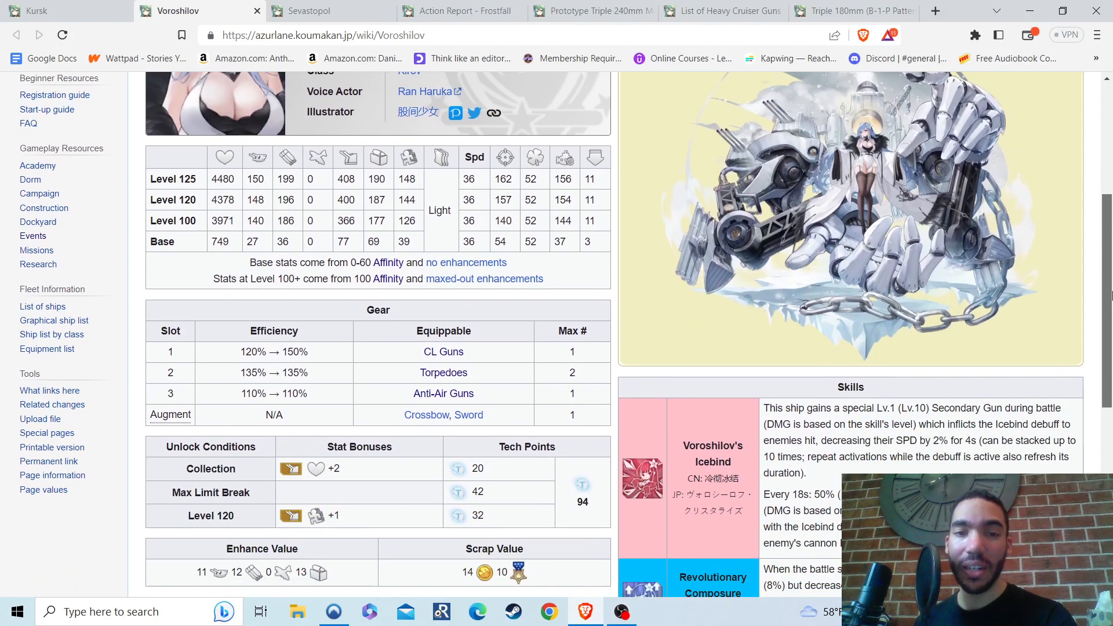
{"action": "scroll", "scroll_direction": "down", "scroll_amount": 3}
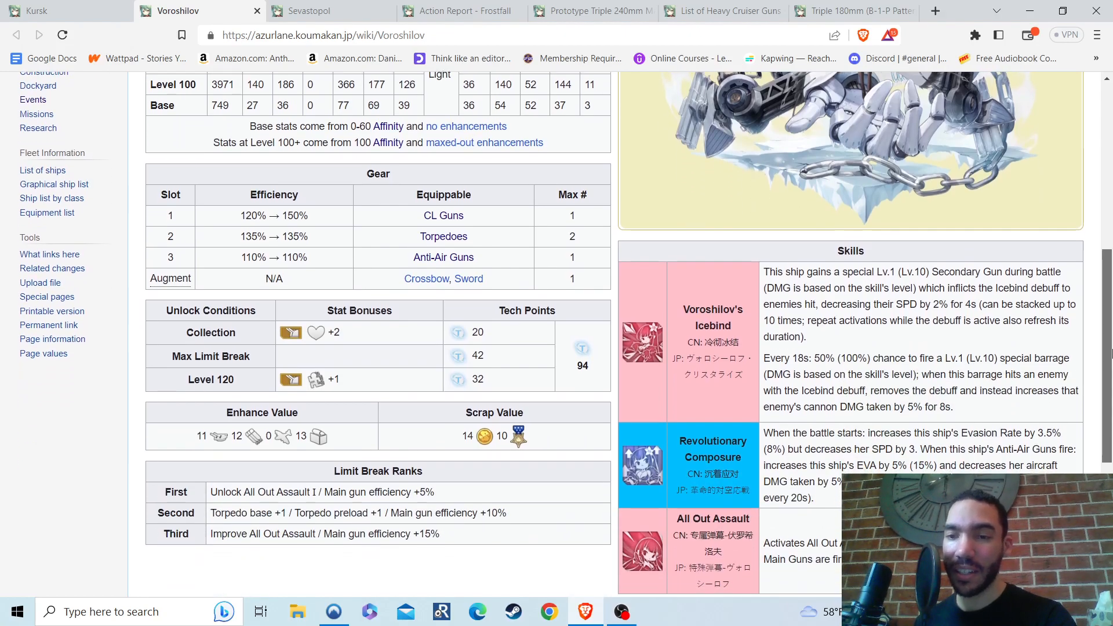
{"action": "scroll", "scroll_direction": "down", "scroll_amount": 3}
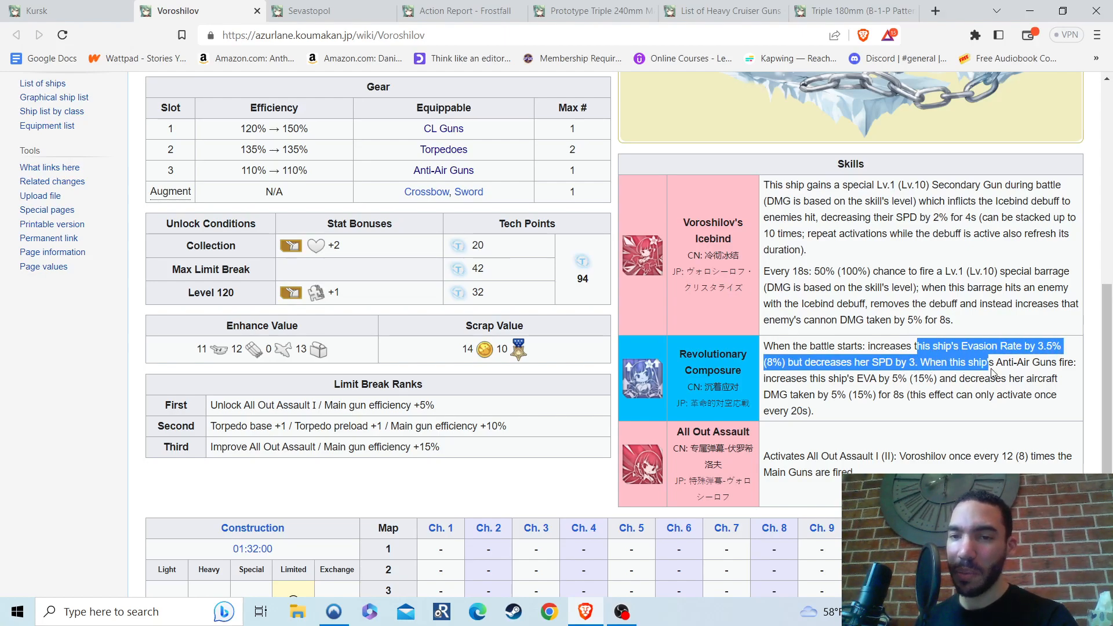
{"action": "left_click", "coordinate": [1012, 401]}
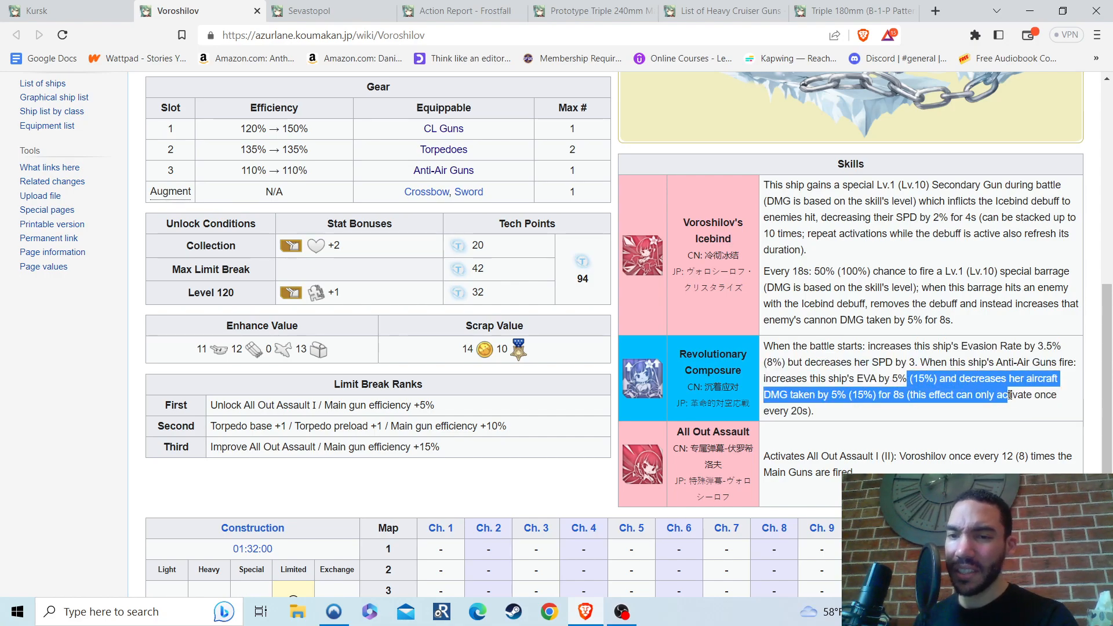
{"action": "left_click", "coordinate": [1021, 414]}
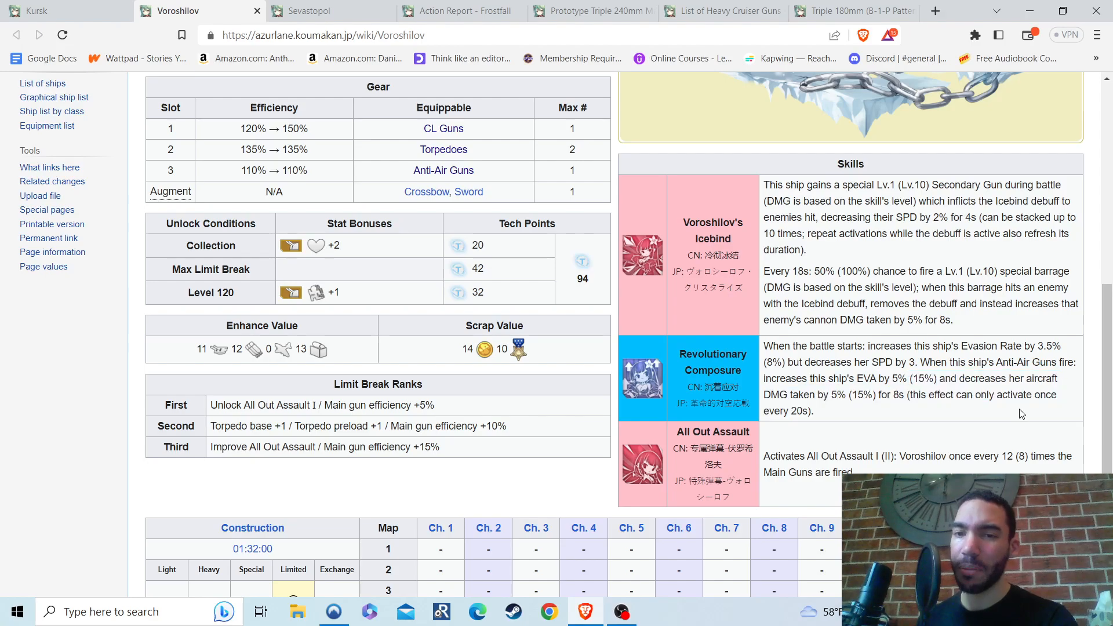
{"action": "mouse_move", "coordinate": [953, 381]}
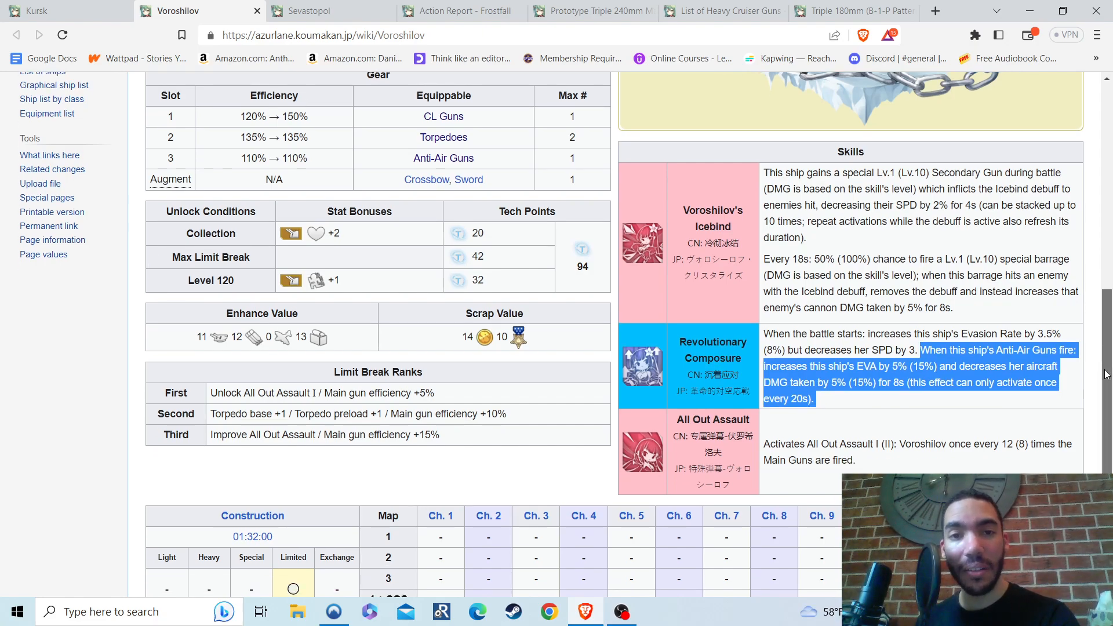
{"action": "scroll", "scroll_direction": "up", "scroll_amount": 3}
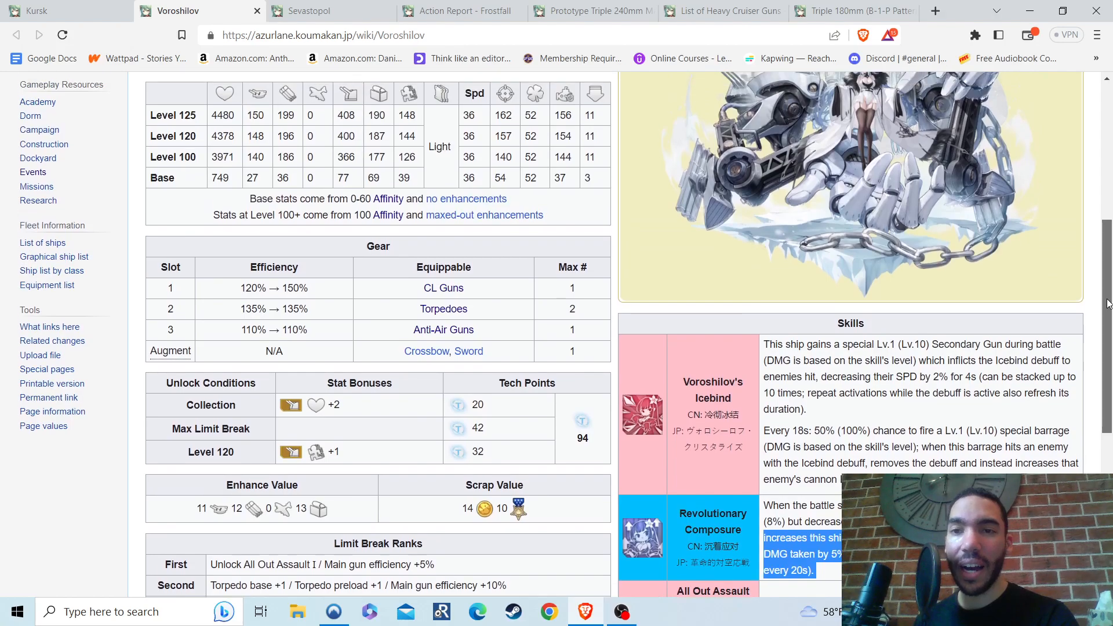
{"action": "scroll", "scroll_direction": "down", "scroll_amount": 3}
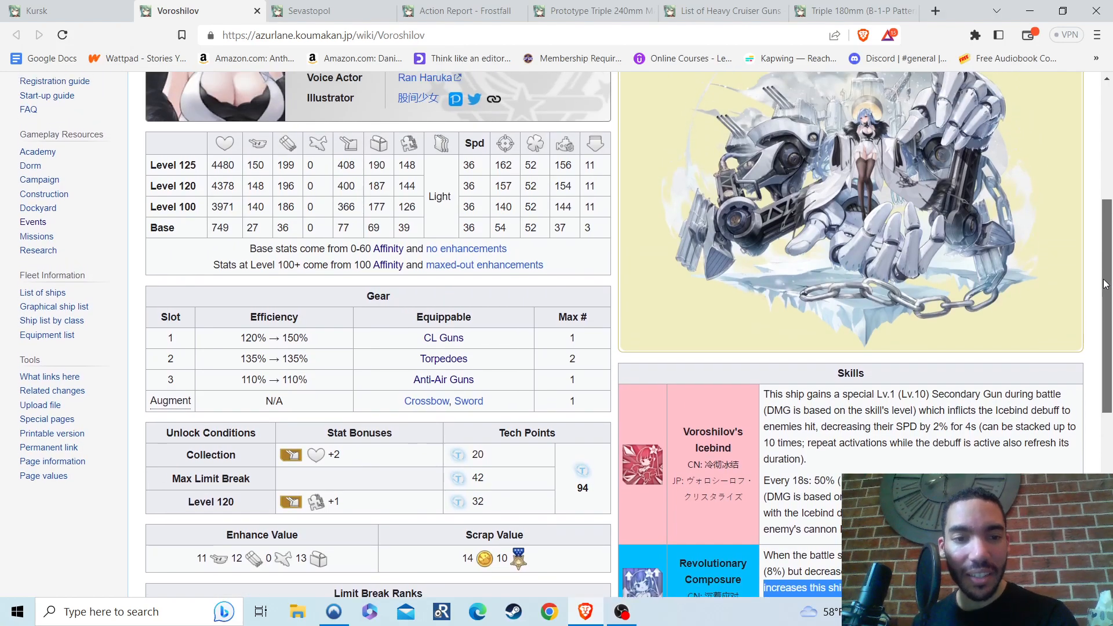
{"action": "scroll", "scroll_direction": "up", "scroll_amount": 3}
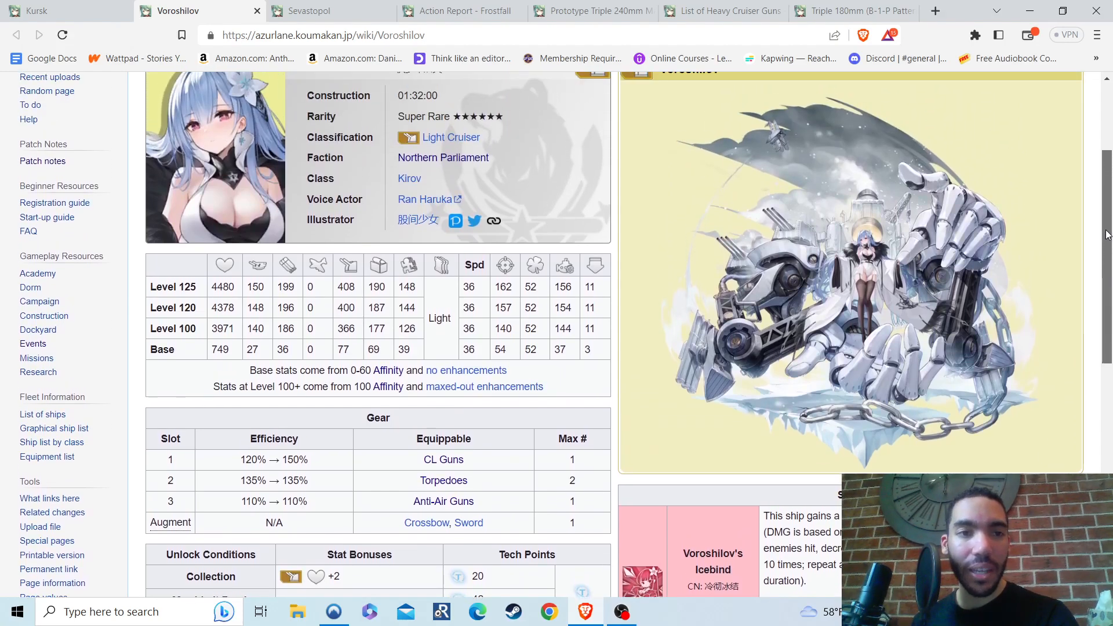
{"action": "scroll", "scroll_direction": "down", "scroll_amount": 3}
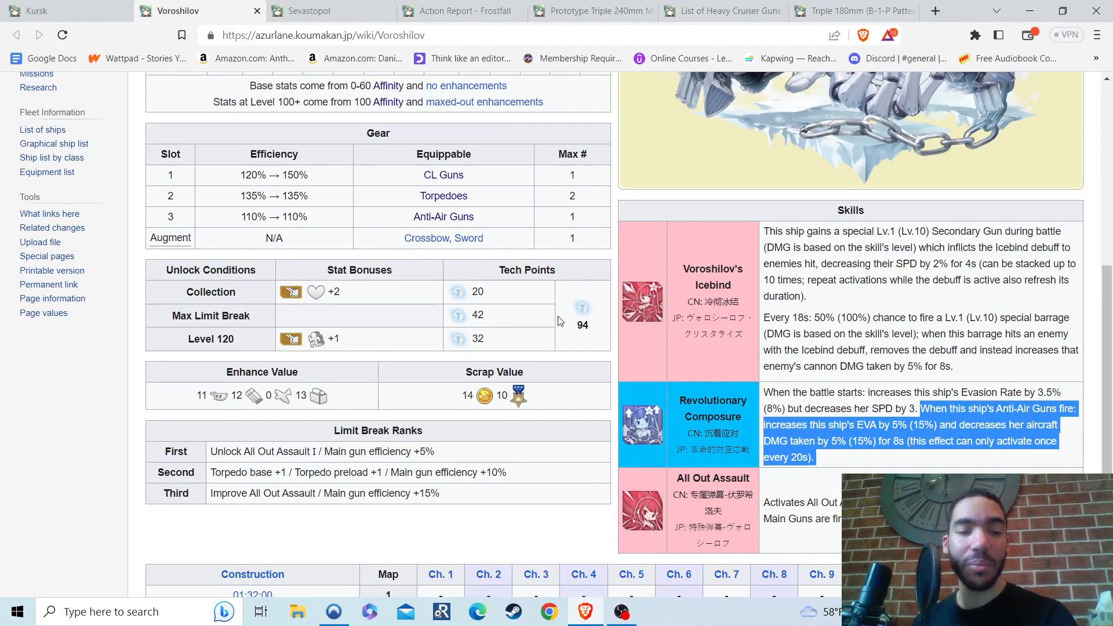
{"action": "mouse_move", "coordinate": [376, 336]}
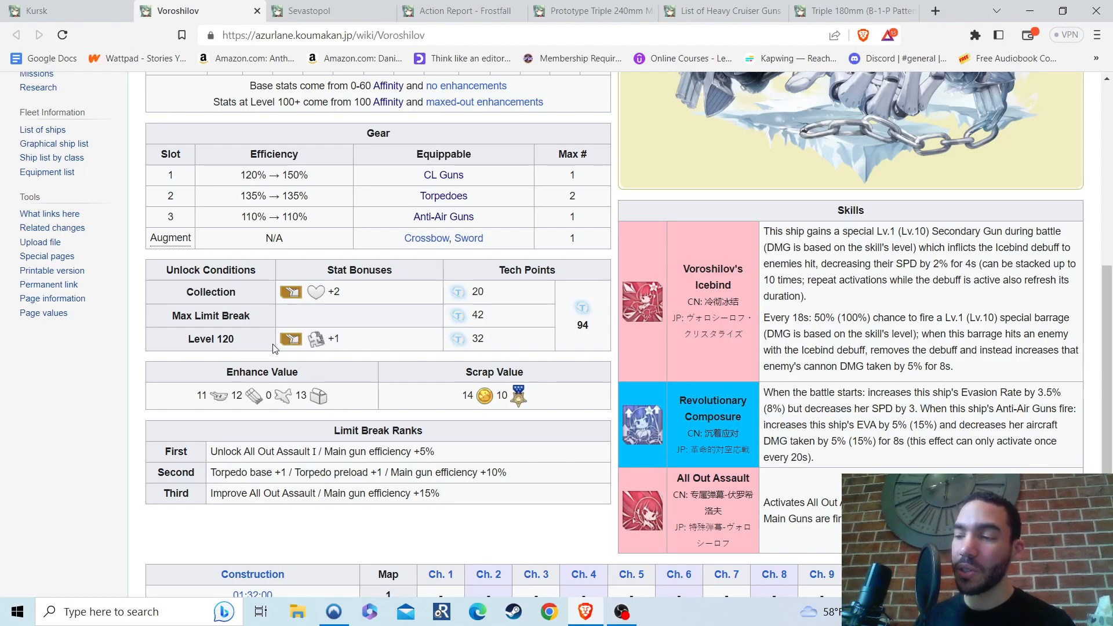
{"action": "mouse_move", "coordinate": [278, 352]}
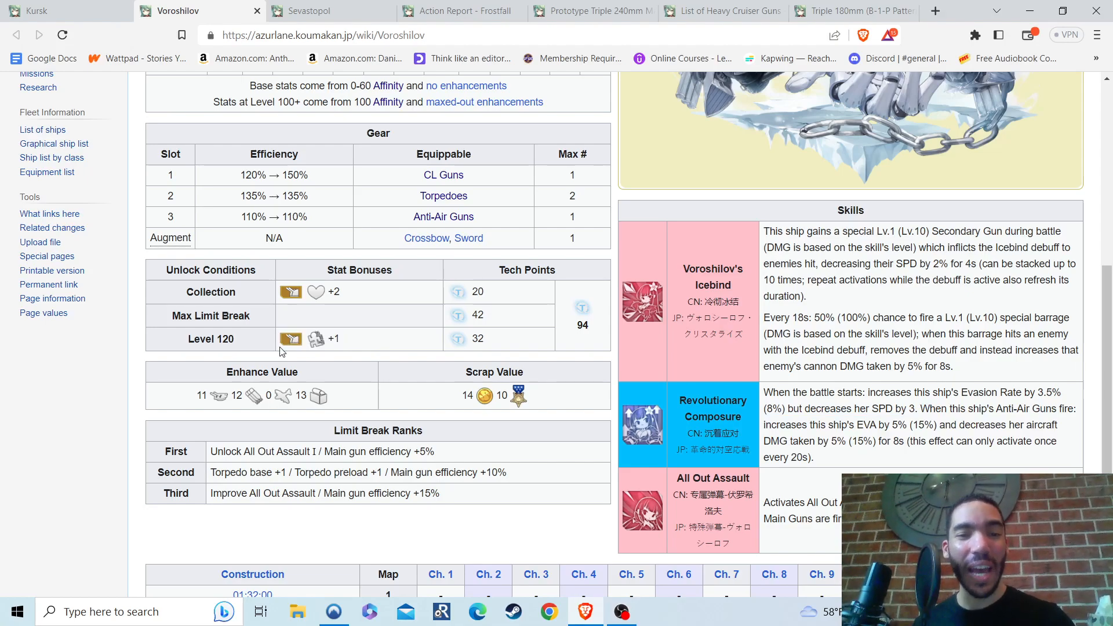
{"action": "mouse_move", "coordinate": [367, 359]}
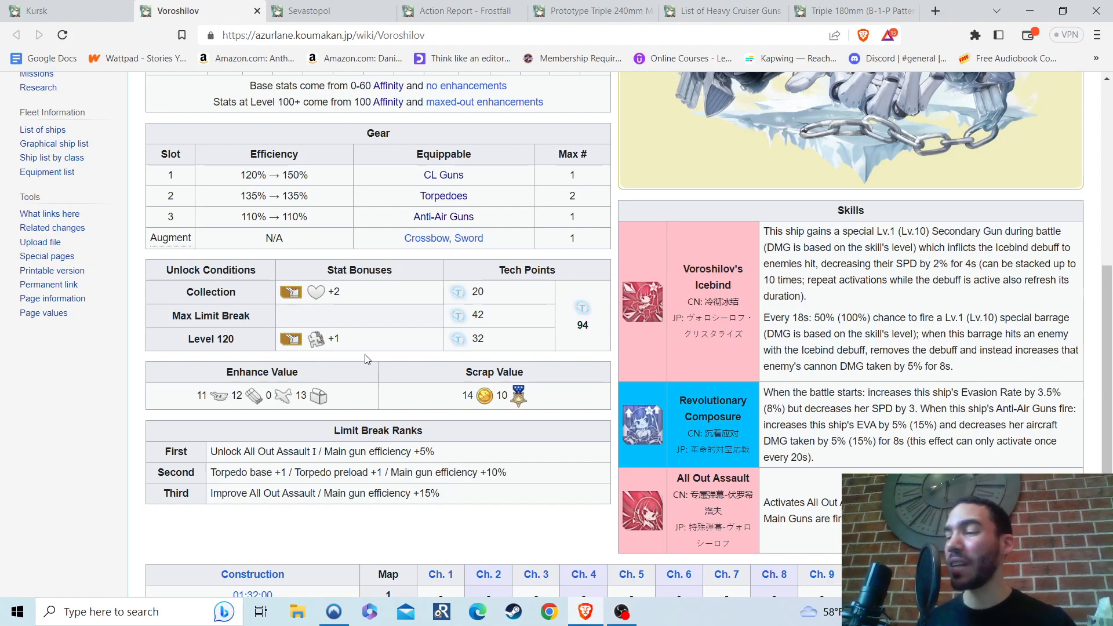
{"action": "mouse_move", "coordinate": [343, 346]}
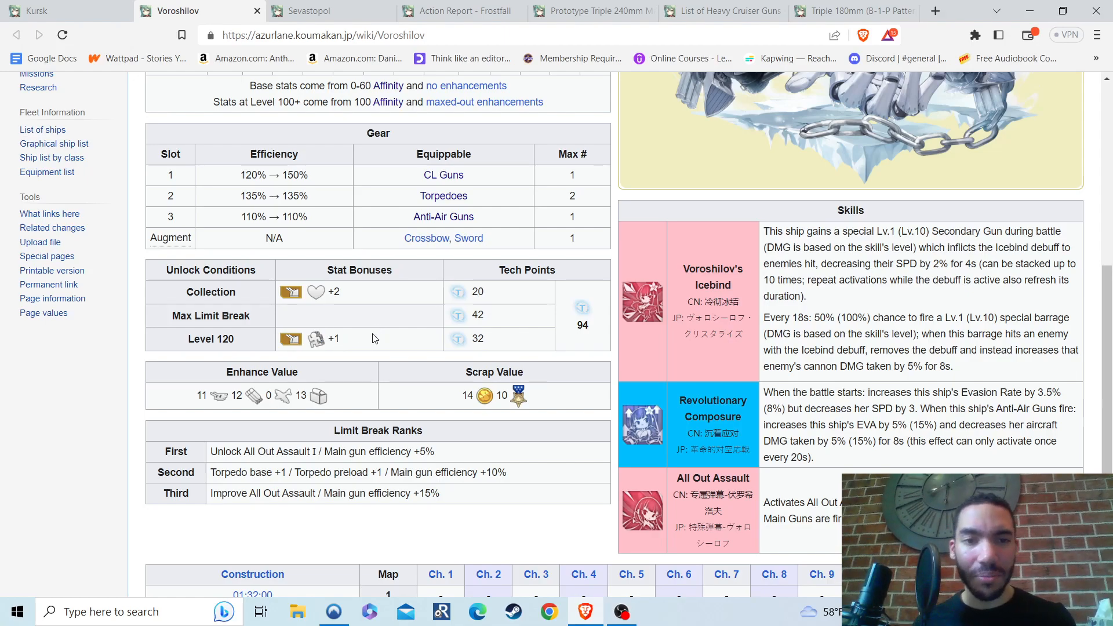
{"action": "mouse_move", "coordinate": [364, 348]}
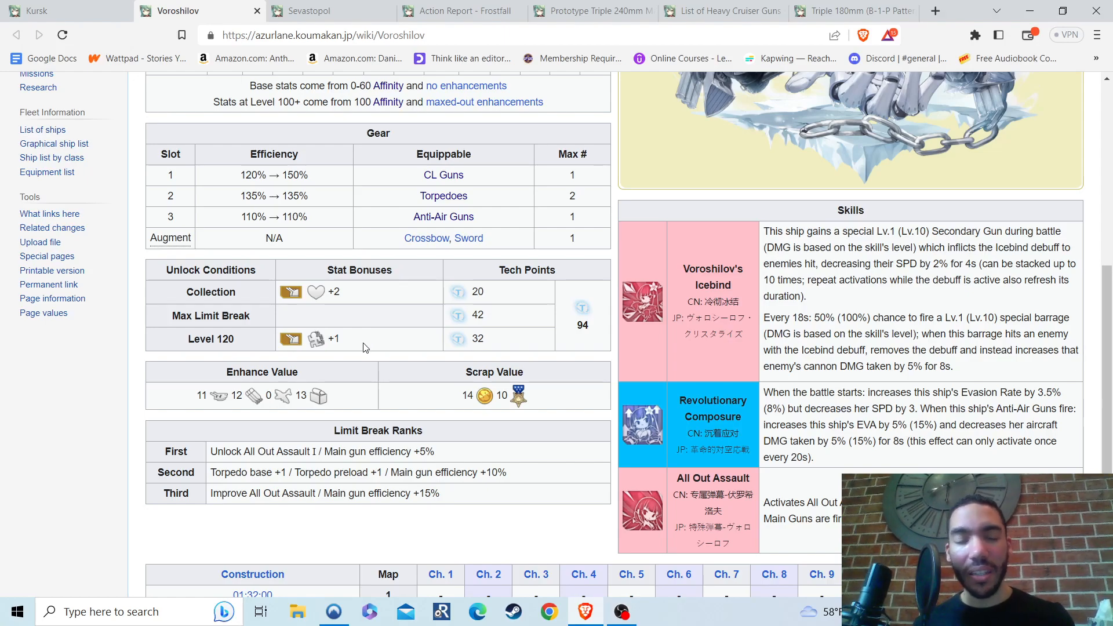
{"action": "mouse_move", "coordinate": [631, 346]}
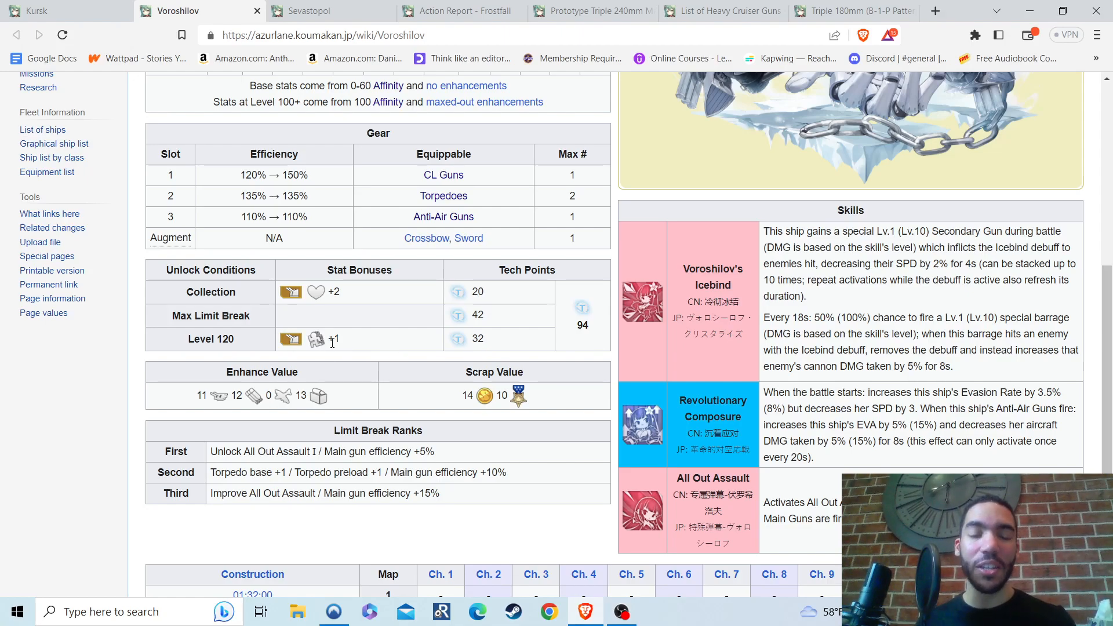
{"action": "mouse_move", "coordinate": [364, 354]}
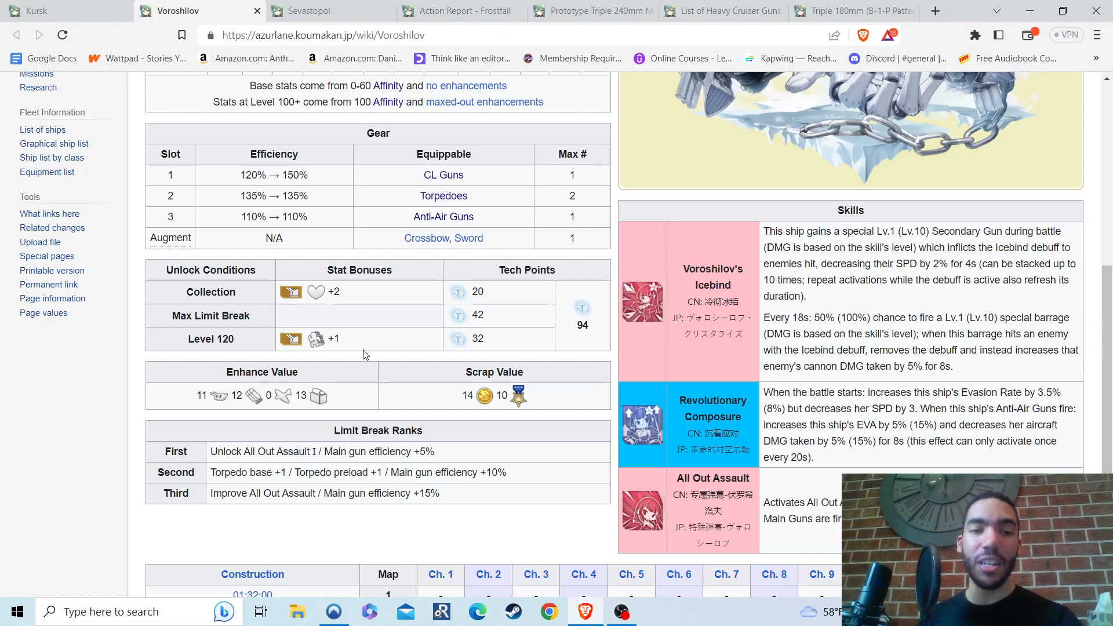
{"action": "mouse_move", "coordinate": [355, 348]}
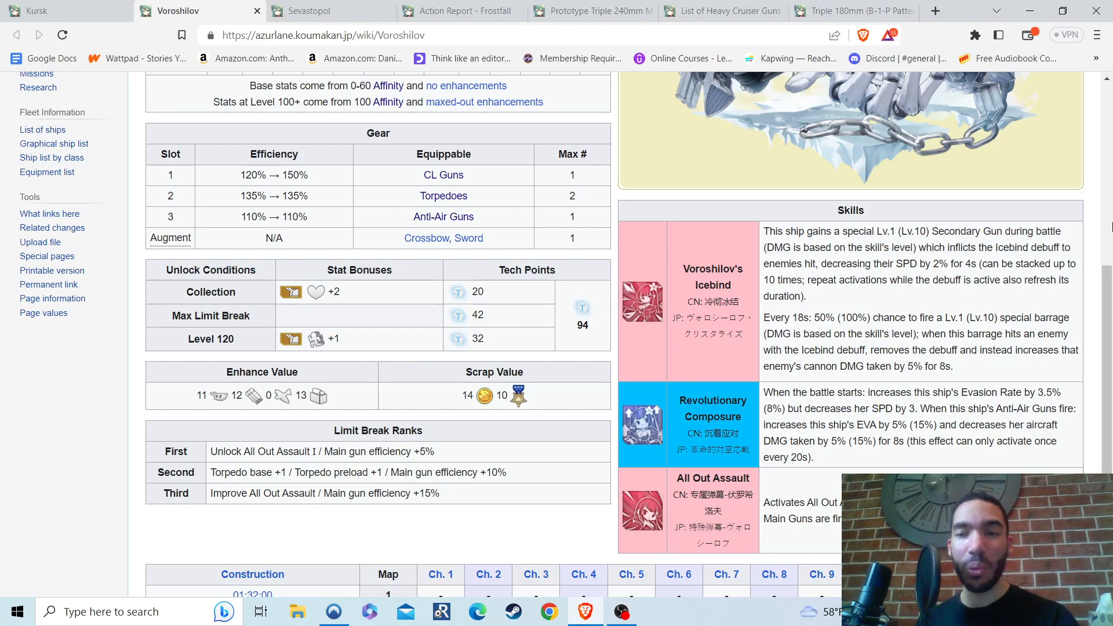
{"action": "scroll", "scroll_direction": "up", "scroll_amount": 3}
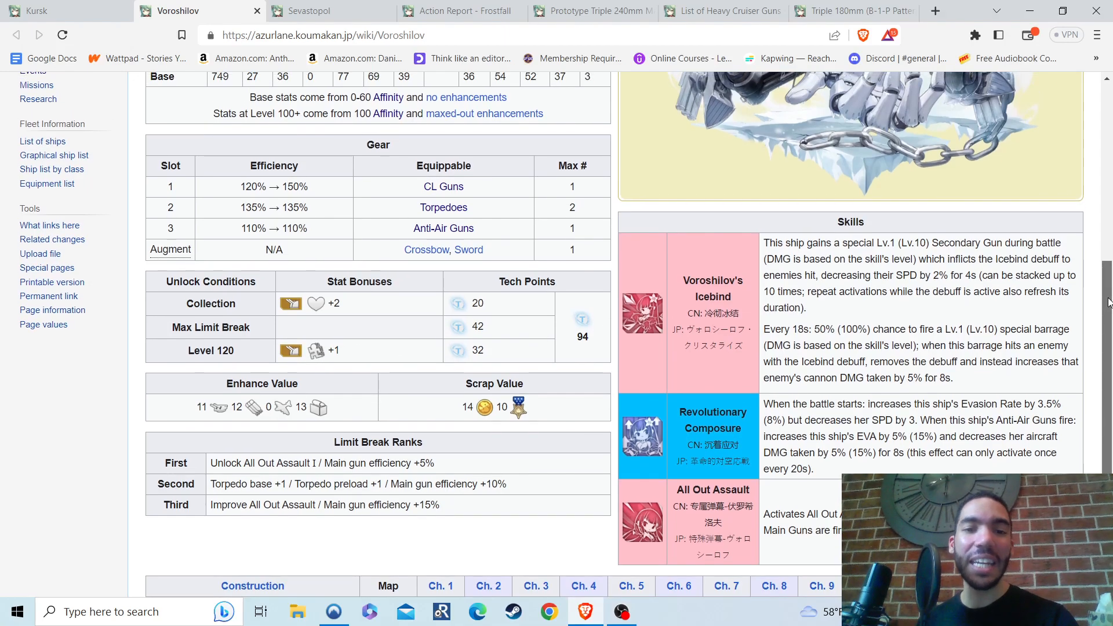
{"action": "scroll", "scroll_direction": "up", "scroll_amount": 3}
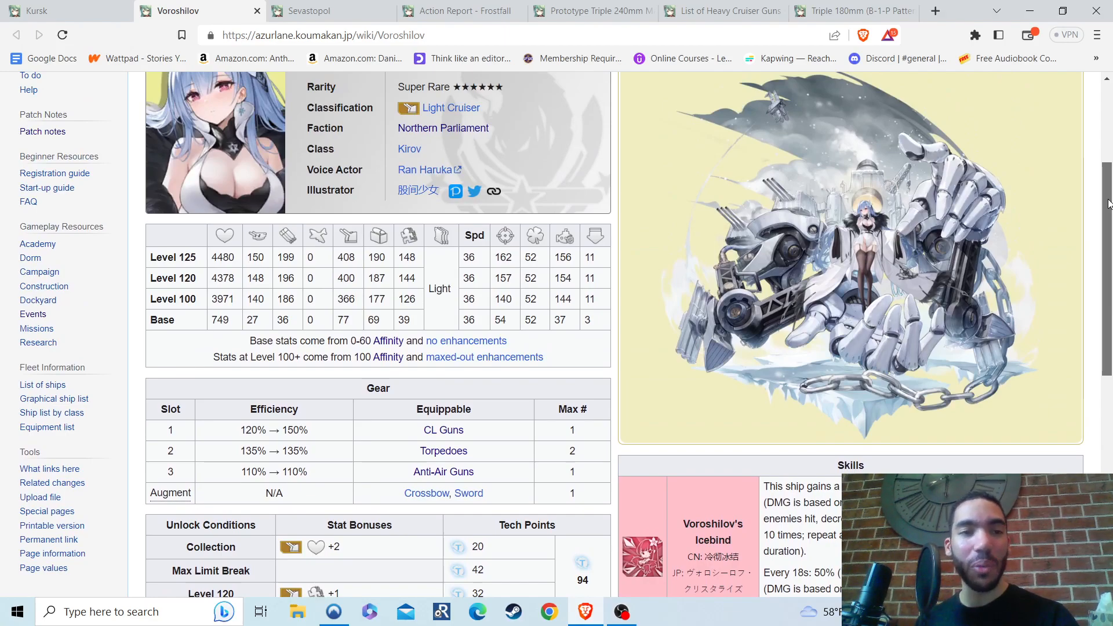
{"action": "scroll", "scroll_direction": "up", "scroll_amount": 3}
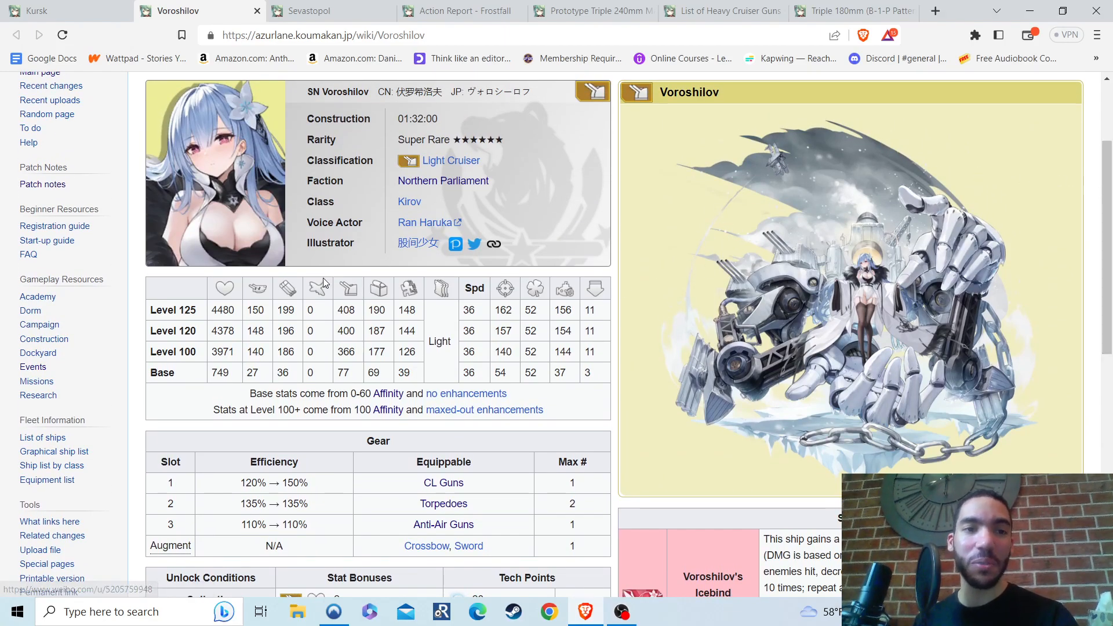
{"action": "scroll", "scroll_direction": "down", "scroll_amount": 3}
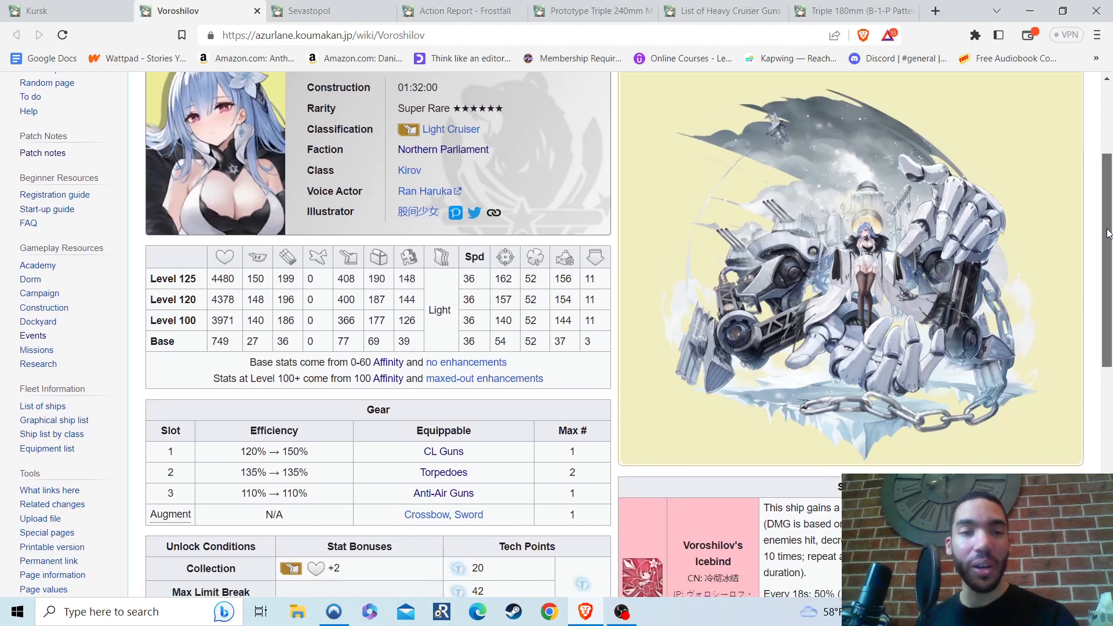
{"action": "scroll", "scroll_direction": "down", "scroll_amount": 3}
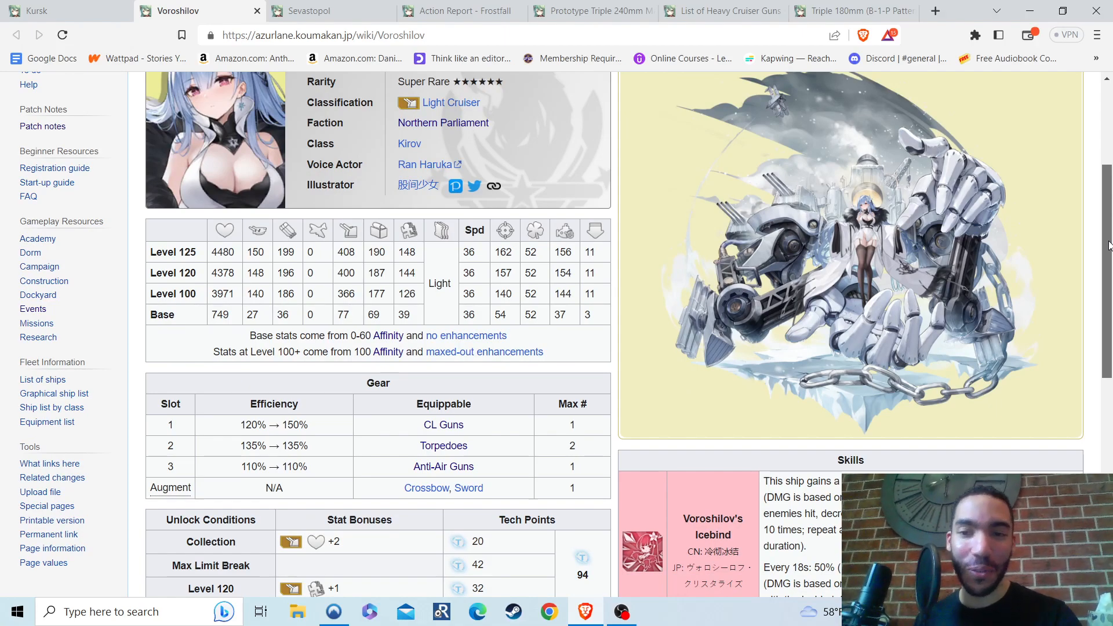
{"action": "scroll", "scroll_direction": "down", "scroll_amount": 3}
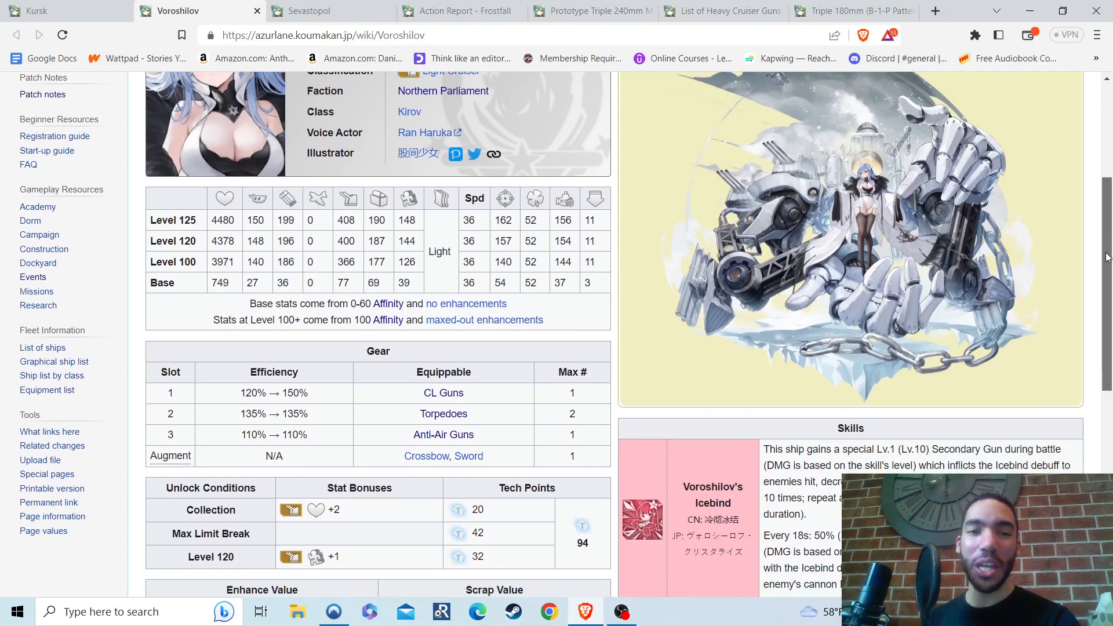
{"action": "scroll", "scroll_direction": "down", "scroll_amount": 3}
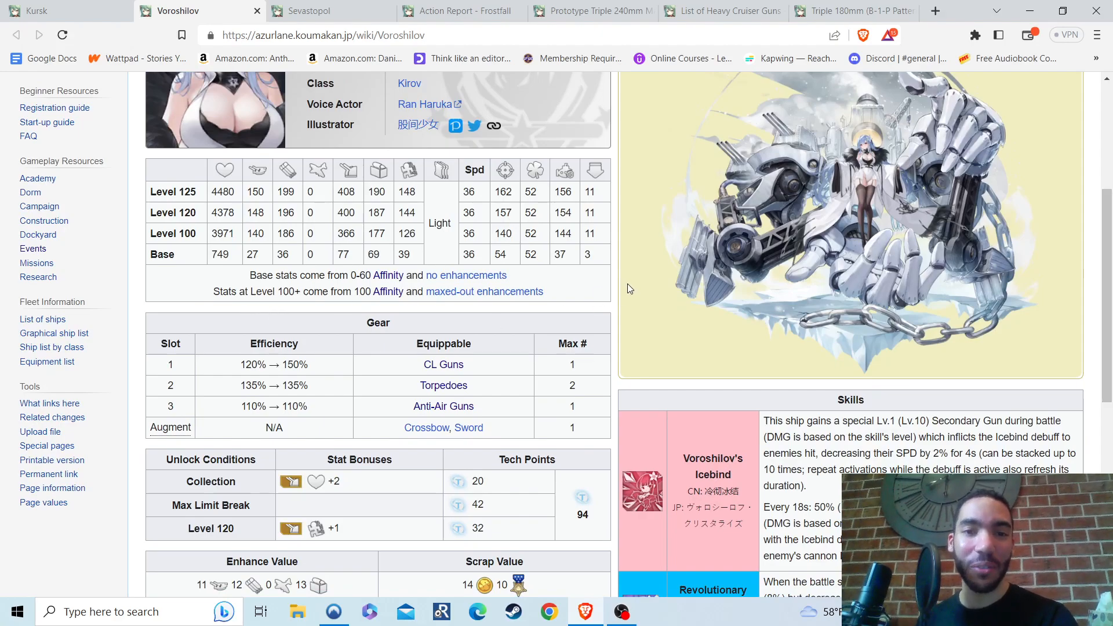
{"action": "scroll", "scroll_direction": "down", "scroll_amount": 3}
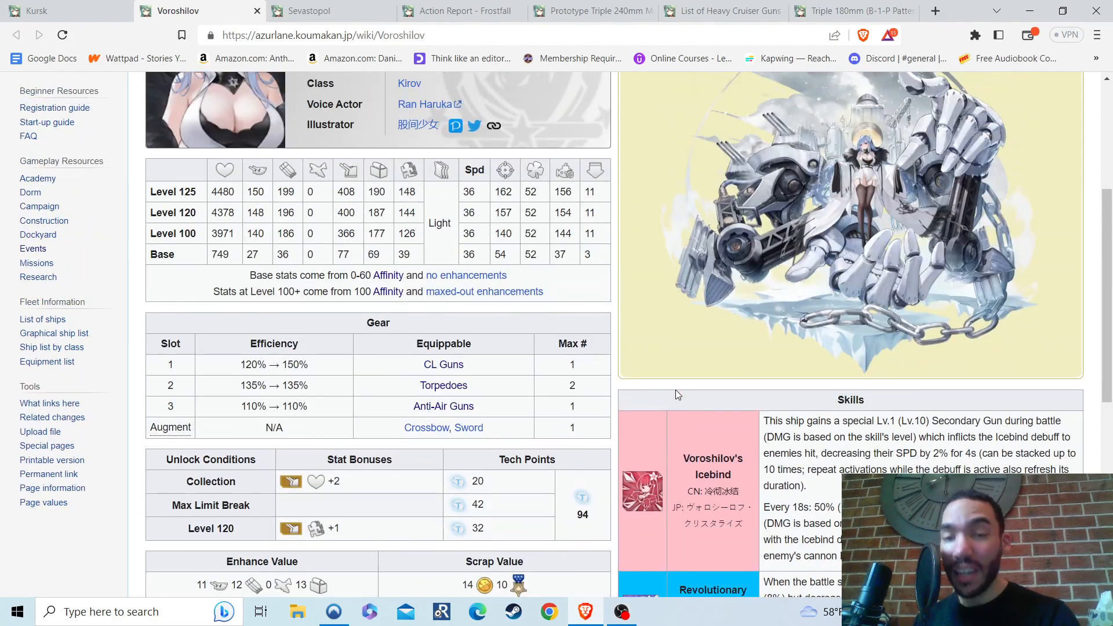
{"action": "scroll", "scroll_direction": "up", "scroll_amount": 3}
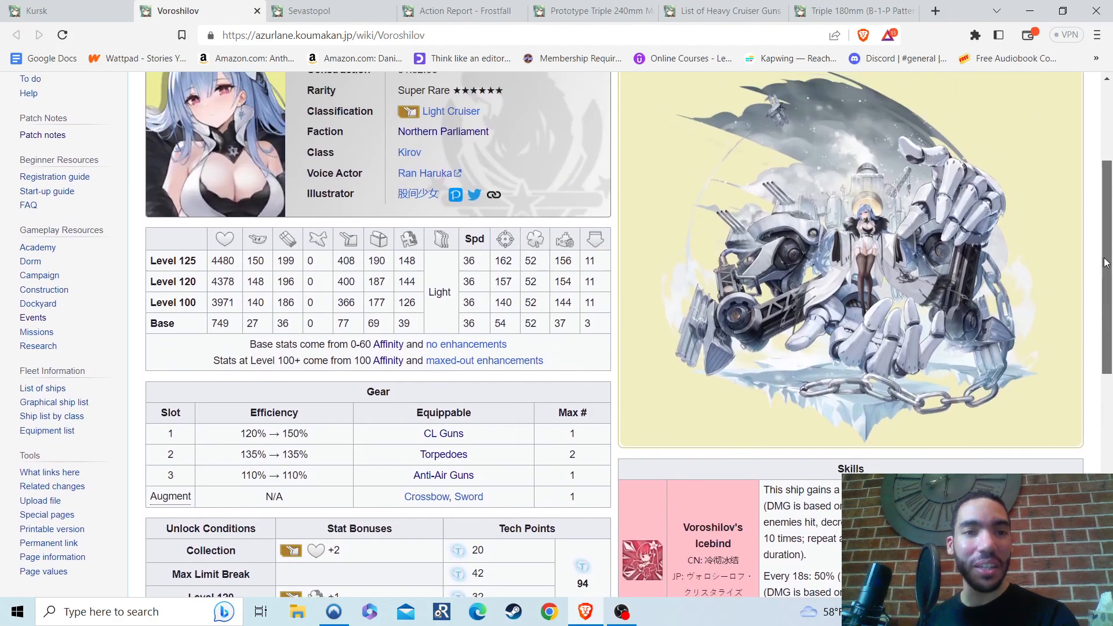
{"action": "scroll", "scroll_direction": "up", "scroll_amount": 3}
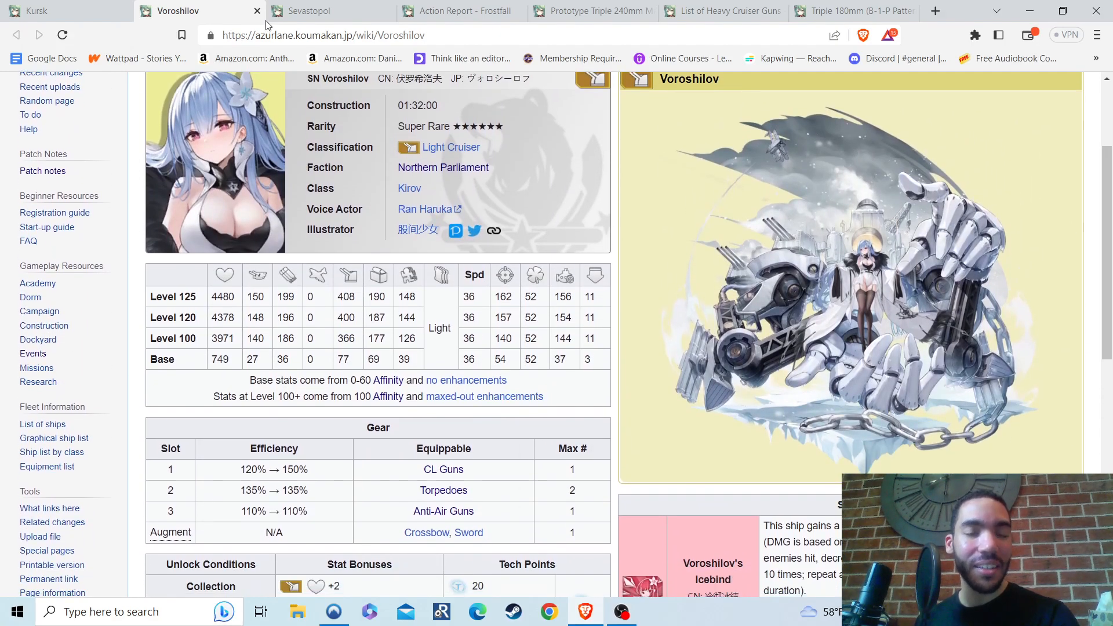
Switch to the Sevastopol page and scroll through her stats, gear and skills
{"action": "left_click", "coordinate": [306, 11]}
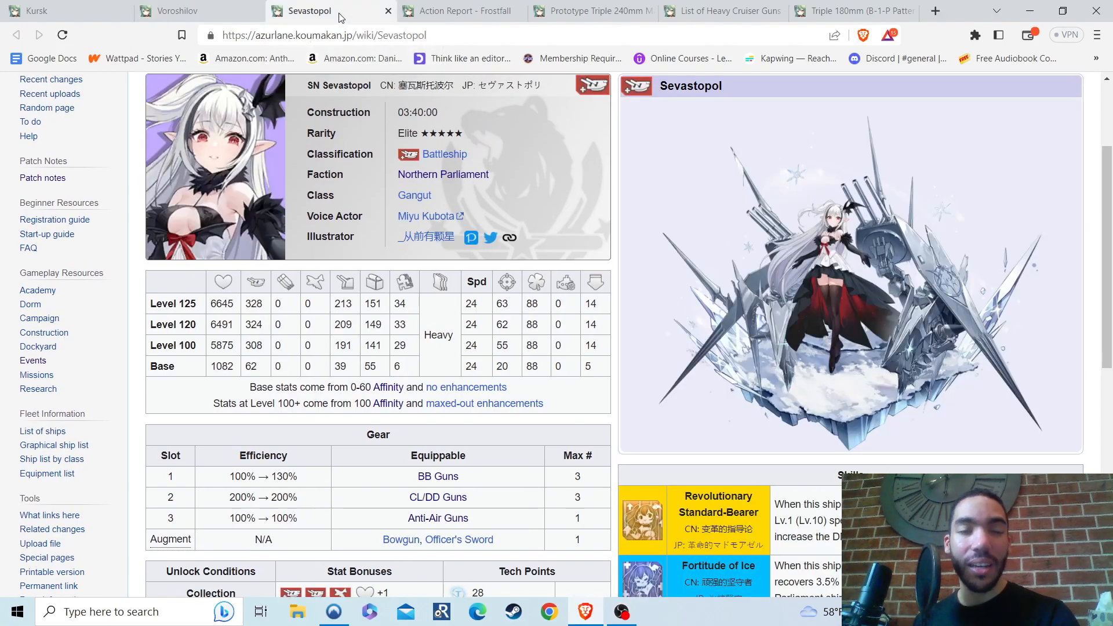
{"action": "mouse_move", "coordinate": [973, 194]}
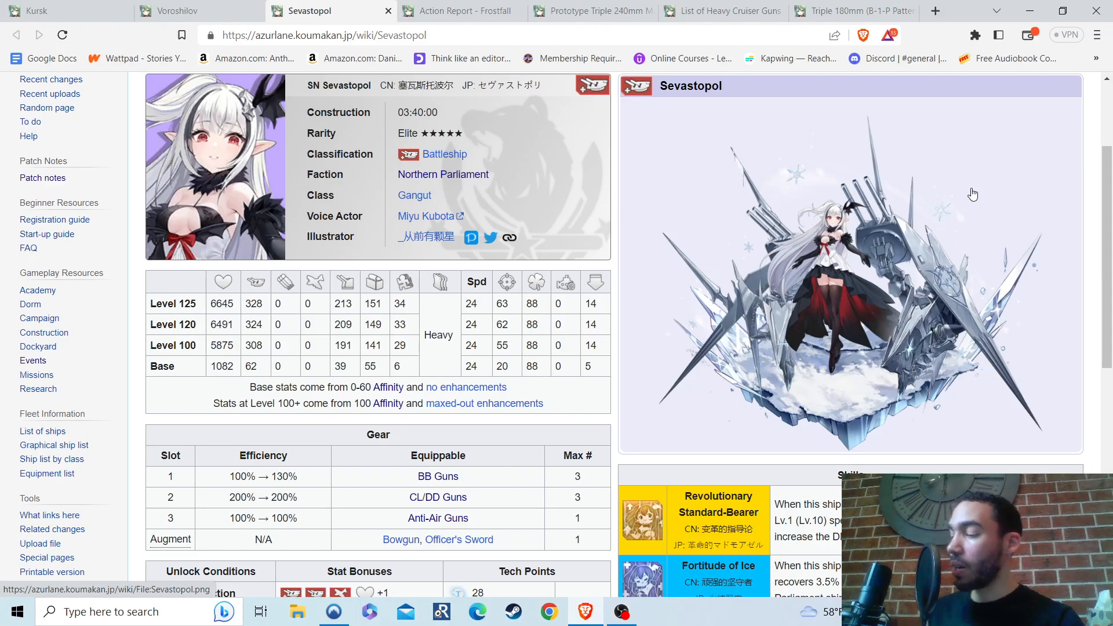
{"action": "mouse_move", "coordinate": [655, 310]}
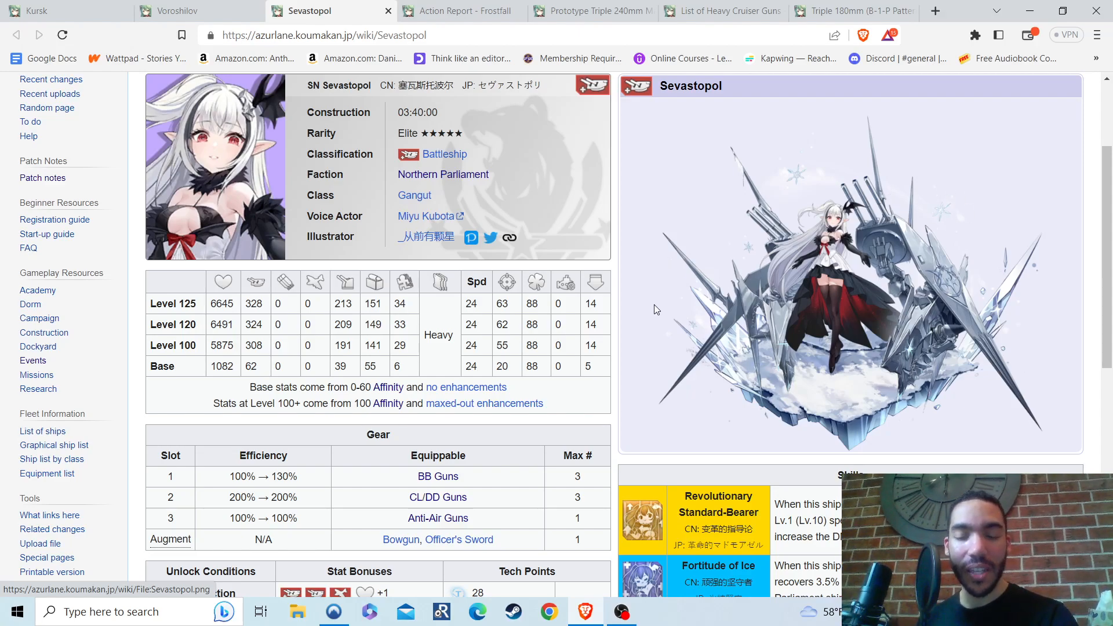
{"action": "scroll", "scroll_direction": "down", "scroll_amount": 3}
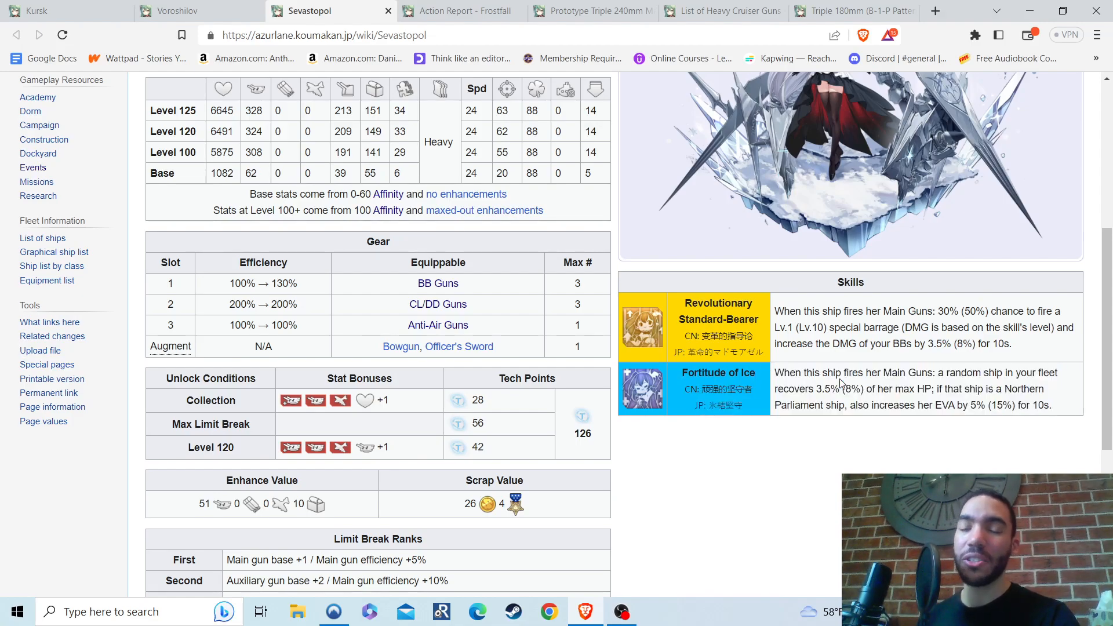
{"action": "mouse_move", "coordinate": [1075, 385]}
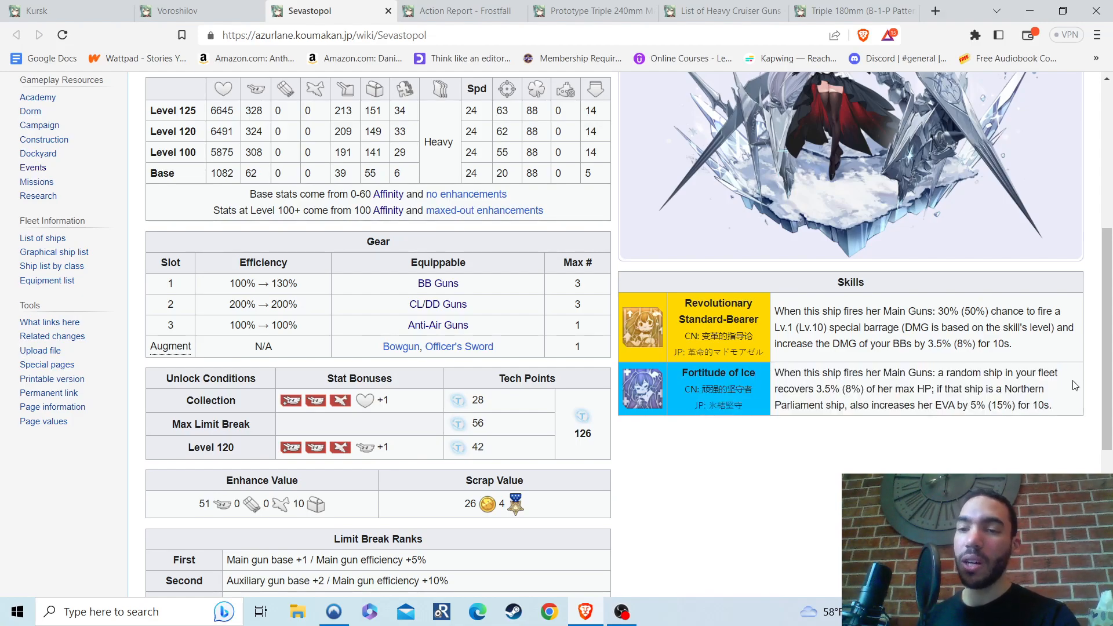
{"action": "scroll", "scroll_direction": "down", "scroll_amount": 3}
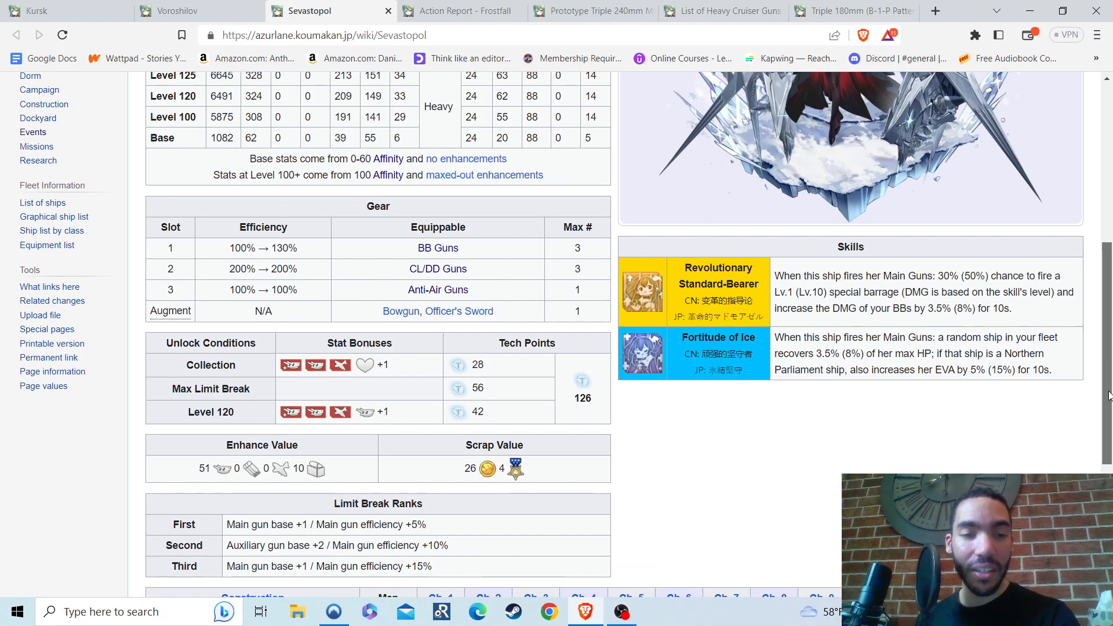
{"action": "scroll", "scroll_direction": "up", "scroll_amount": 3}
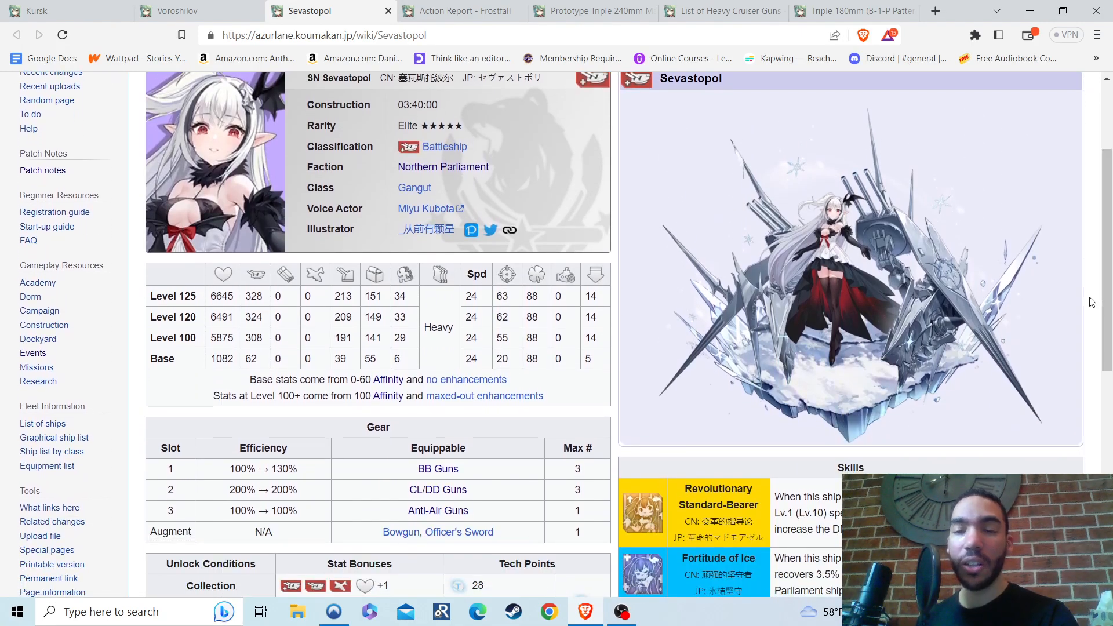
{"action": "scroll", "scroll_direction": "up", "scroll_amount": 3}
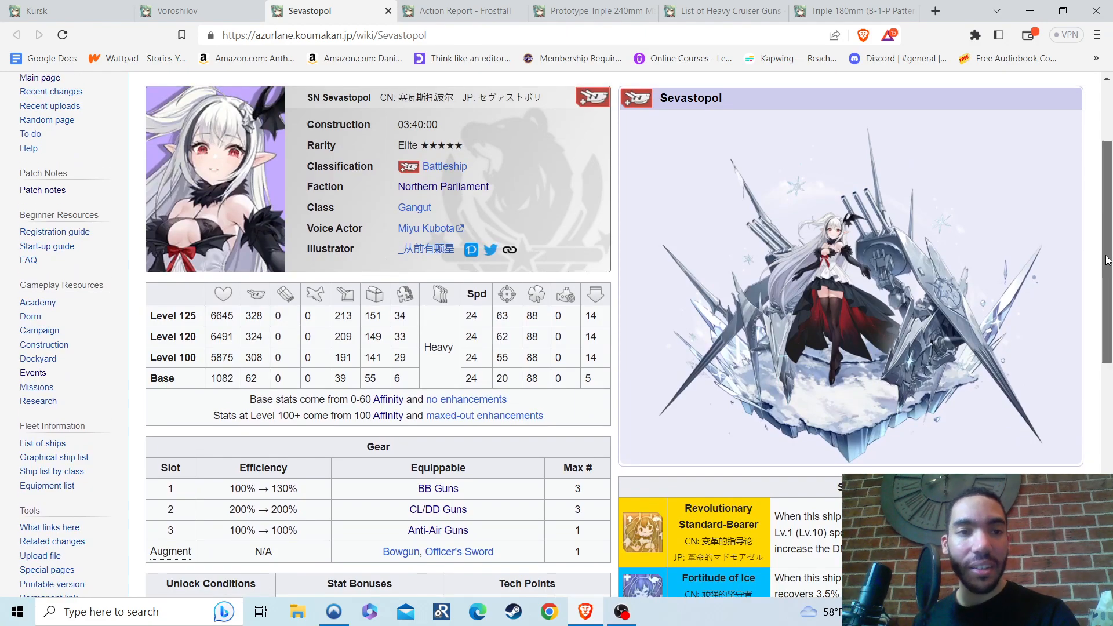
{"action": "scroll", "scroll_direction": "down", "scroll_amount": 3}
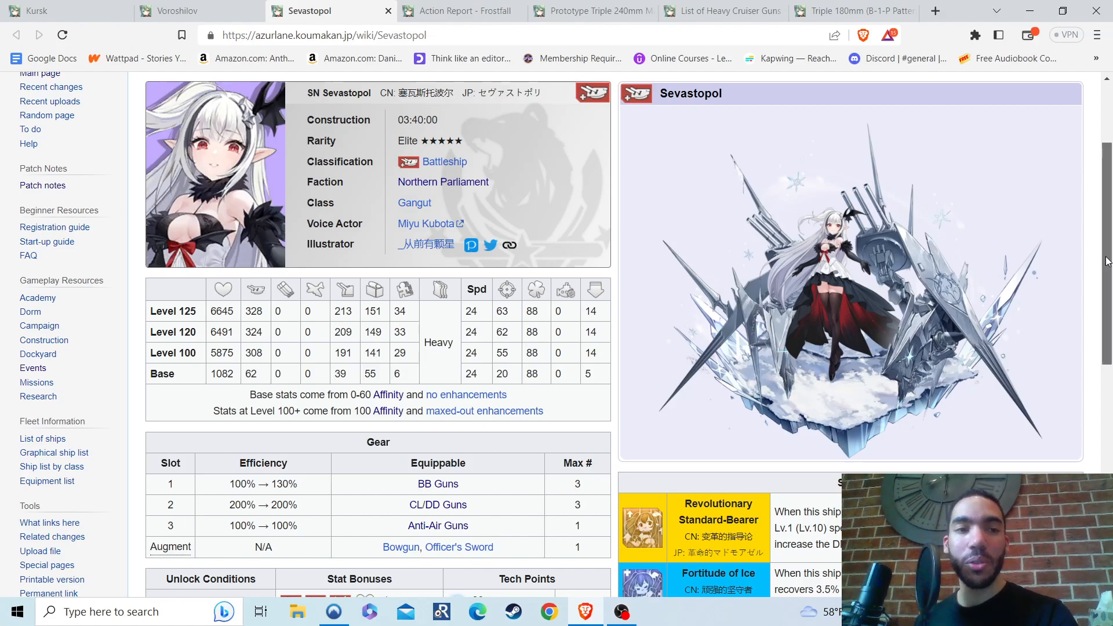
{"action": "scroll", "scroll_direction": "down", "scroll_amount": 3}
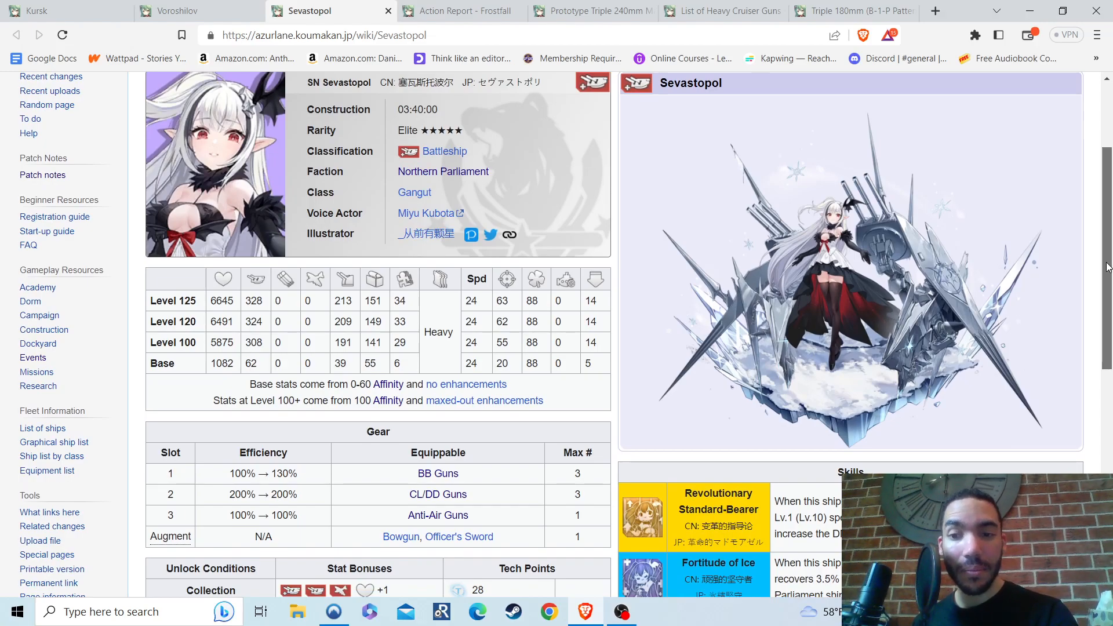
{"action": "scroll", "scroll_direction": "down", "scroll_amount": 3}
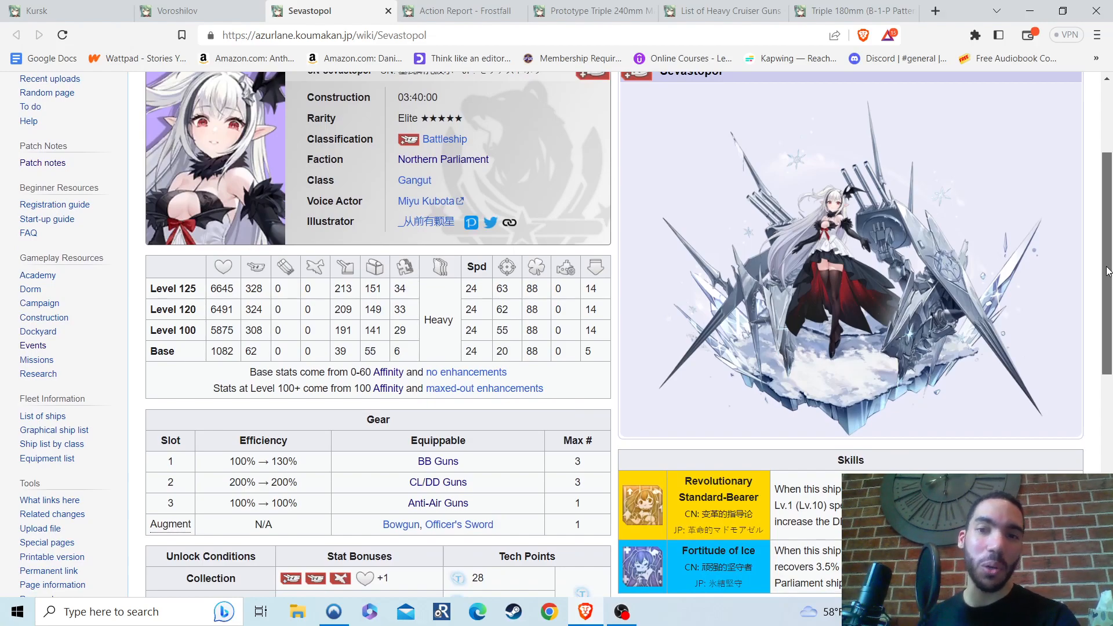
{"action": "scroll", "scroll_direction": "up", "scroll_amount": 3}
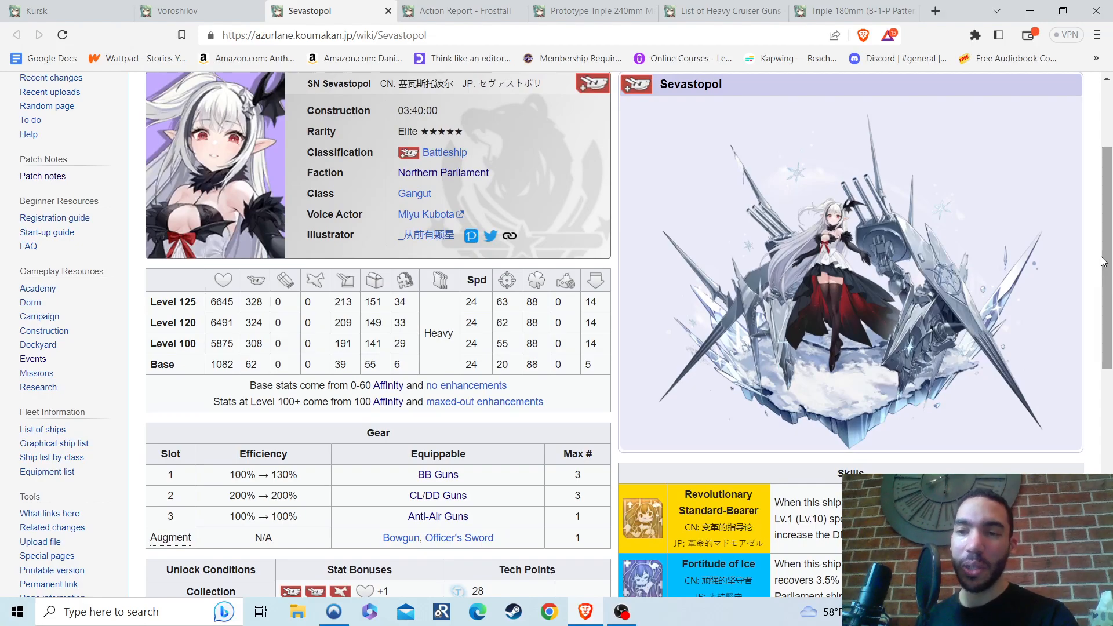
{"action": "mouse_move", "coordinate": [1057, 265]}
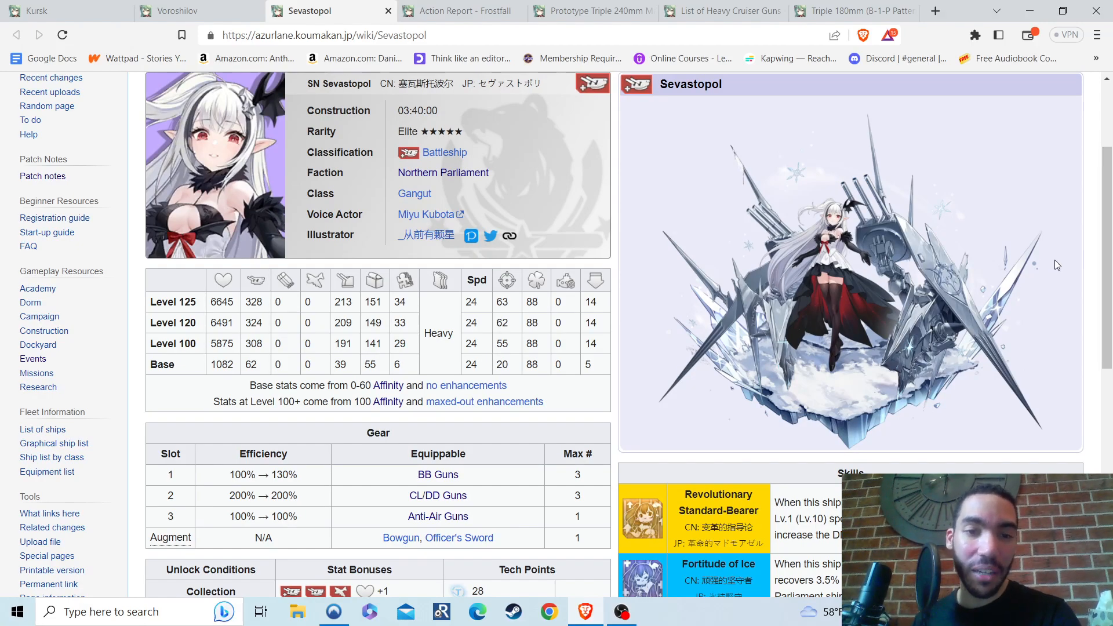
{"action": "mouse_move", "coordinate": [443, 172]}
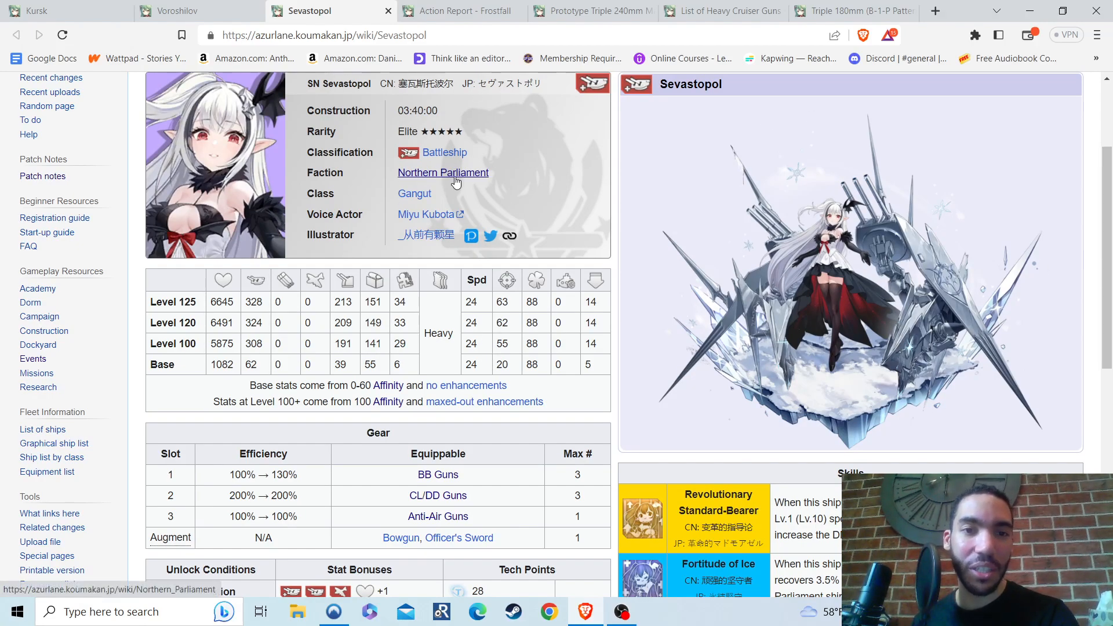
{"action": "mouse_move", "coordinate": [443, 173]}
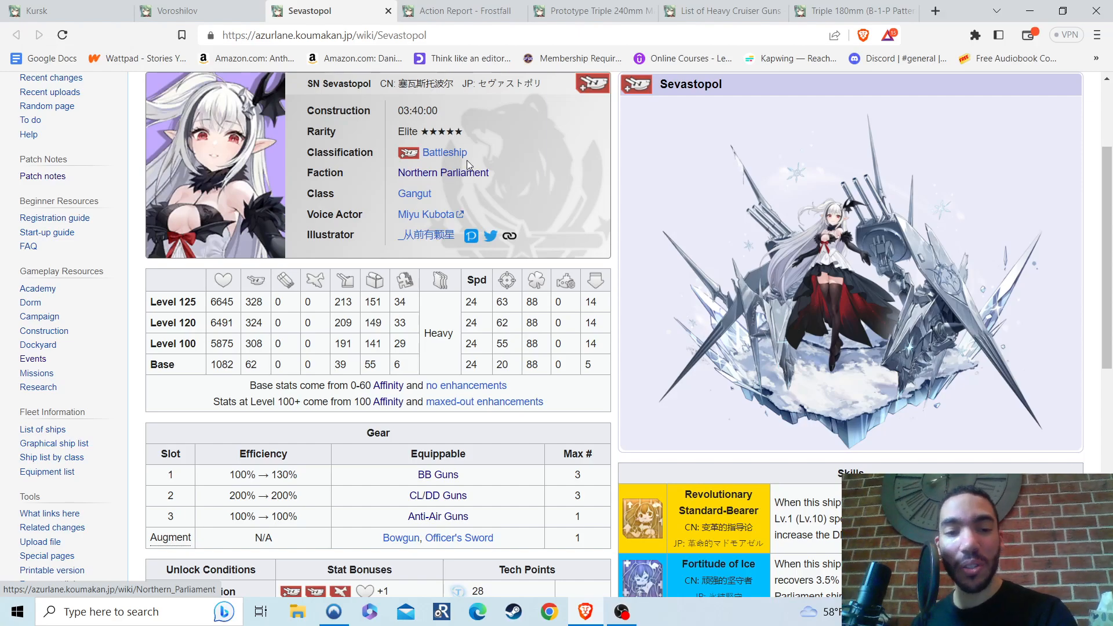
{"action": "mouse_move", "coordinate": [468, 25]}
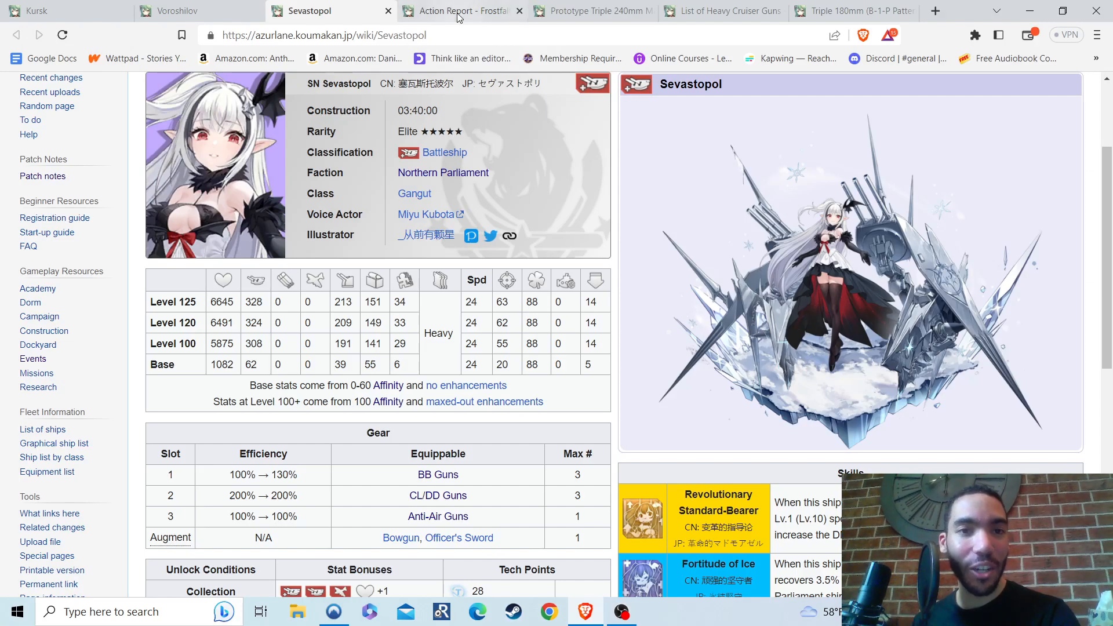
Switch to the Action Report - Frostfall page and review its stats and usable ship types
{"action": "left_click", "coordinate": [460, 11]}
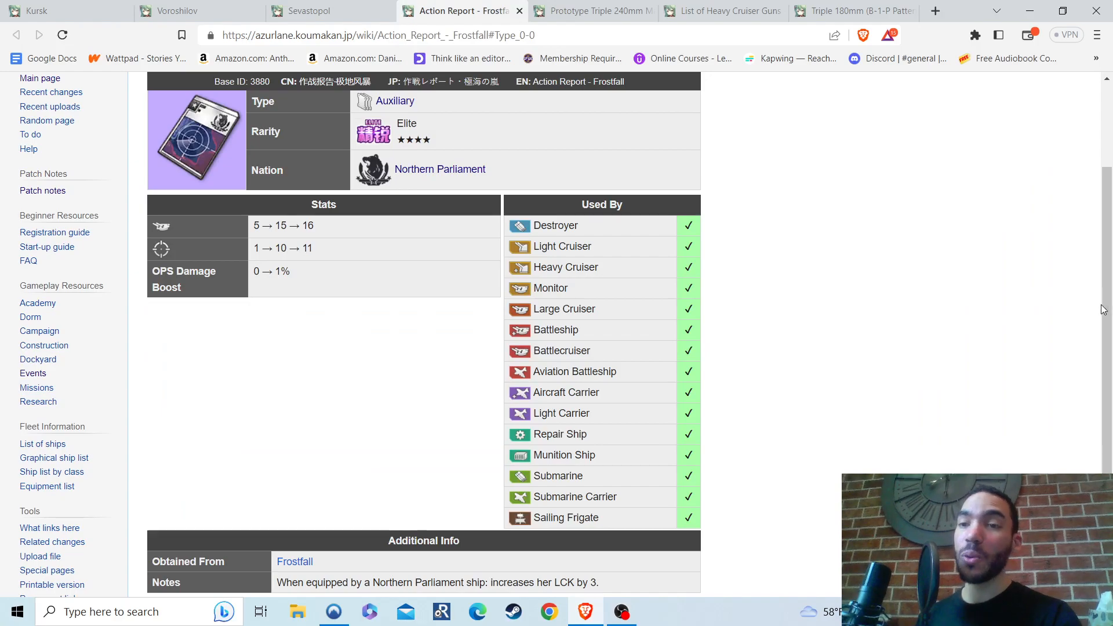
{"action": "scroll", "scroll_direction": "up", "scroll_amount": 3}
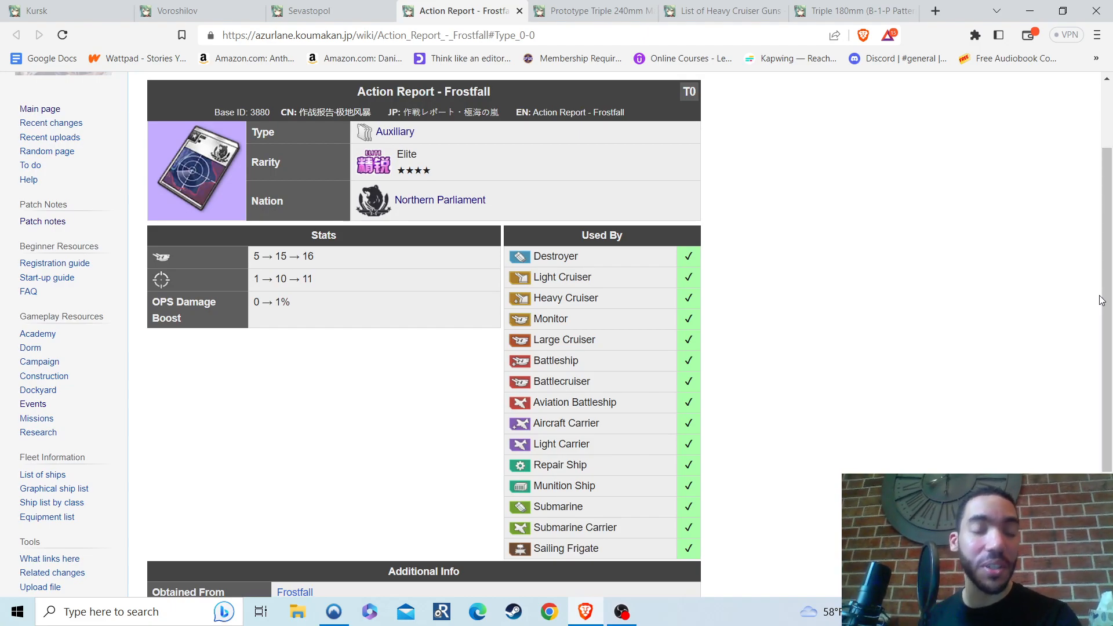
{"action": "mouse_move", "coordinate": [197, 167]}
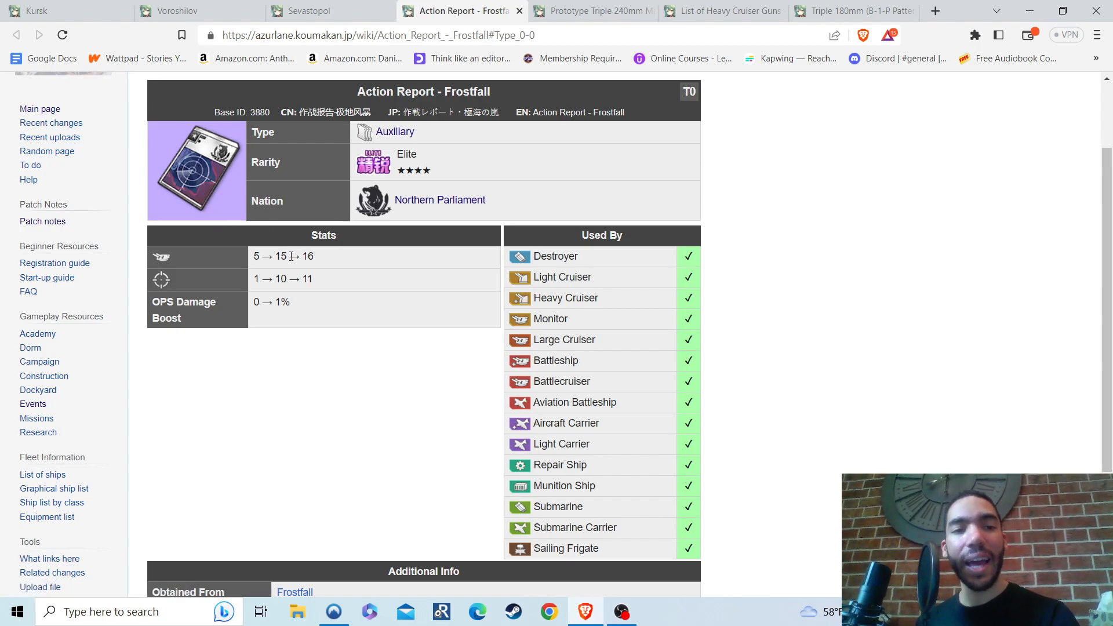
{"action": "mouse_move", "coordinate": [254, 268]}
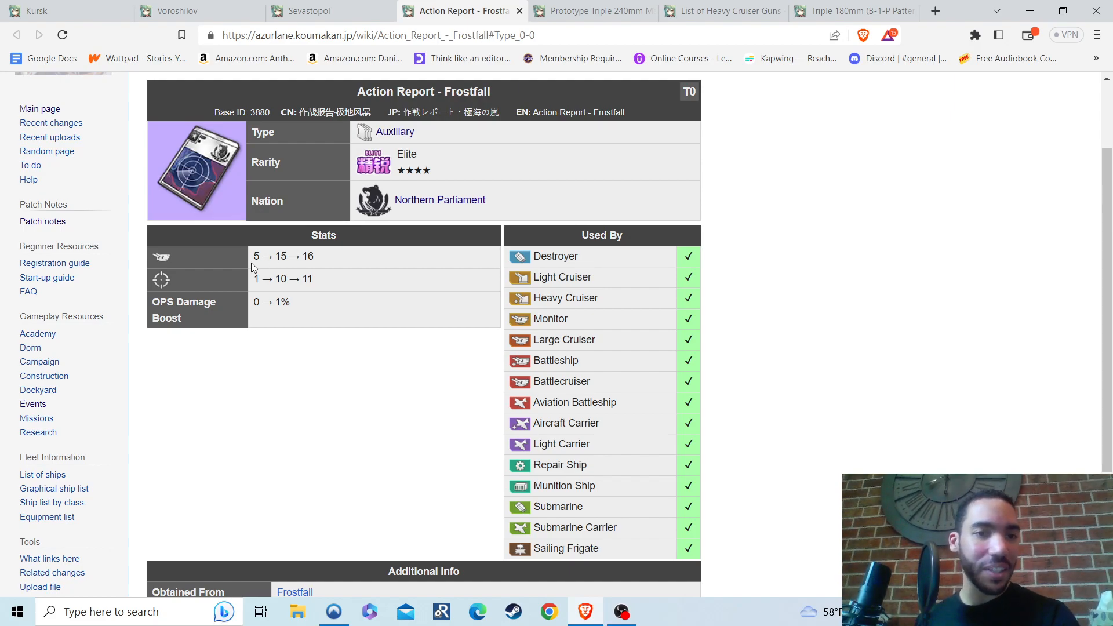
{"action": "double_click", "coordinate": [307, 256]}
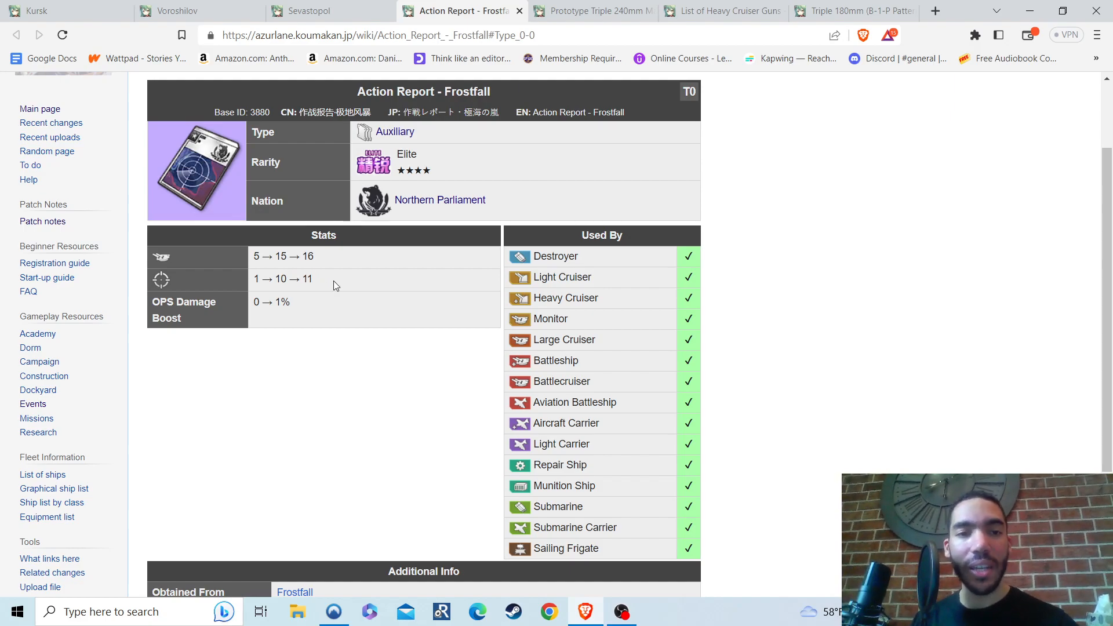
{"action": "mouse_move", "coordinate": [329, 294]}
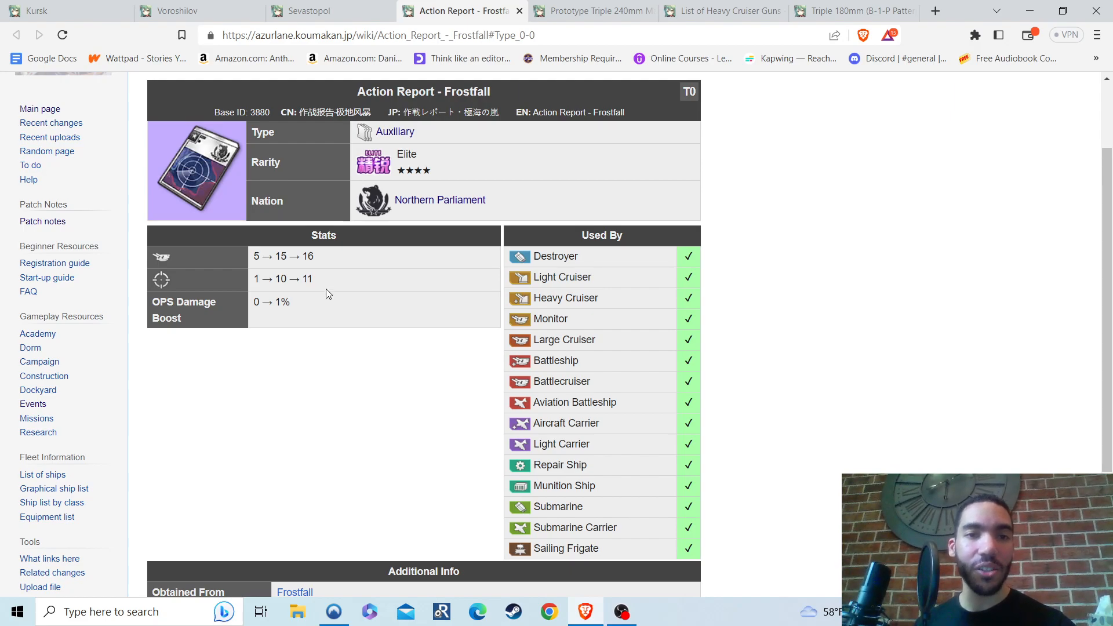
{"action": "mouse_move", "coordinate": [535, 152]}
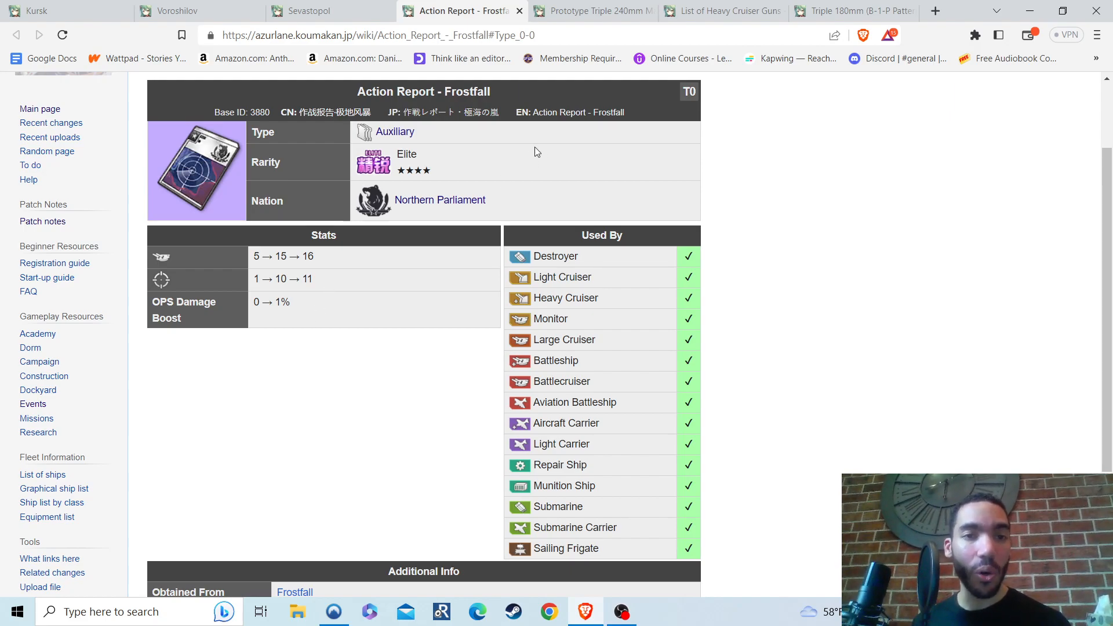
{"action": "mouse_move", "coordinate": [609, 187]}
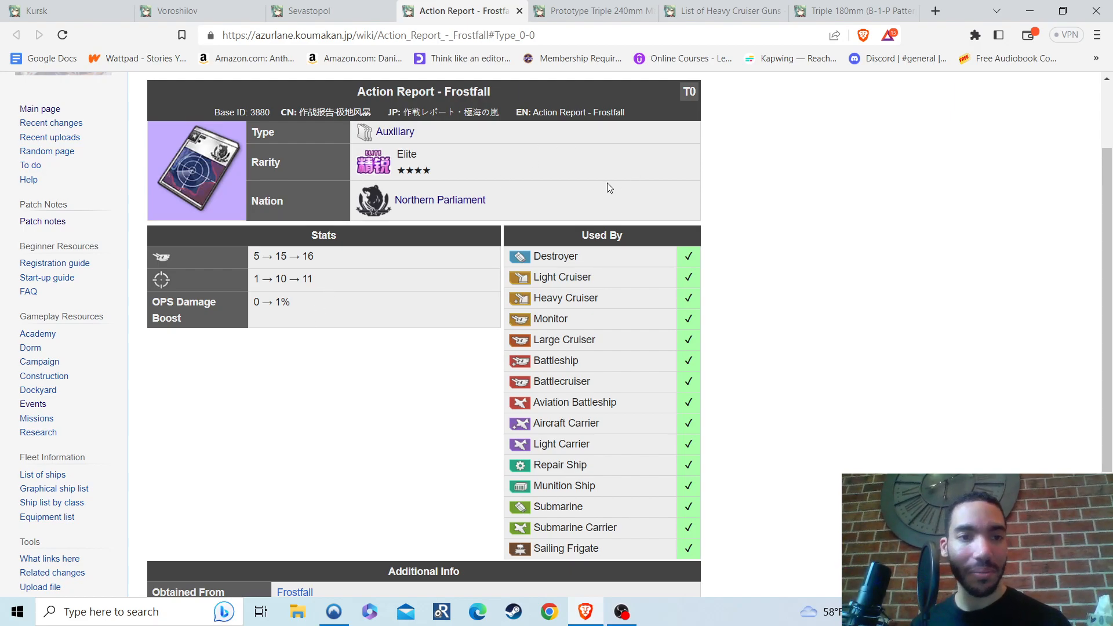
{"action": "mouse_move", "coordinate": [560, 186]}
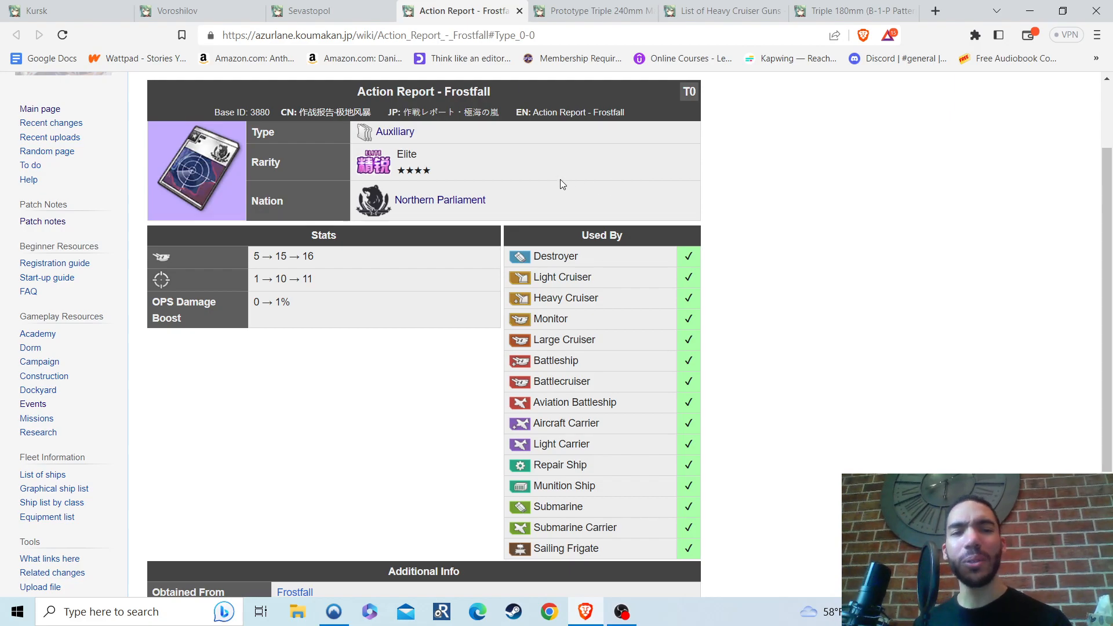
{"action": "mouse_move", "coordinate": [317, 270]}
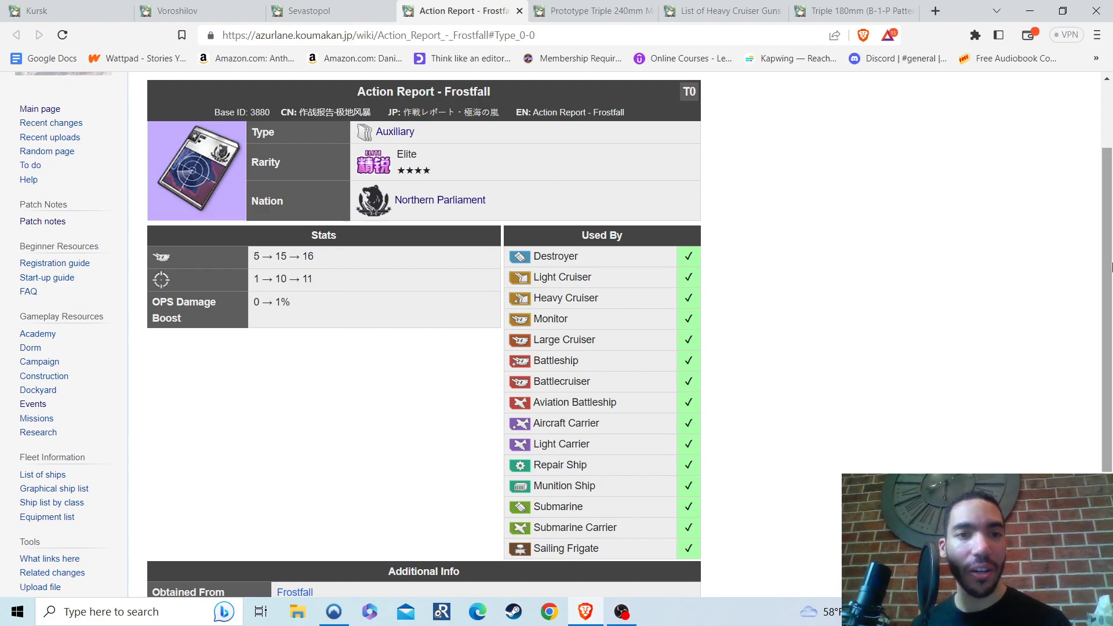
{"action": "scroll", "scroll_direction": "down", "scroll_amount": 3}
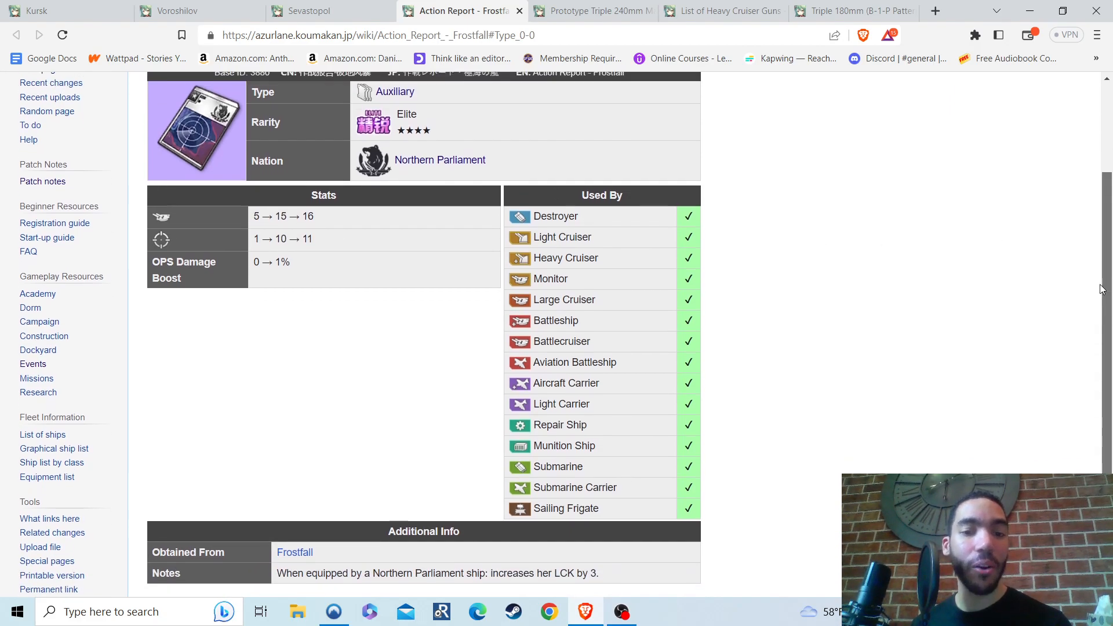
{"action": "scroll", "scroll_direction": "down", "scroll_amount": 3}
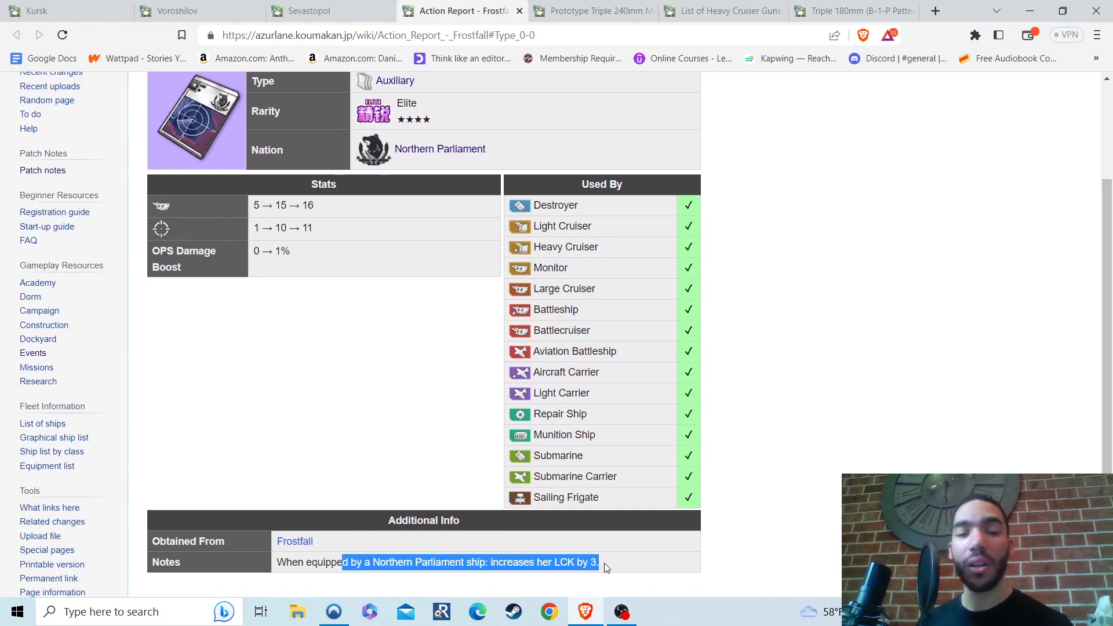
{"action": "left_click", "coordinate": [614, 562]}
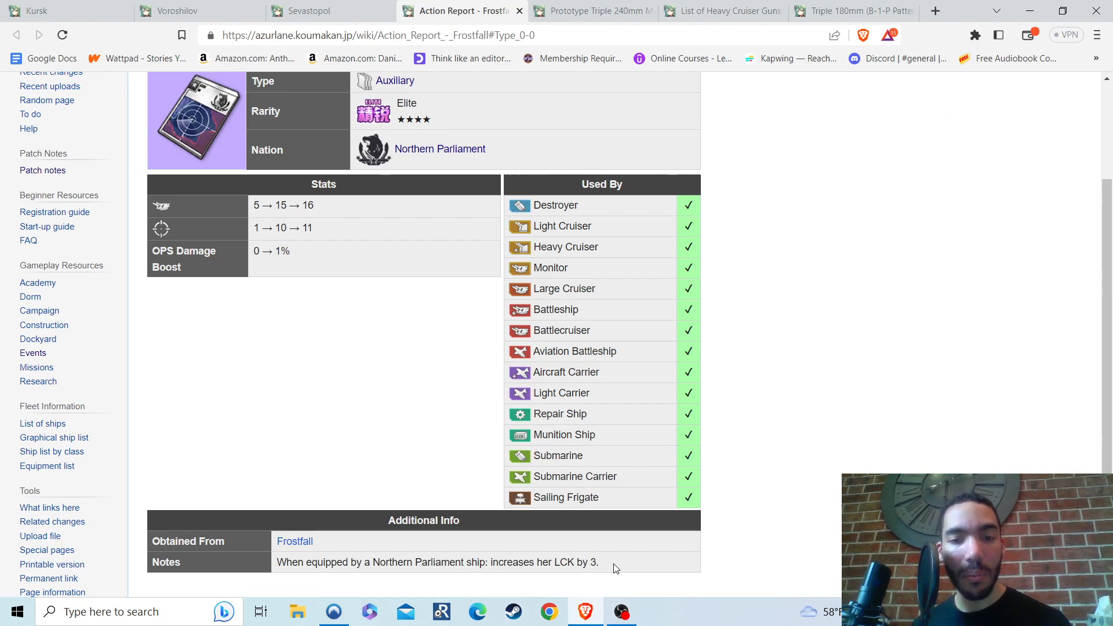
{"action": "mouse_move", "coordinate": [725, 334]}
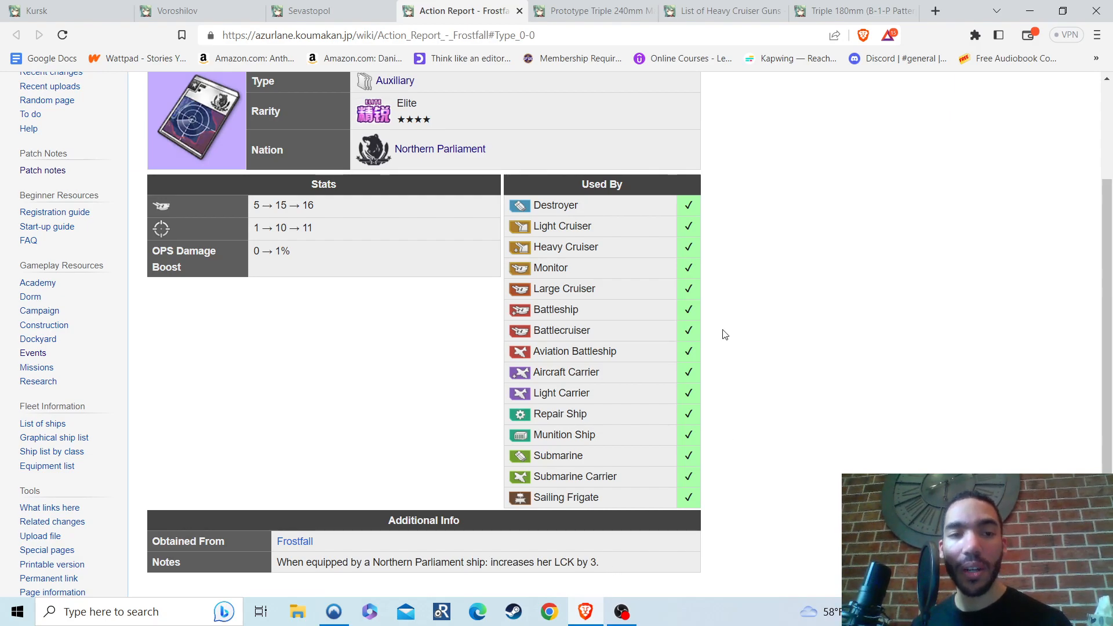
{"action": "scroll", "scroll_direction": "up", "scroll_amount": 3}
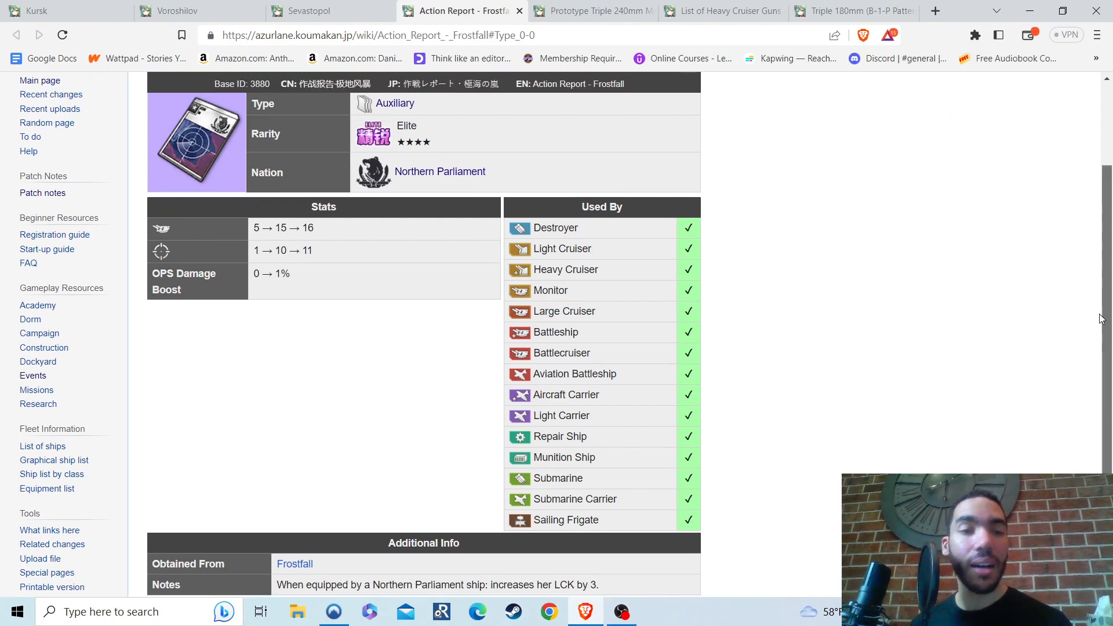
{"action": "scroll", "scroll_direction": "up", "scroll_amount": 3}
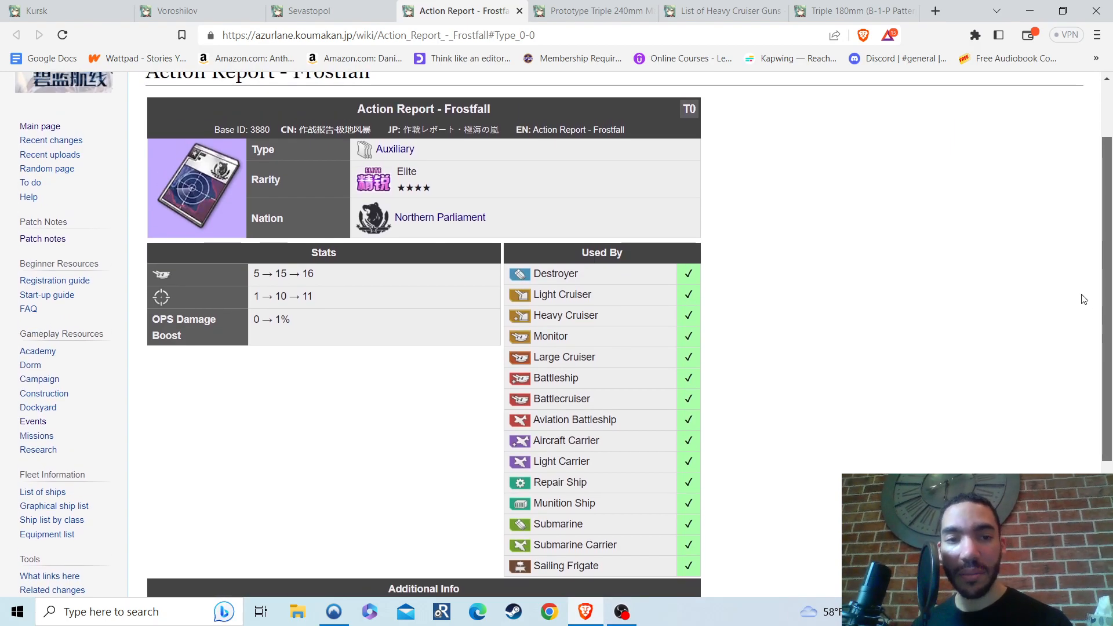
{"action": "scroll", "scroll_direction": "down", "scroll_amount": 3}
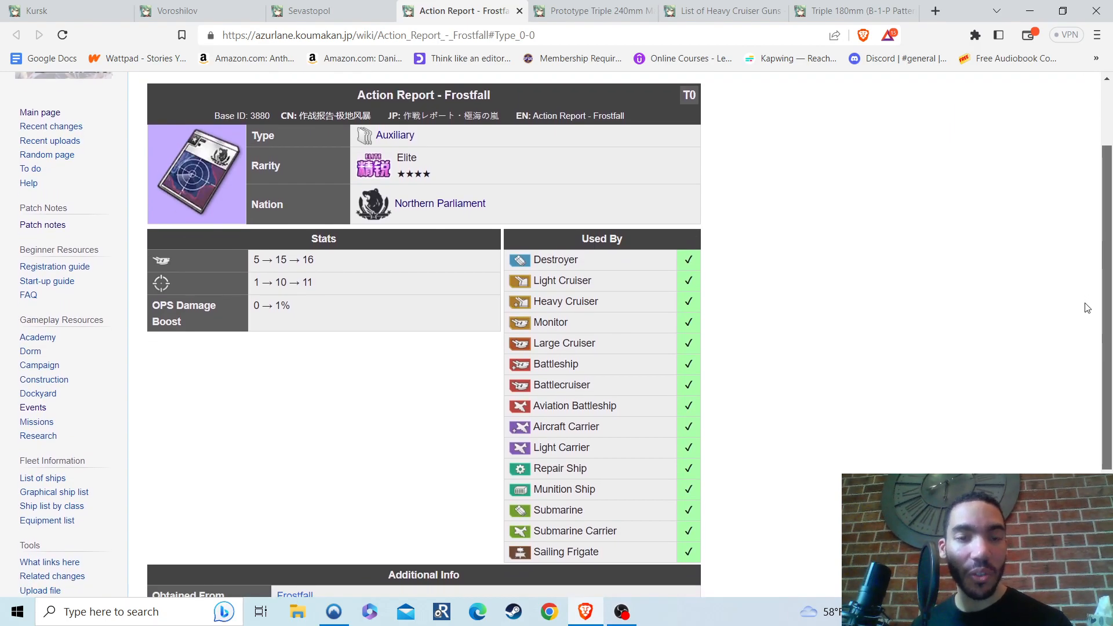
{"action": "mouse_move", "coordinate": [295, 272]}
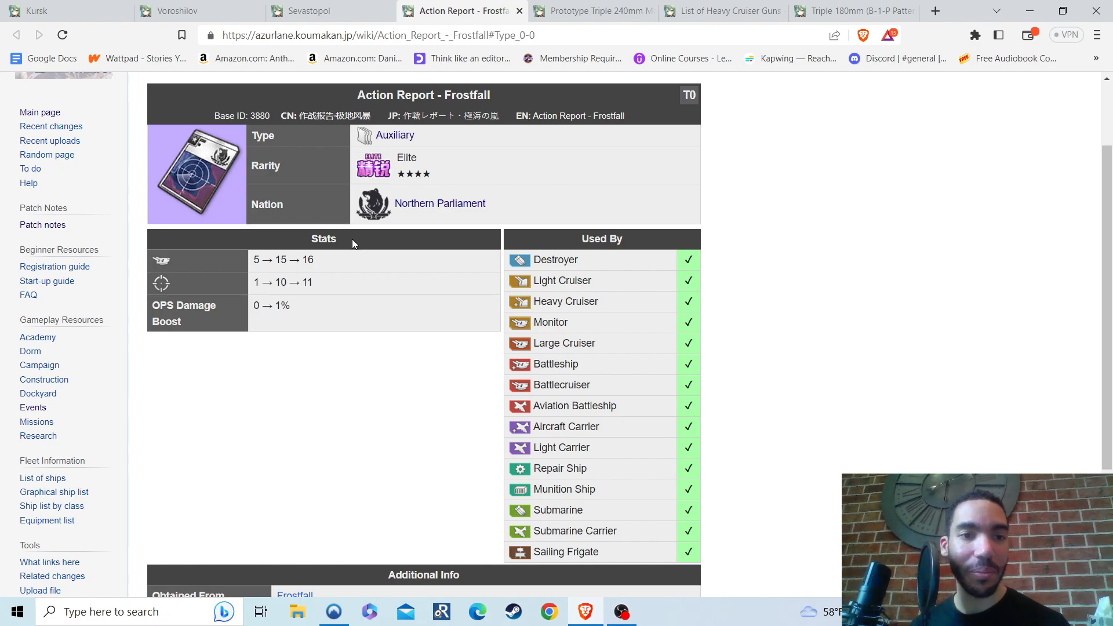
{"action": "mouse_move", "coordinate": [493, 318]}
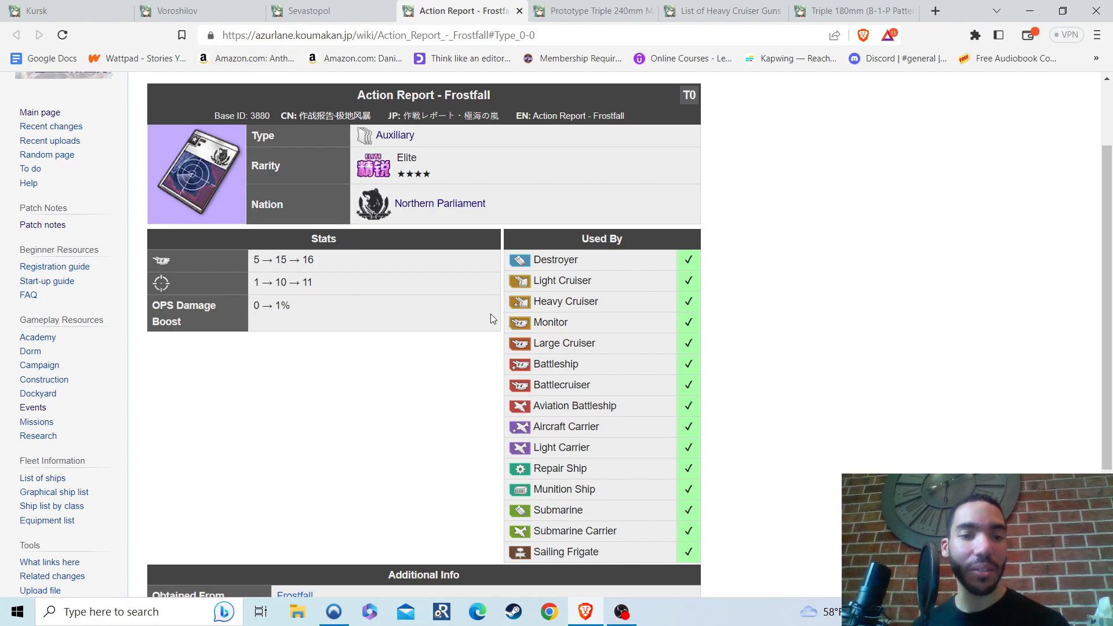
{"action": "scroll", "scroll_direction": "down", "scroll_amount": 3}
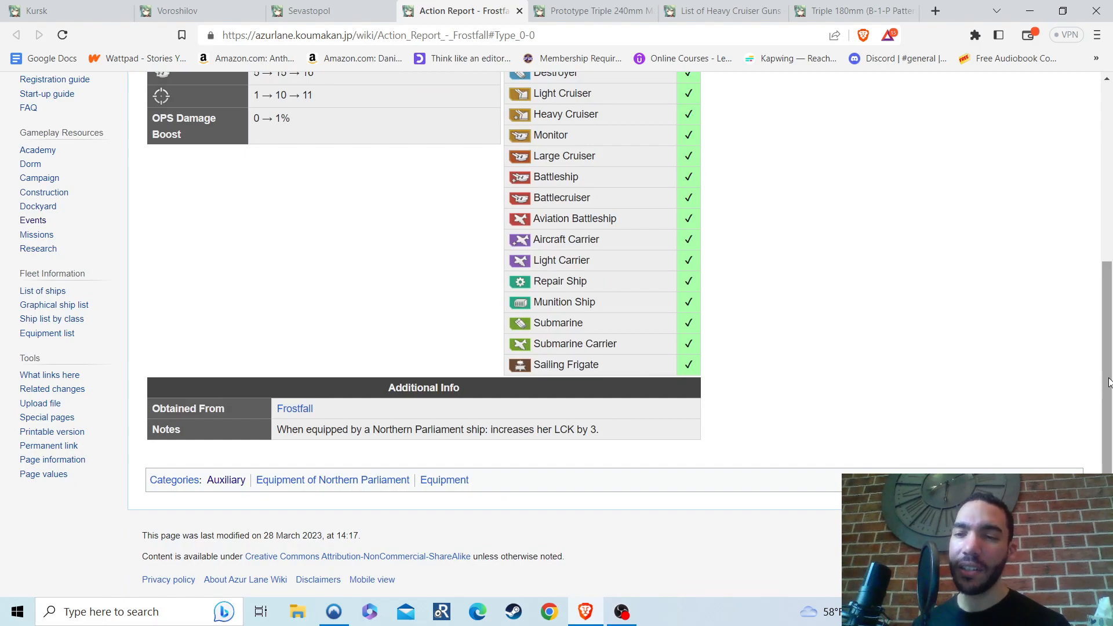
{"action": "scroll", "scroll_direction": "up", "scroll_amount": 3}
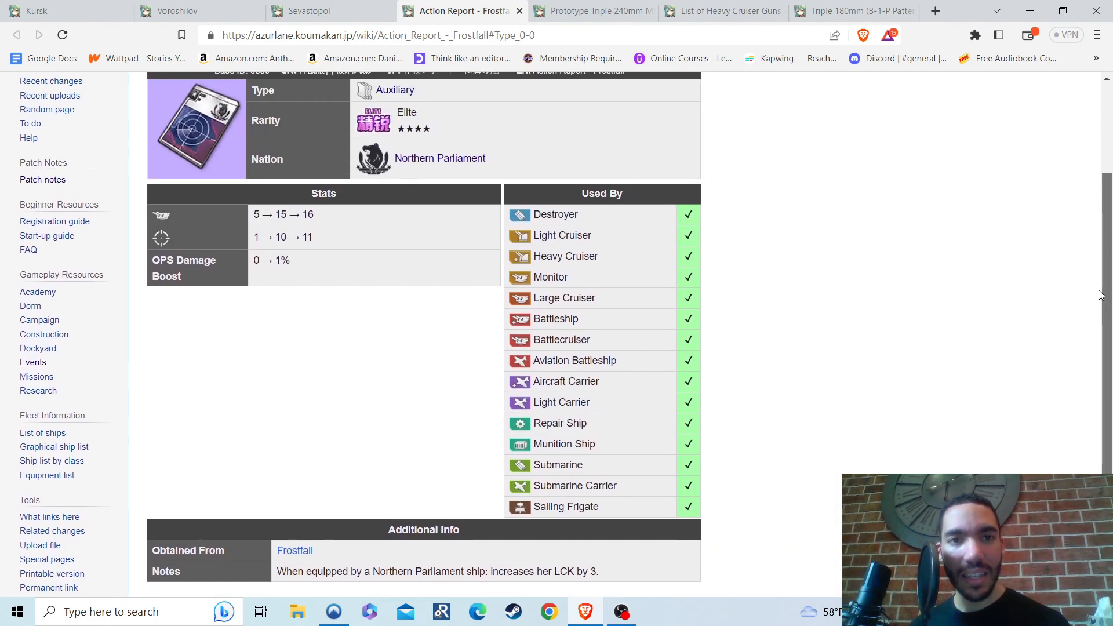
{"action": "scroll", "scroll_direction": "up", "scroll_amount": 3}
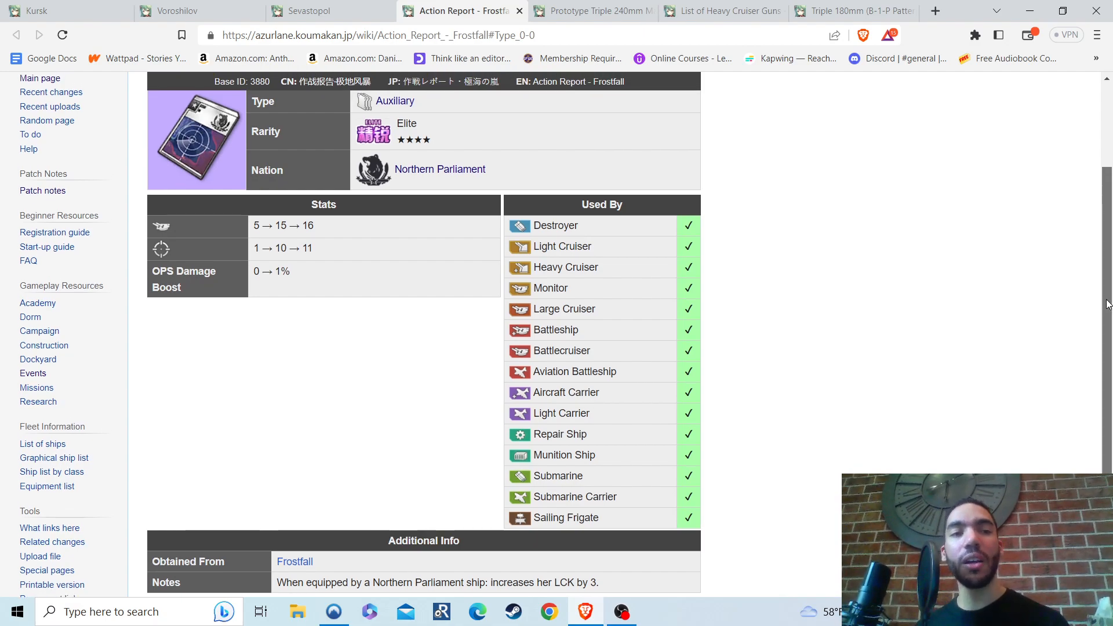
{"action": "scroll", "scroll_direction": "up", "scroll_amount": 3}
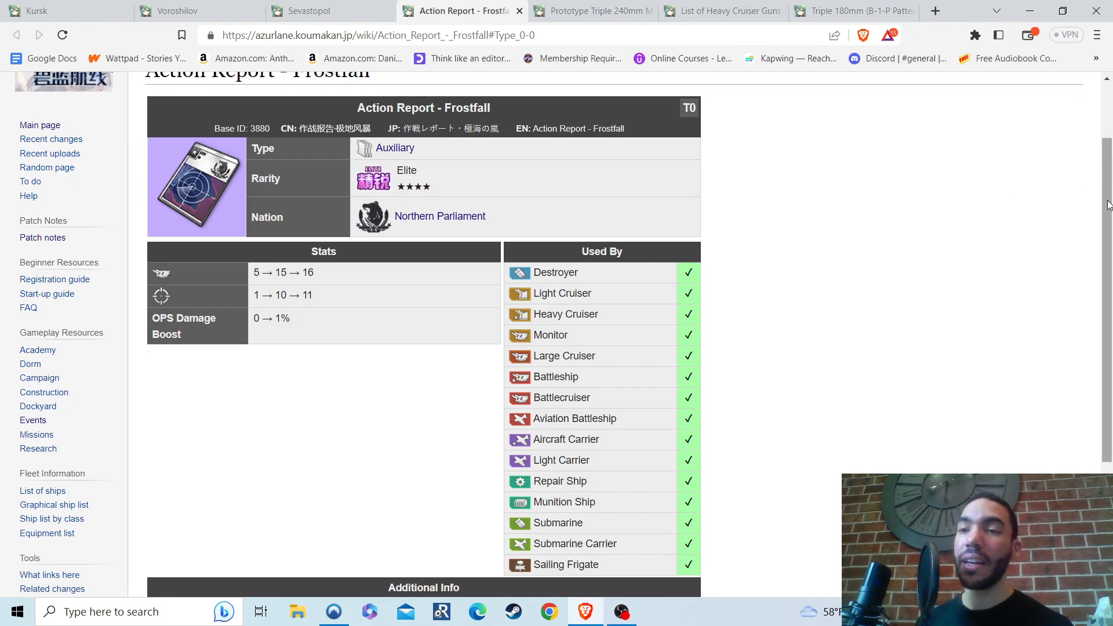
{"action": "left_click", "coordinate": [592, 11]}
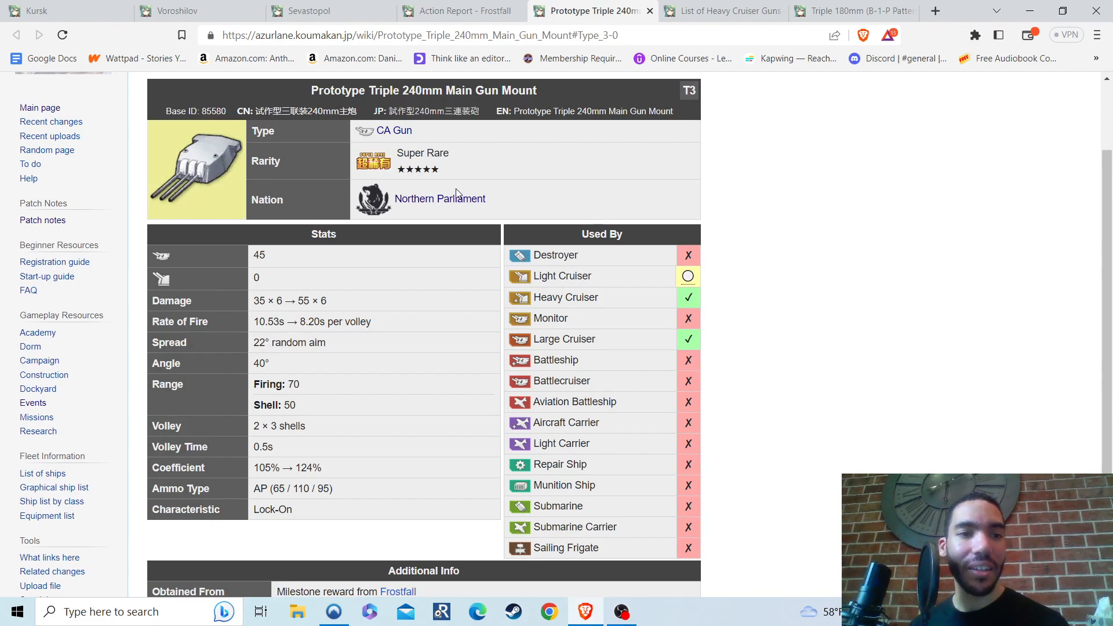
{"action": "mouse_move", "coordinate": [236, 162]}
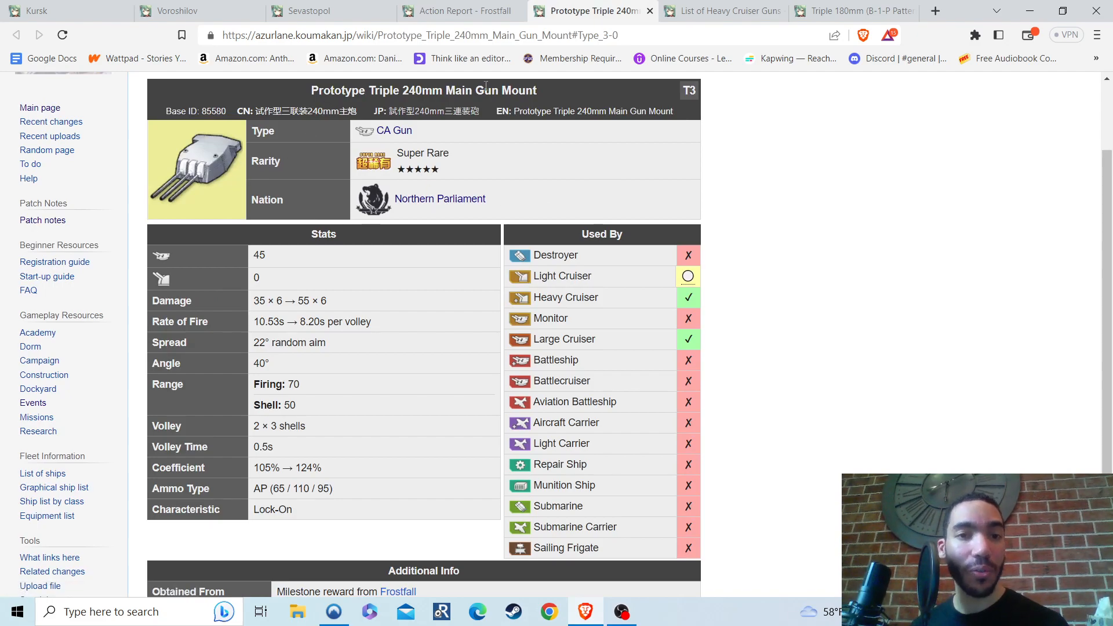
{"action": "mouse_move", "coordinate": [721, 83]}
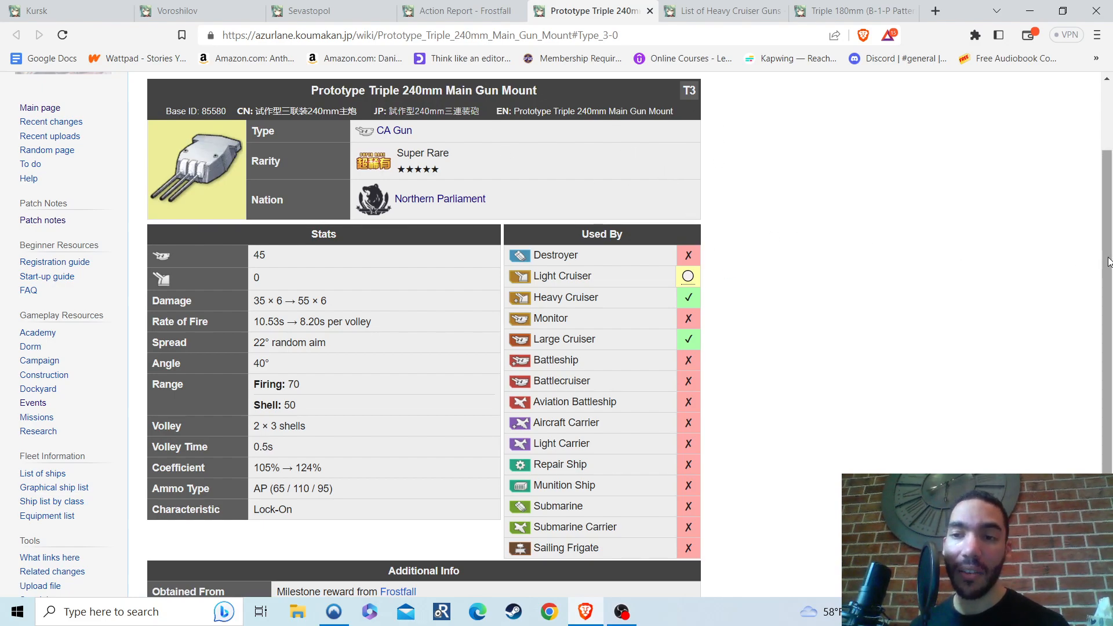
{"action": "scroll", "scroll_direction": "down", "scroll_amount": 3}
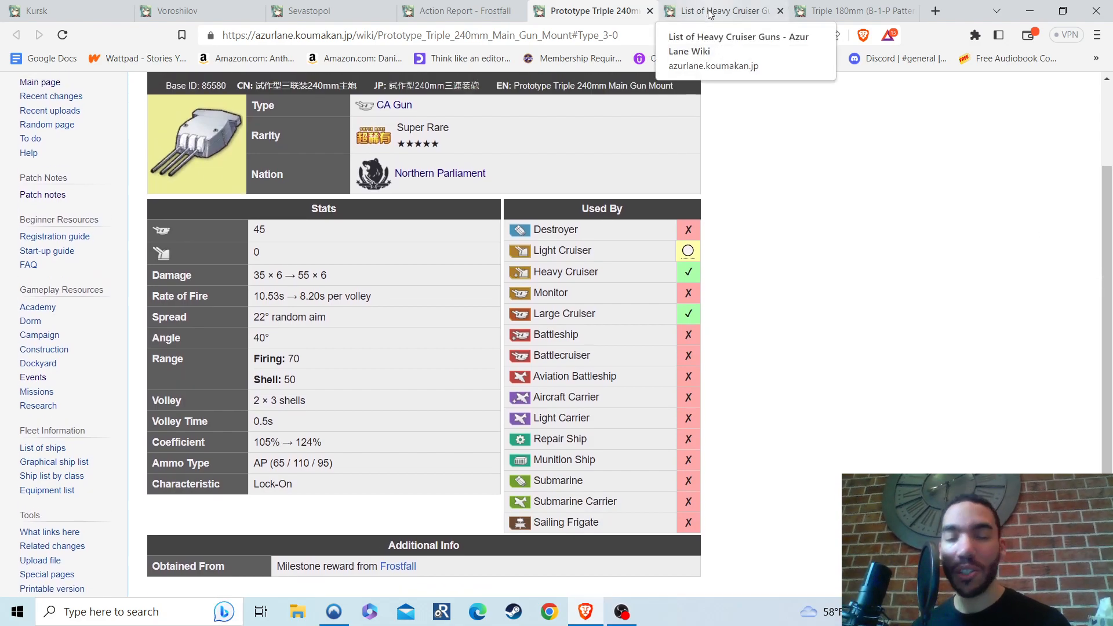
Switch to the List of Heavy Cruiser Guns and review its Max Stats table
{"action": "left_click", "coordinate": [719, 10]}
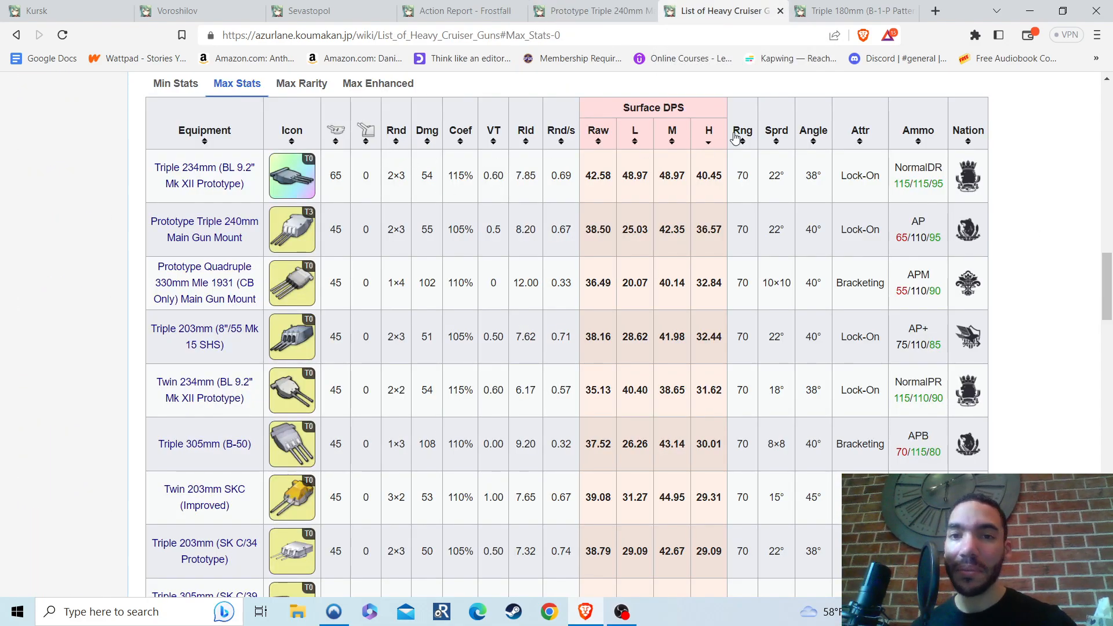
{"action": "scroll", "scroll_direction": "up", "scroll_amount": 3}
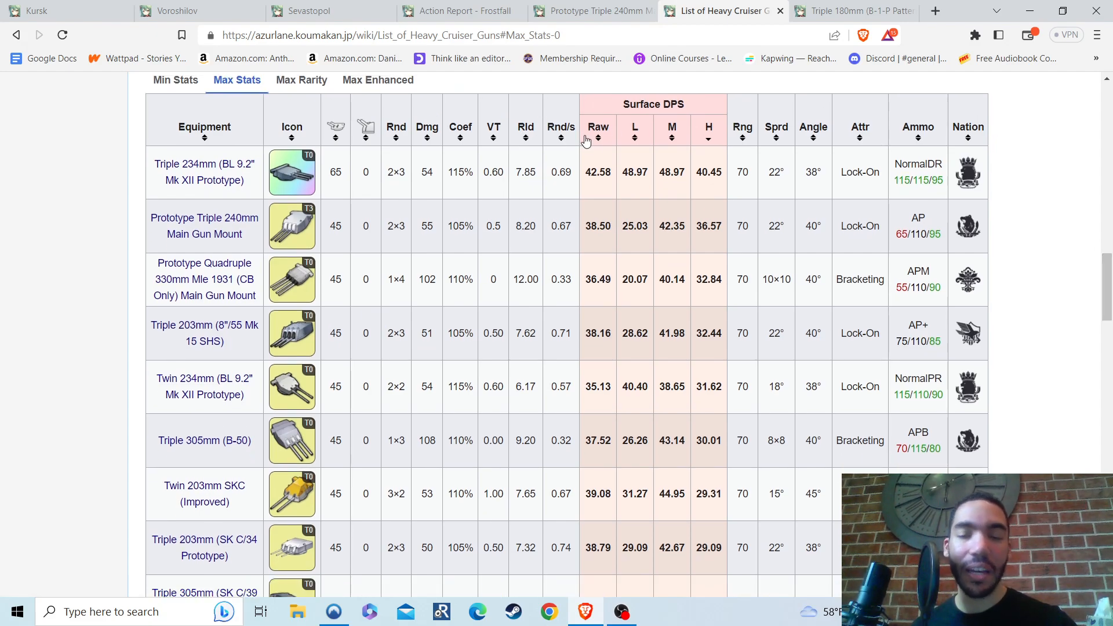
{"action": "mouse_move", "coordinate": [124, 181]}
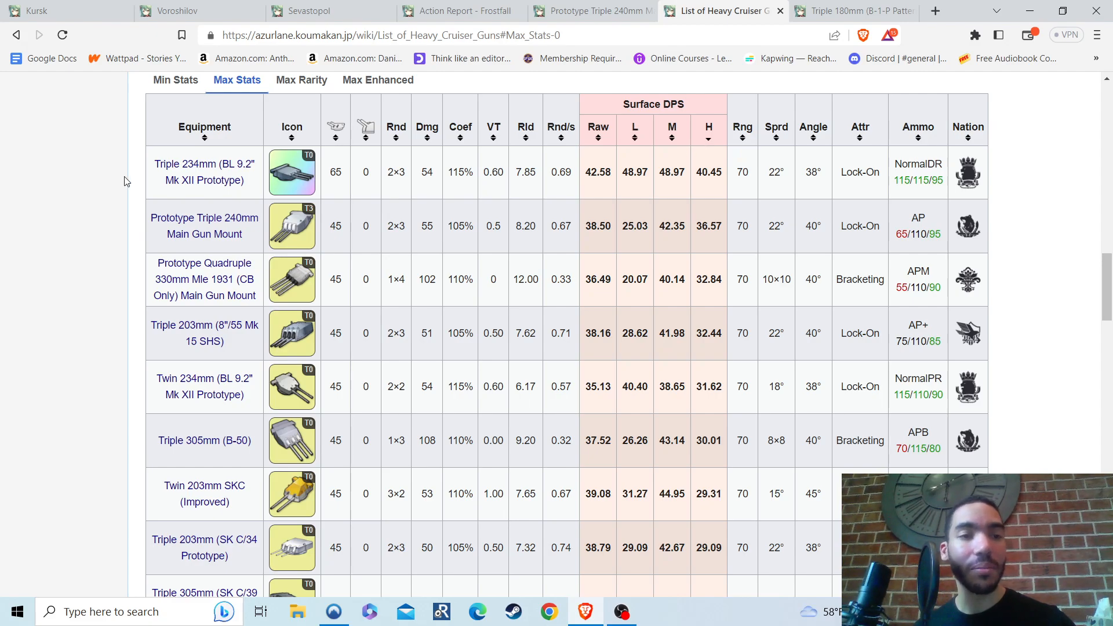
{"action": "mouse_move", "coordinate": [743, 168]}
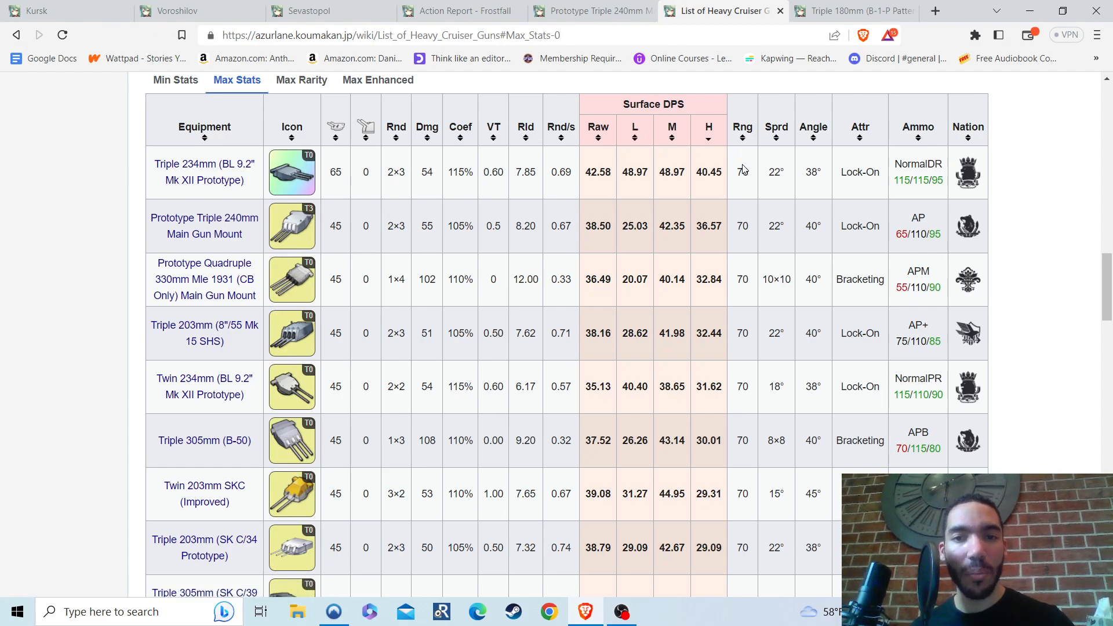
{"action": "mouse_move", "coordinate": [587, 170]}
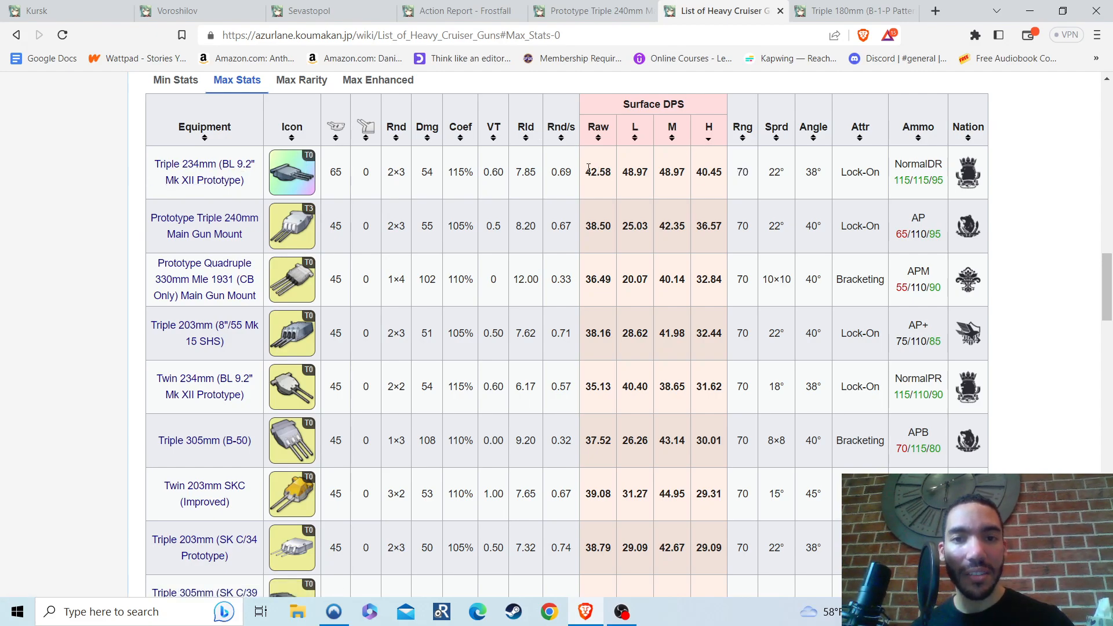
{"action": "mouse_move", "coordinate": [728, 176]}
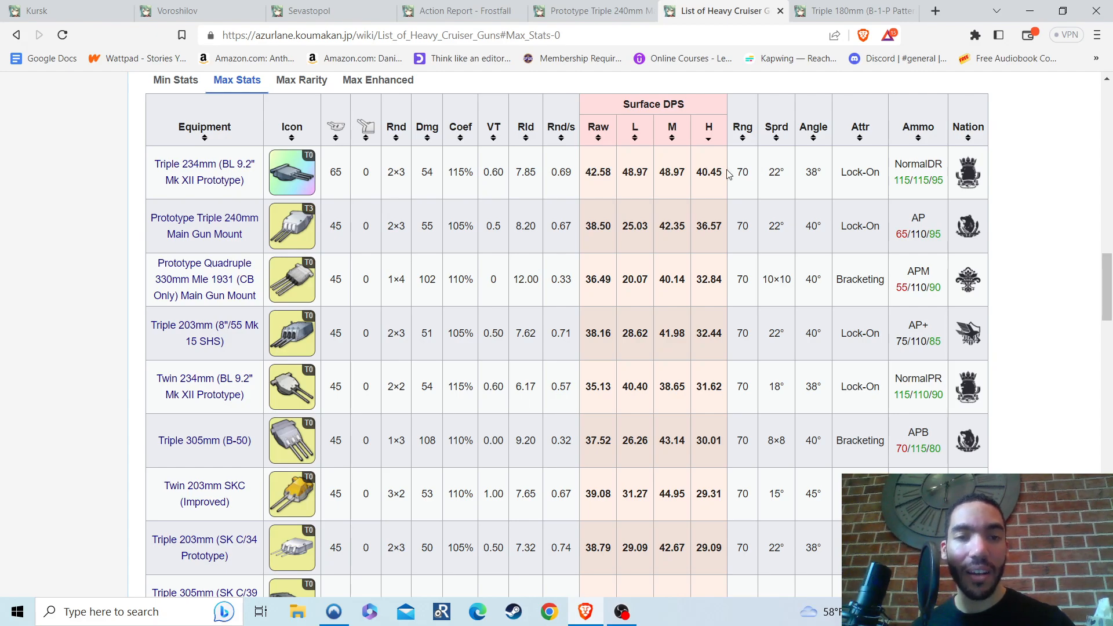
{"action": "mouse_move", "coordinate": [582, 231]}
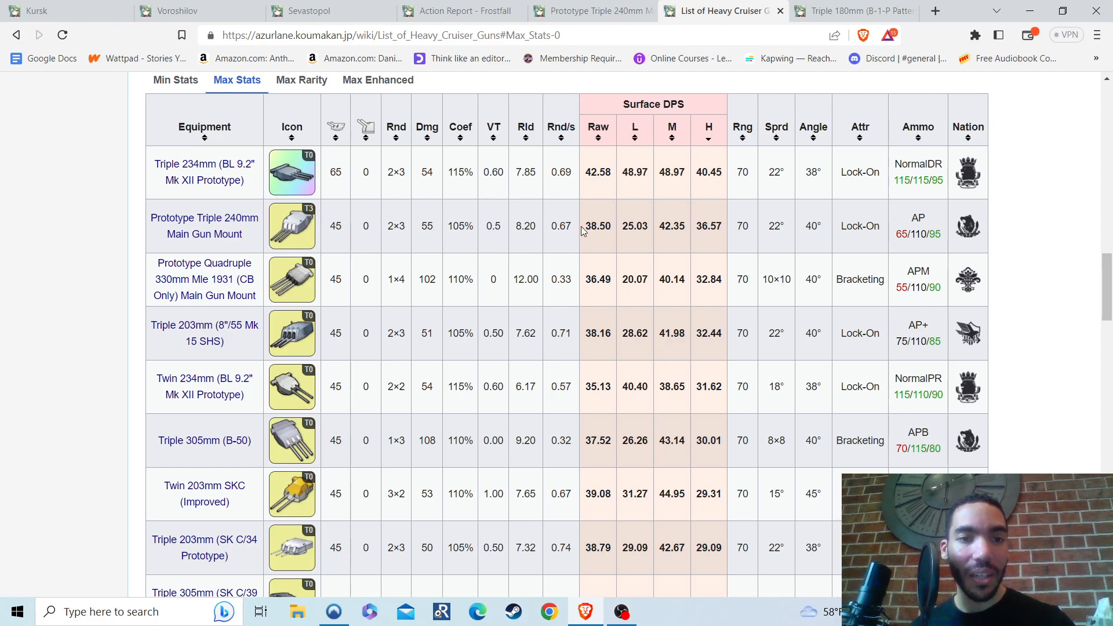
{"action": "mouse_move", "coordinate": [438, 222]}
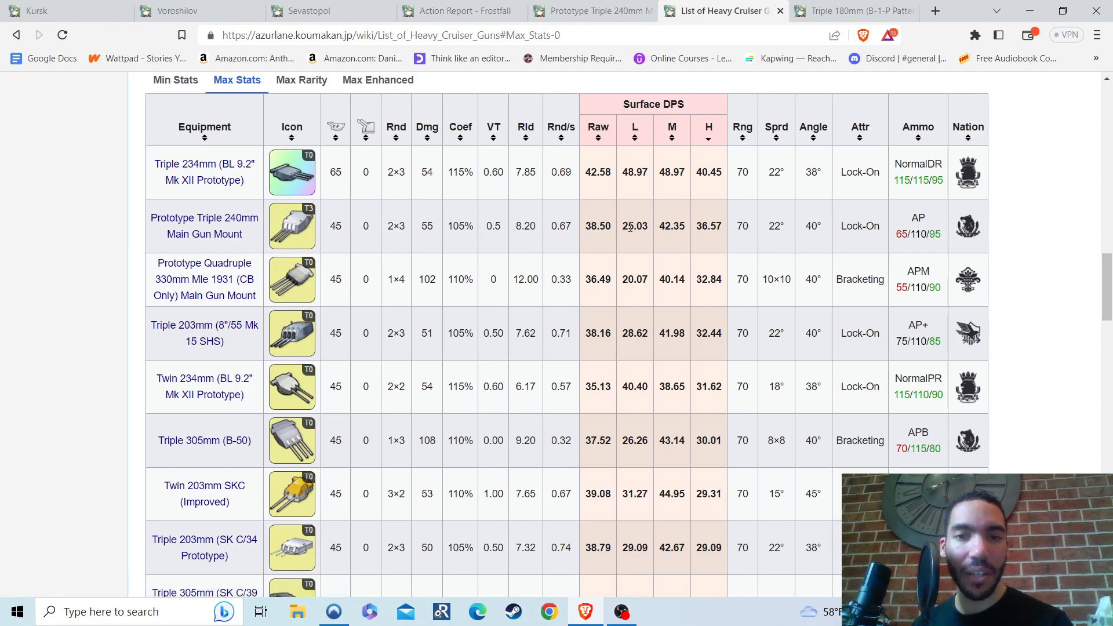
{"action": "mouse_move", "coordinate": [719, 330]}
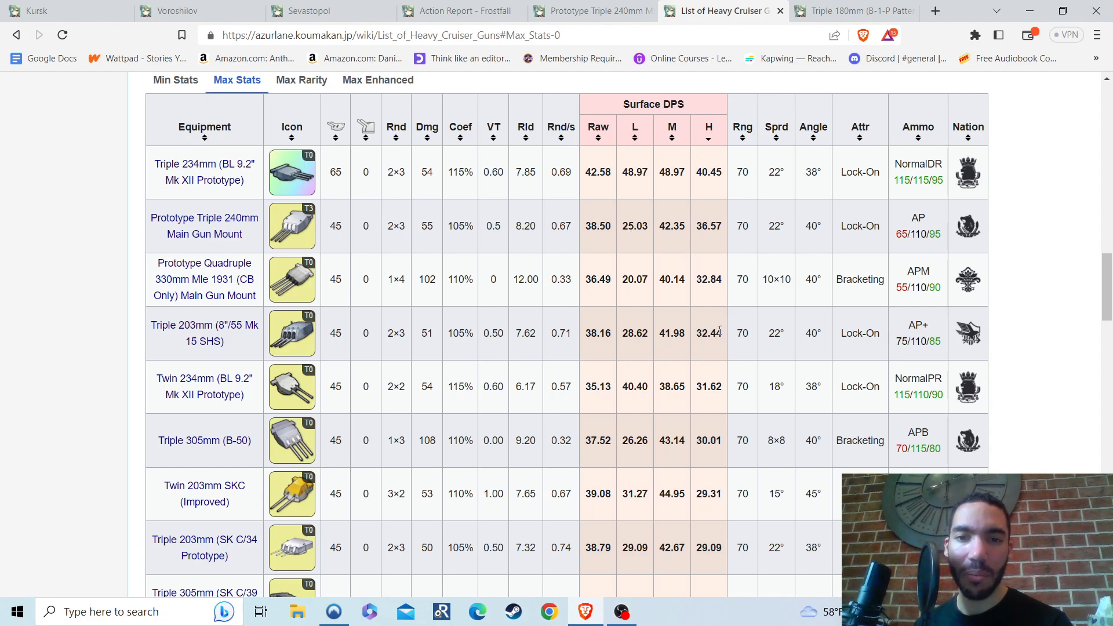
{"action": "mouse_move", "coordinate": [648, 312]}
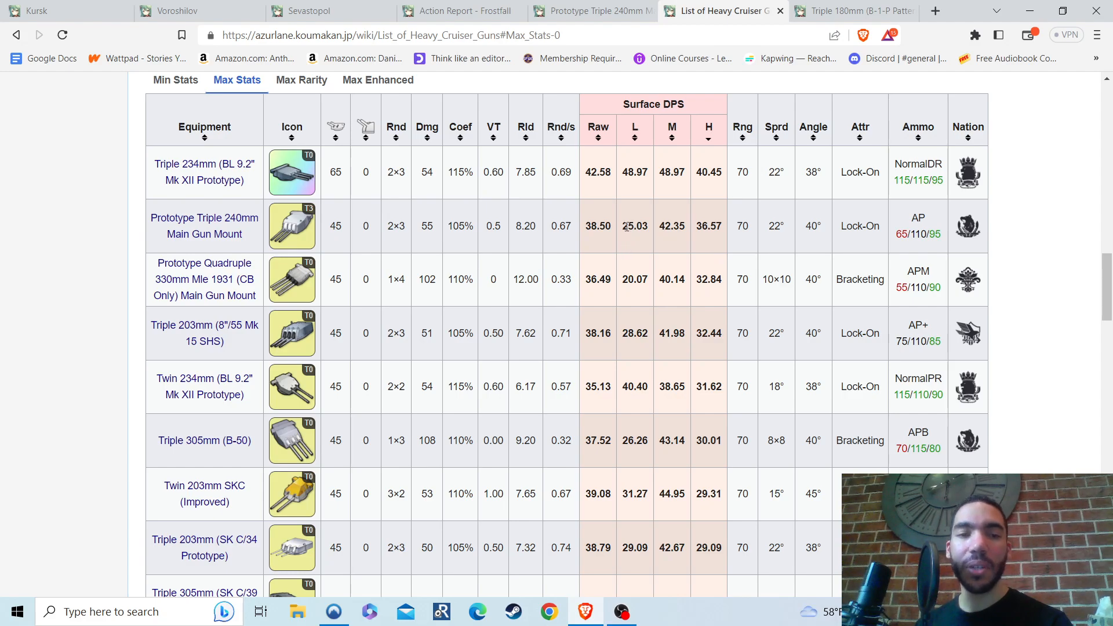
{"action": "double_click", "coordinate": [634, 226]}
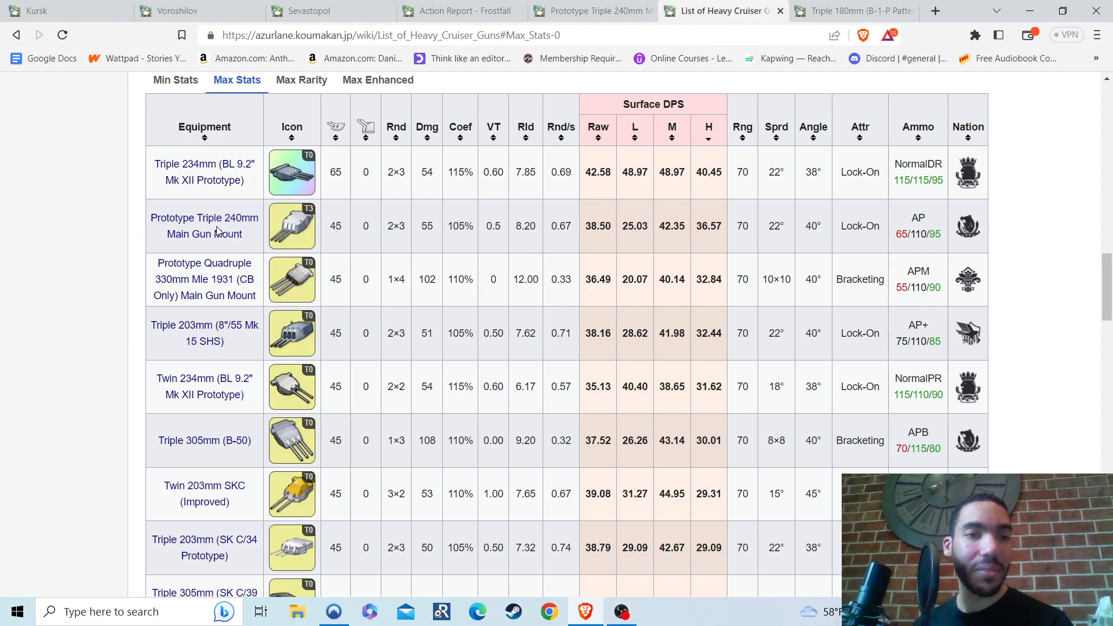
{"action": "mouse_move", "coordinate": [205, 225]}
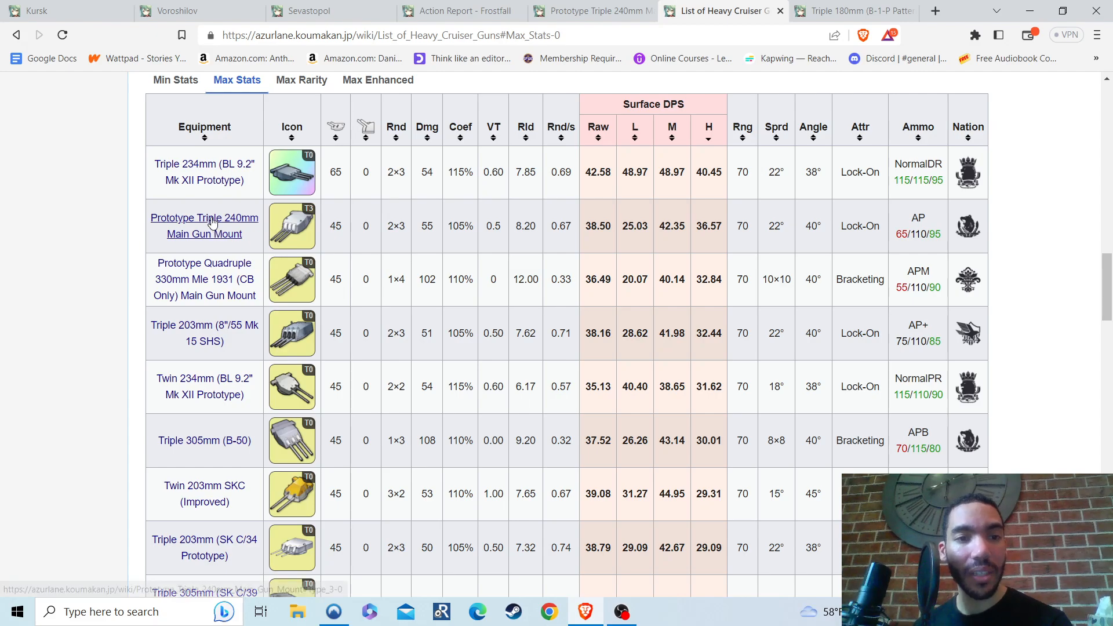
{"action": "mouse_move", "coordinate": [205, 218]}
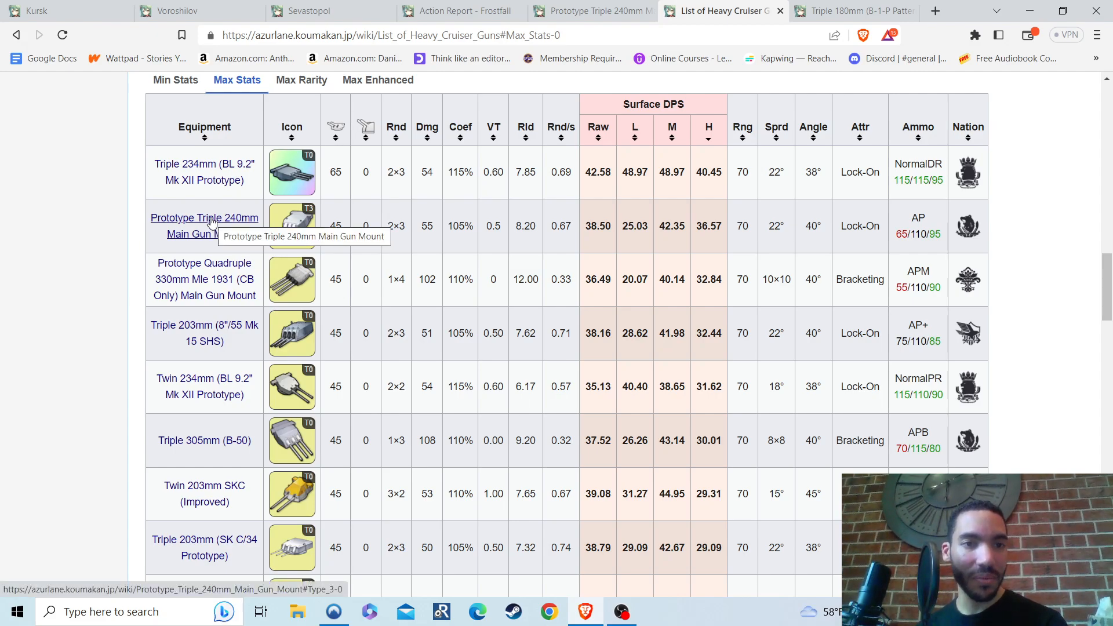
{"action": "mouse_move", "coordinate": [249, 184]}
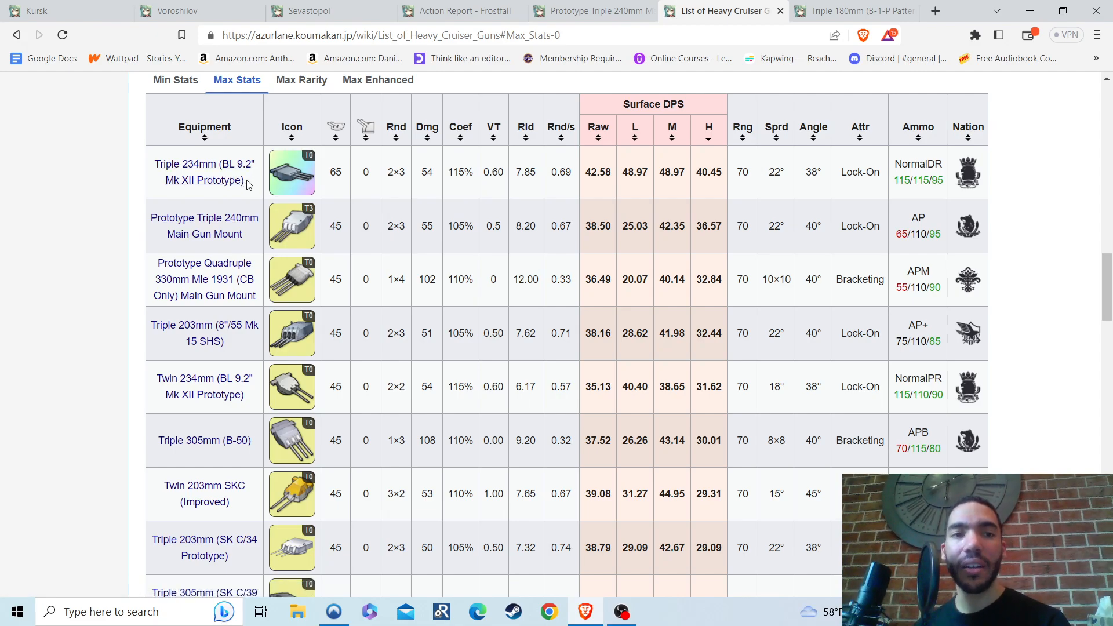
{"action": "mouse_move", "coordinate": [502, 284]}
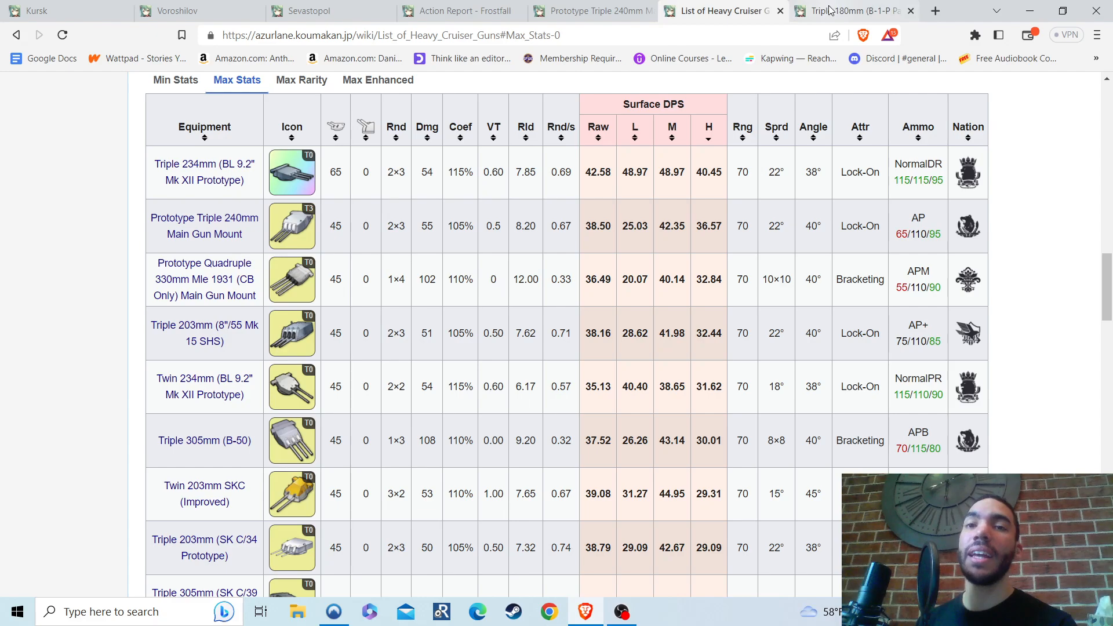
Switch to the Triple 180mm (B-1-P Pattern 1932) gun page
{"action": "left_click", "coordinate": [845, 10]}
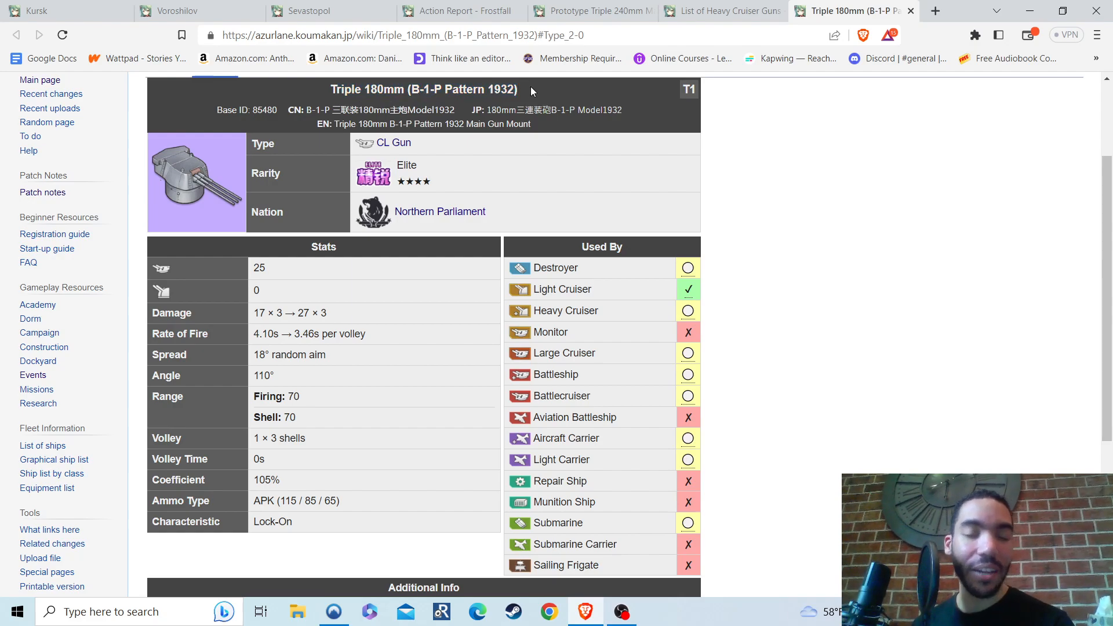
{"action": "mouse_move", "coordinate": [803, 248]}
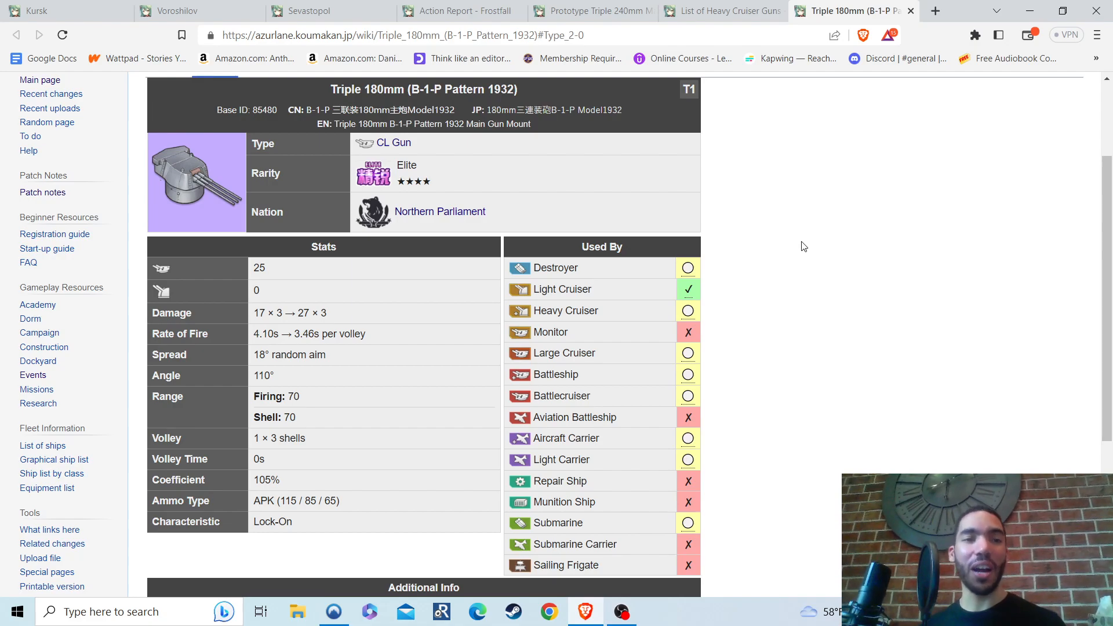
{"action": "mouse_move", "coordinate": [601, 140]}
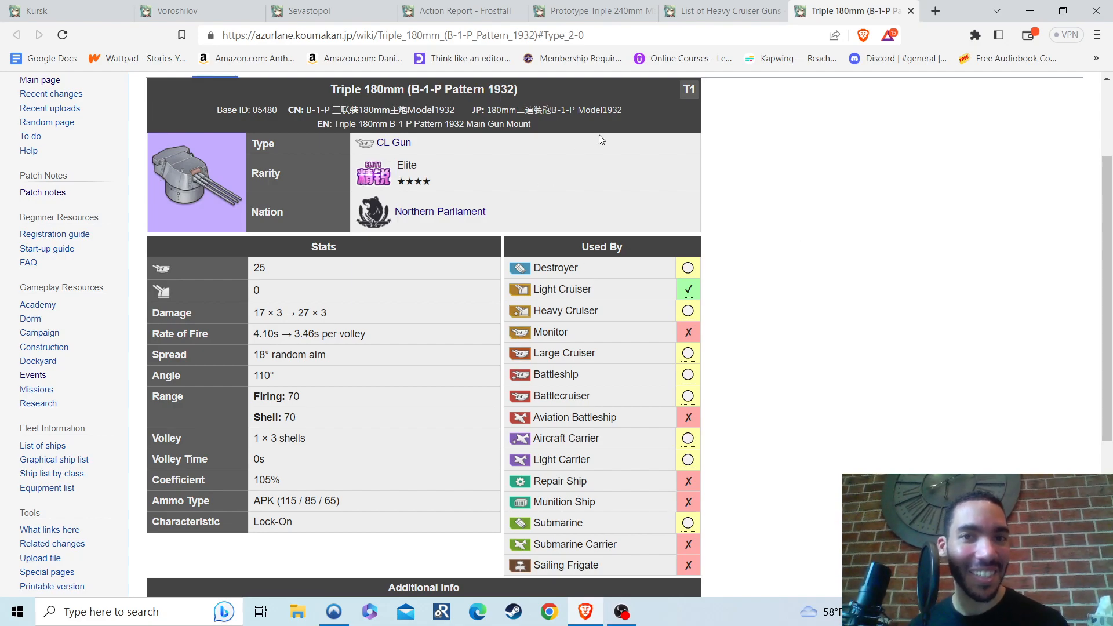
{"action": "mouse_move", "coordinate": [687, 140]}
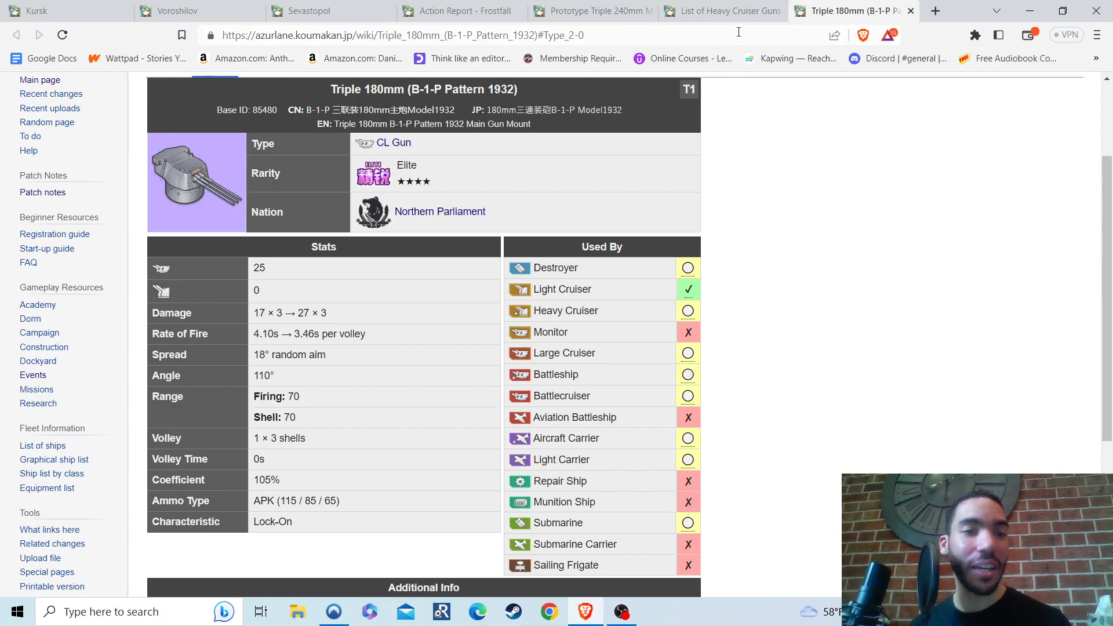
Visit the Prototype Triple 240mm page, then return to Action Report - Frostfall
{"action": "left_click", "coordinate": [591, 11]}
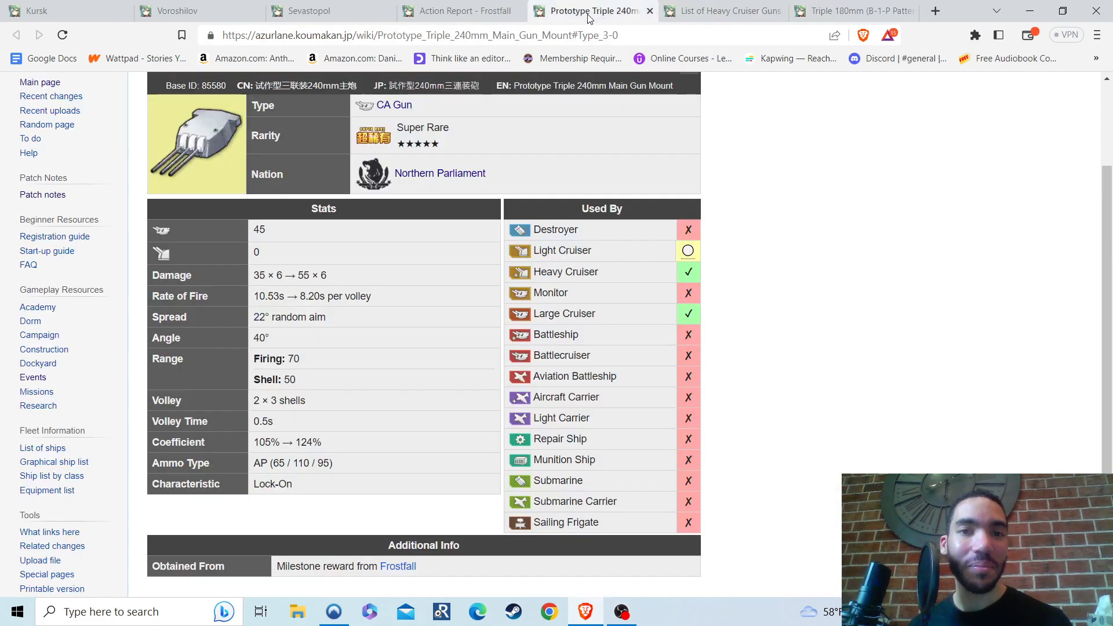
{"action": "mouse_move", "coordinate": [198, 145]}
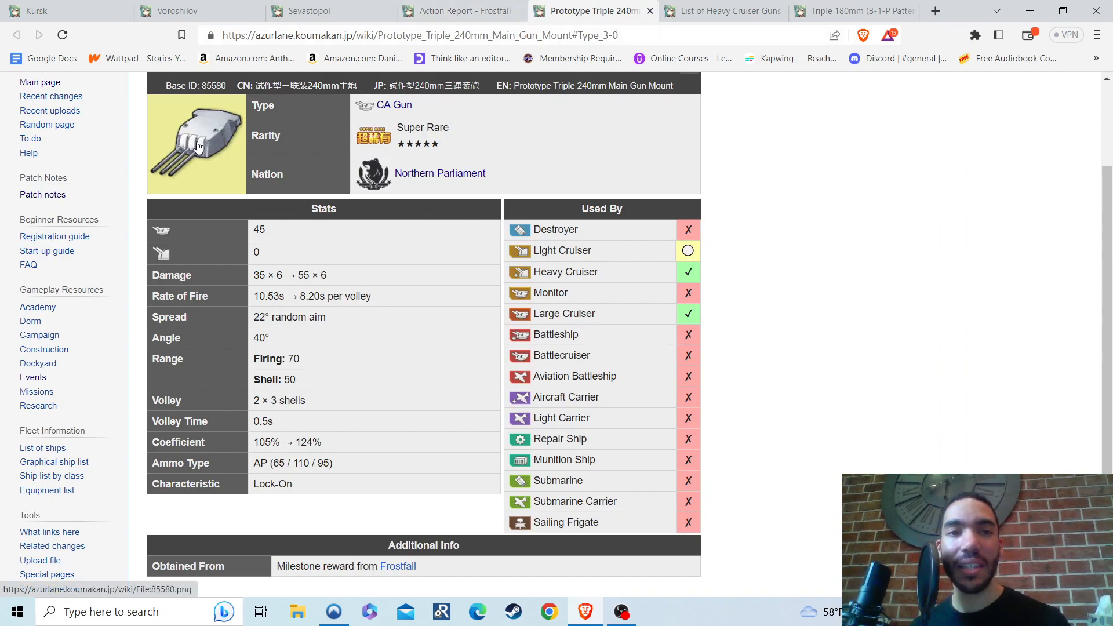
{"action": "left_click", "coordinate": [460, 10]}
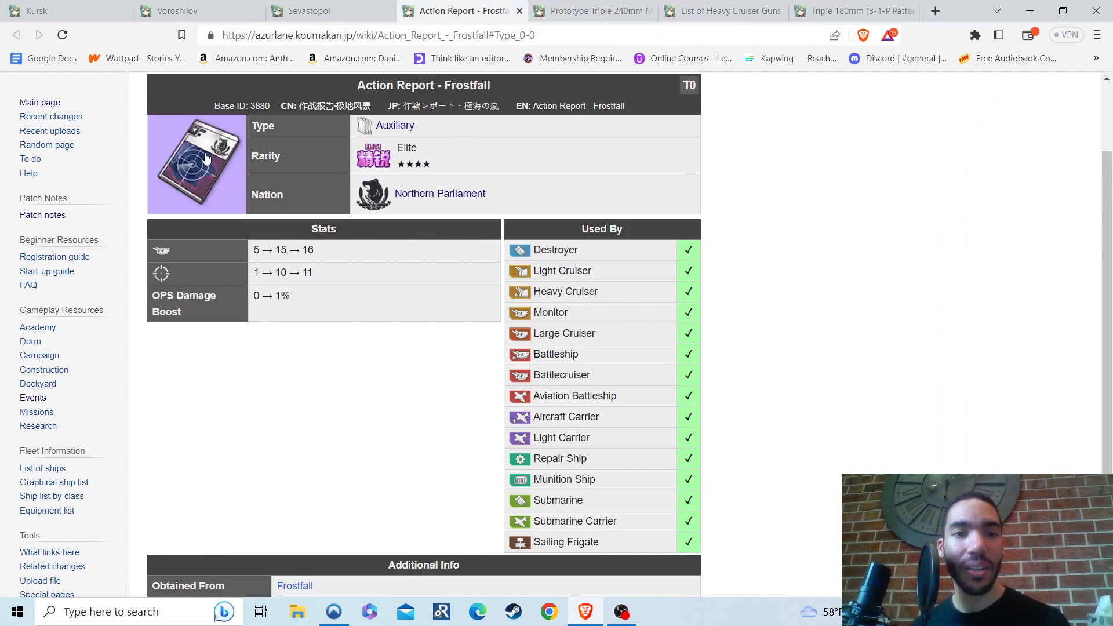
{"action": "mouse_move", "coordinate": [225, 175]}
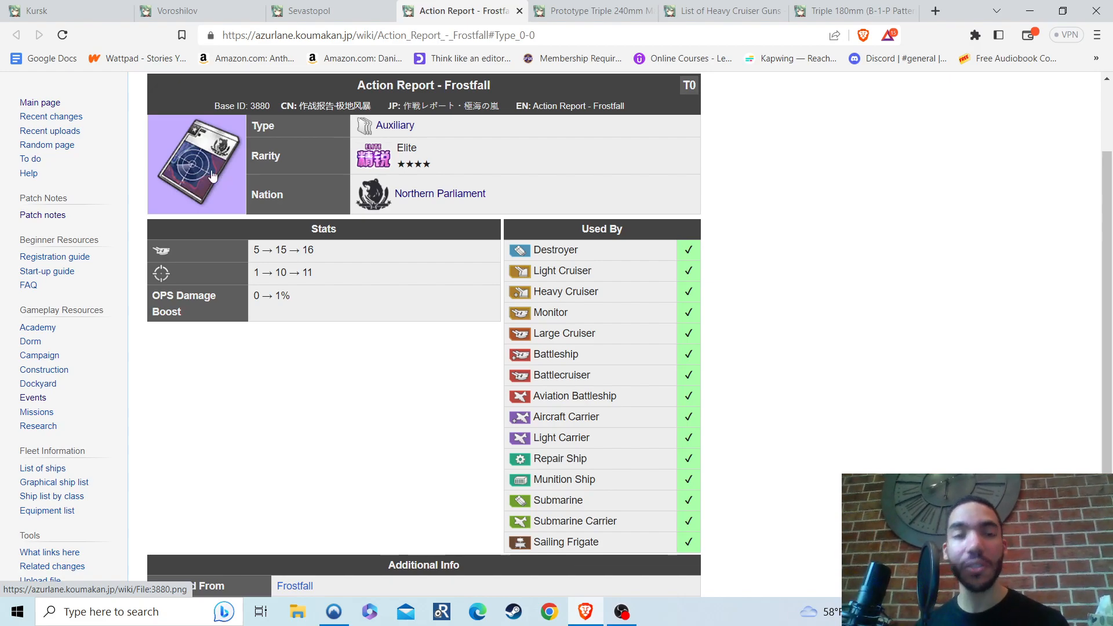
{"action": "mouse_move", "coordinate": [199, 10]}
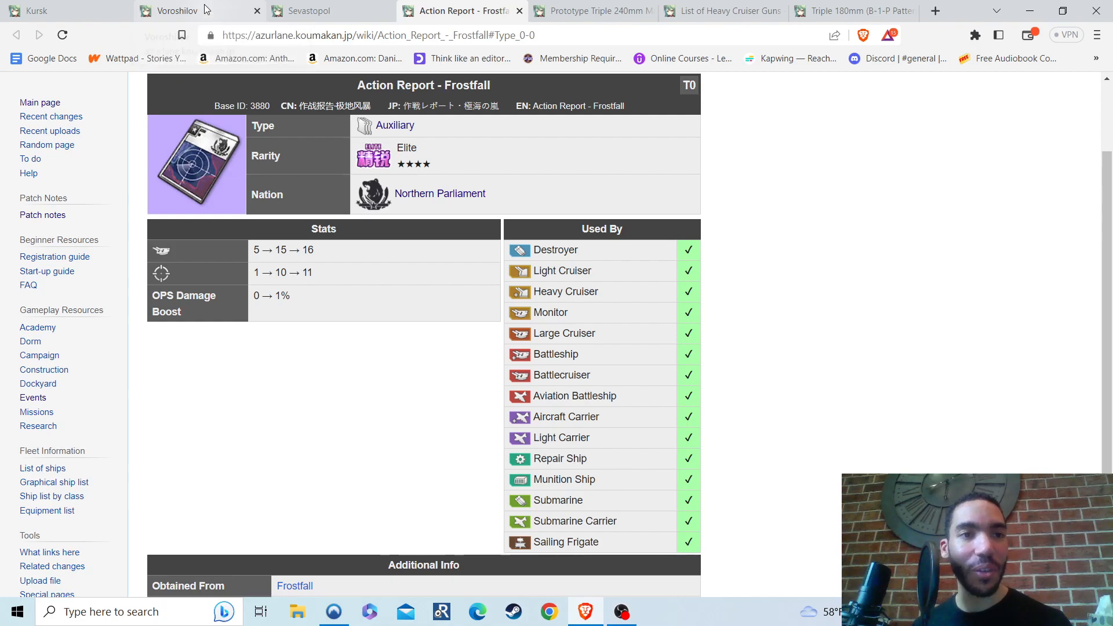
Return to the Voroshilov page, then bring OBS Studio to the front
{"action": "left_click", "coordinate": [171, 11]}
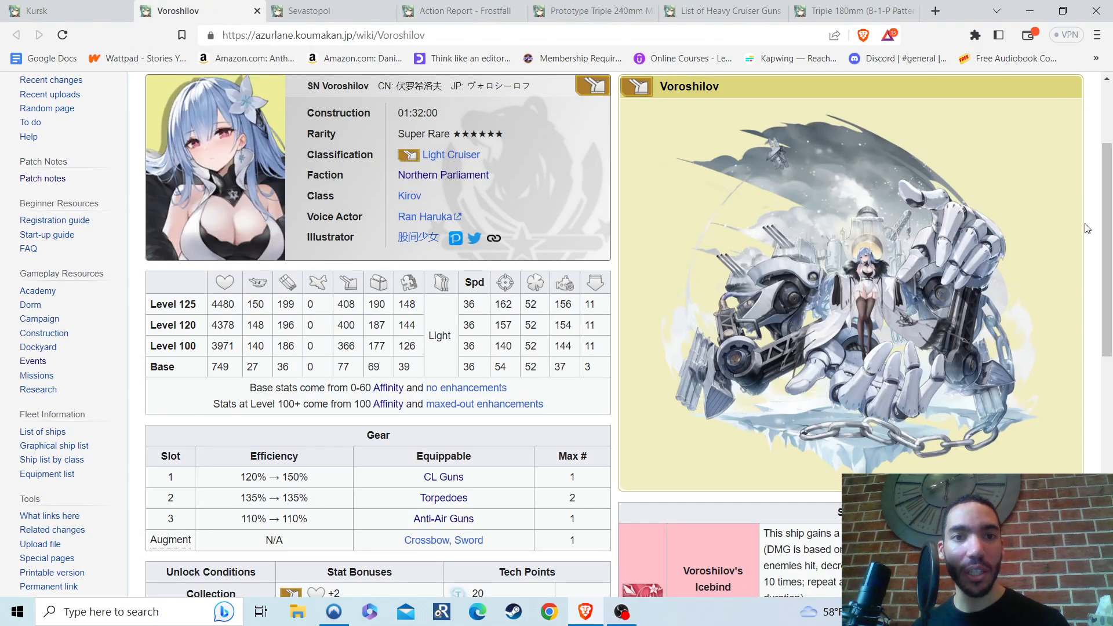
{"action": "mouse_move", "coordinate": [616, 213]}
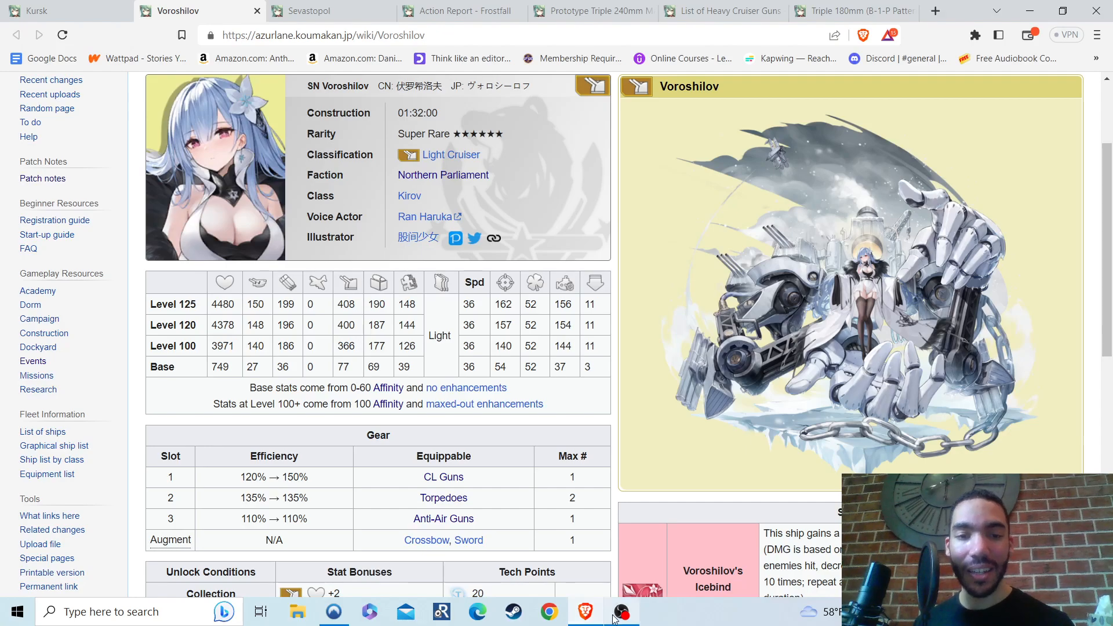
{"action": "left_click", "coordinate": [622, 611]}
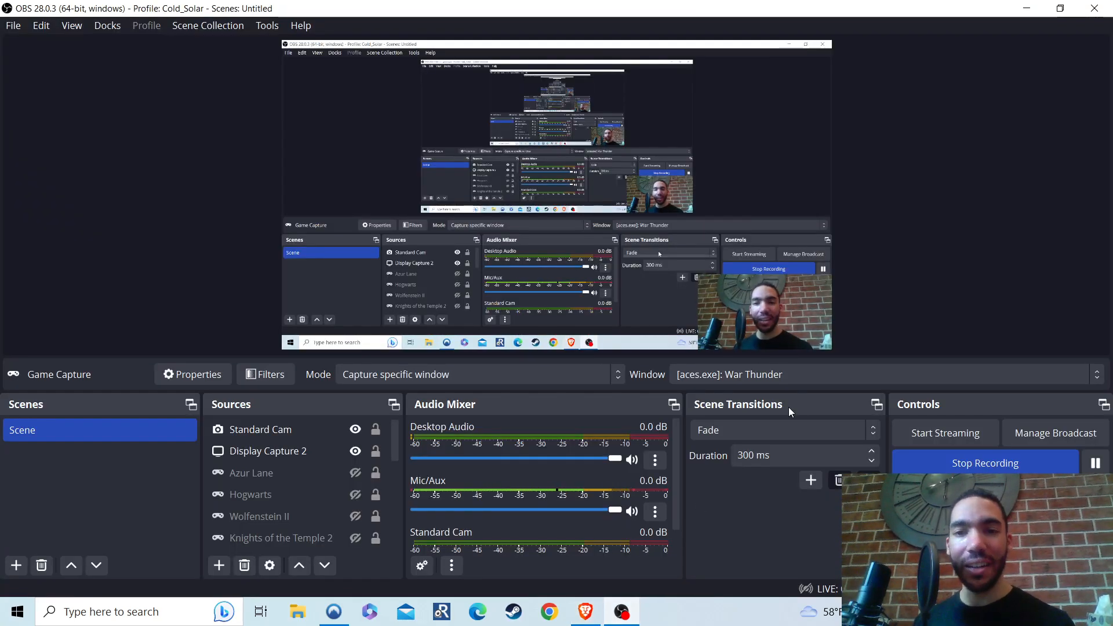